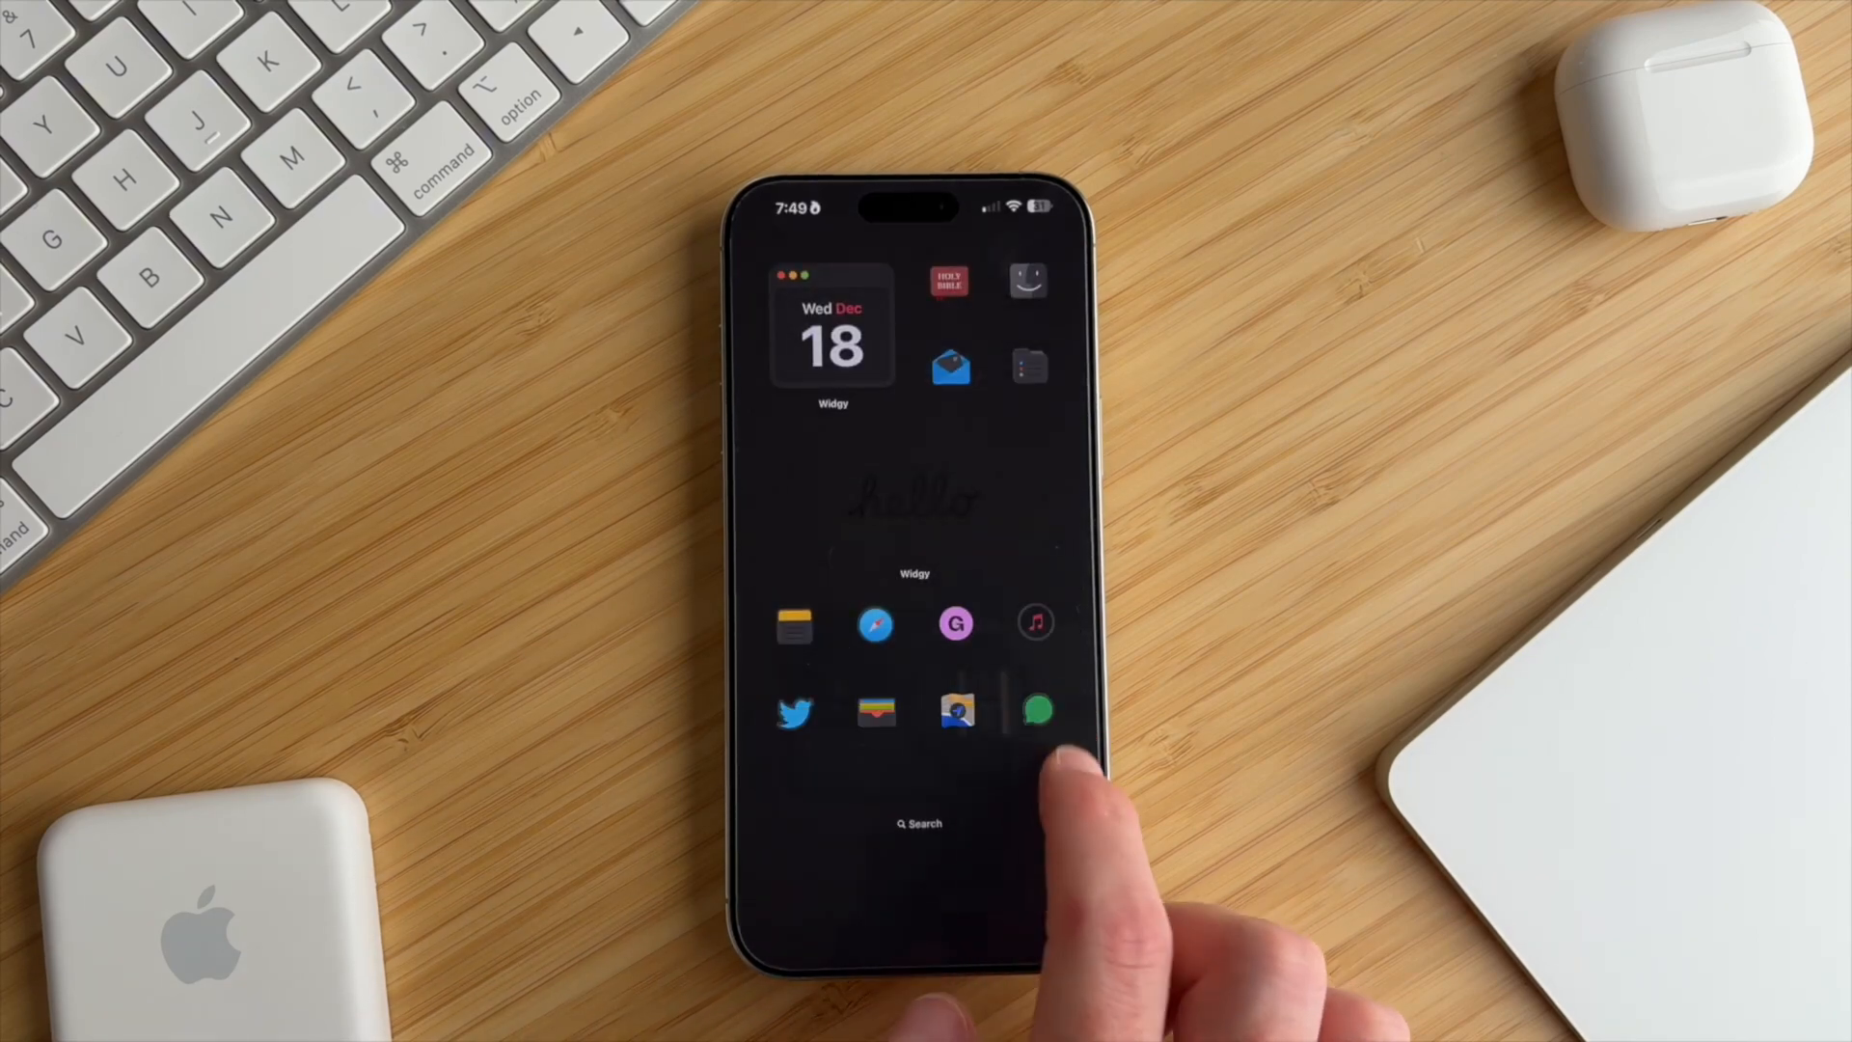
# - Launch Safari from the Home Screen and load lokki.framer.website
pyautogui.hscroll(-3)
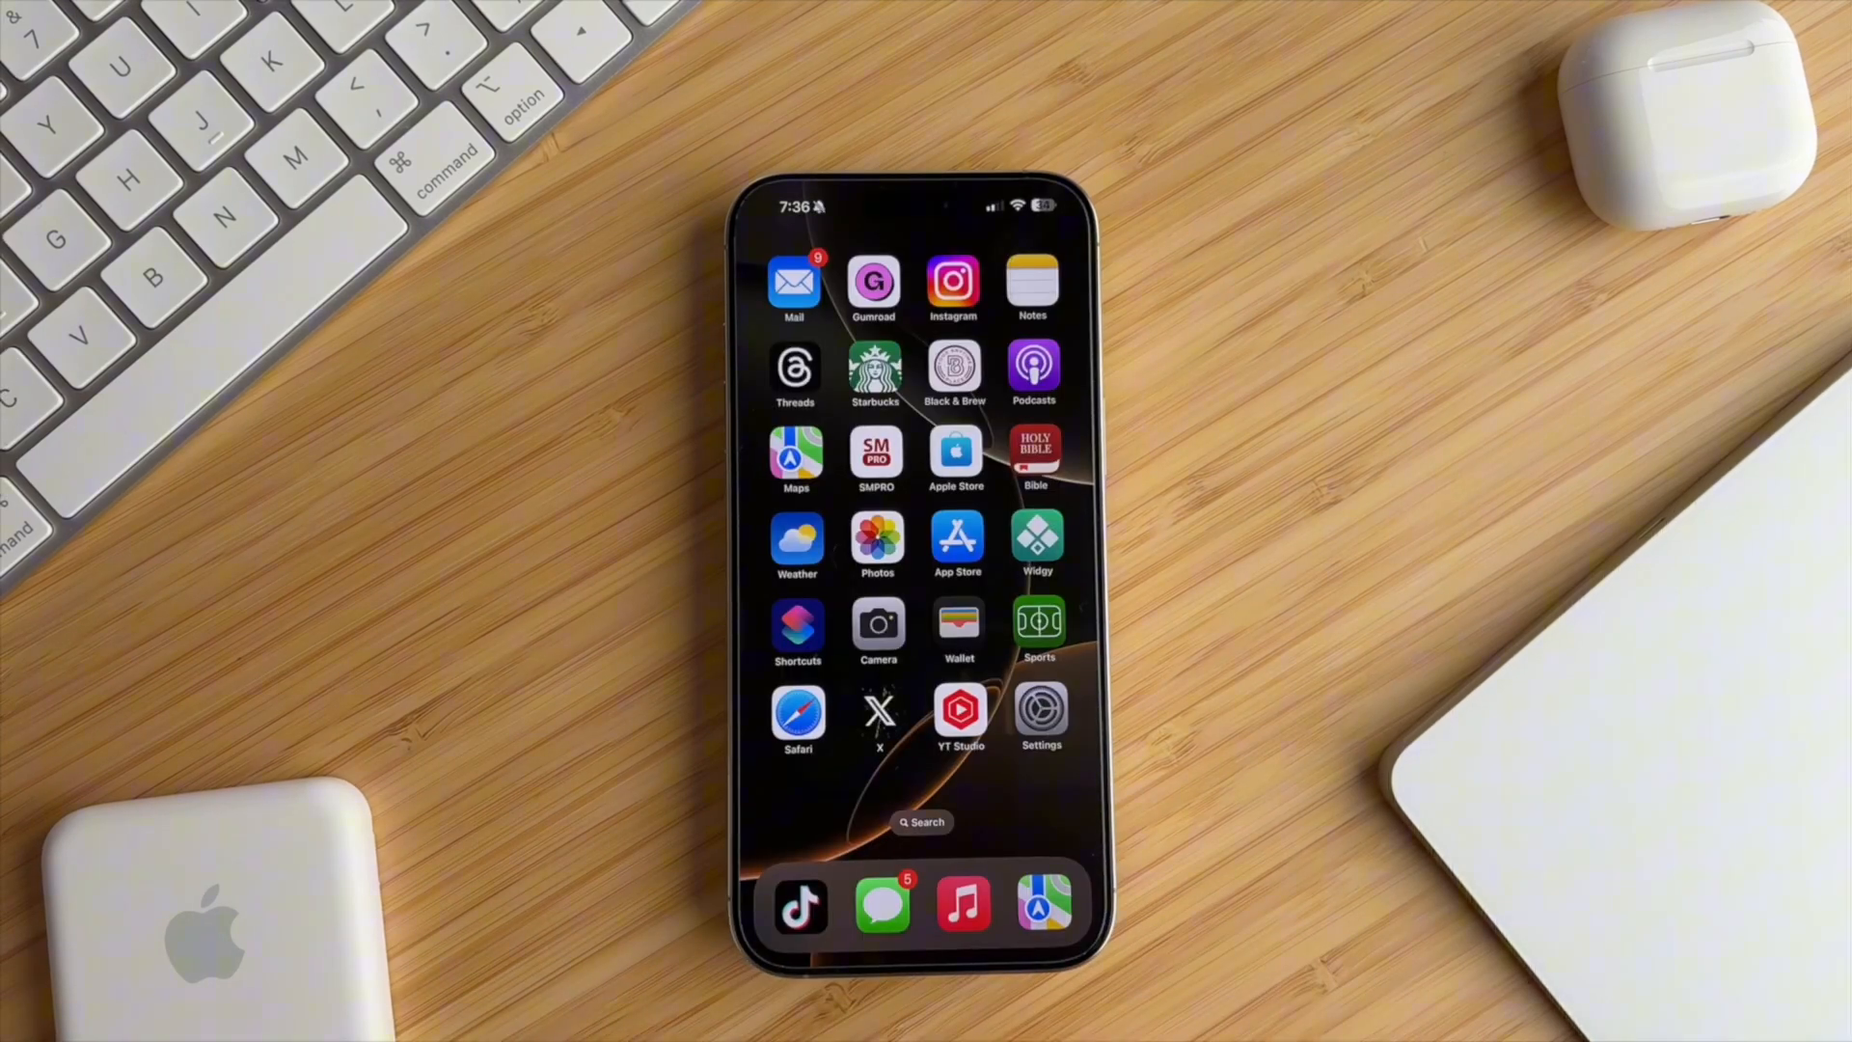
pyautogui.click(957, 544)
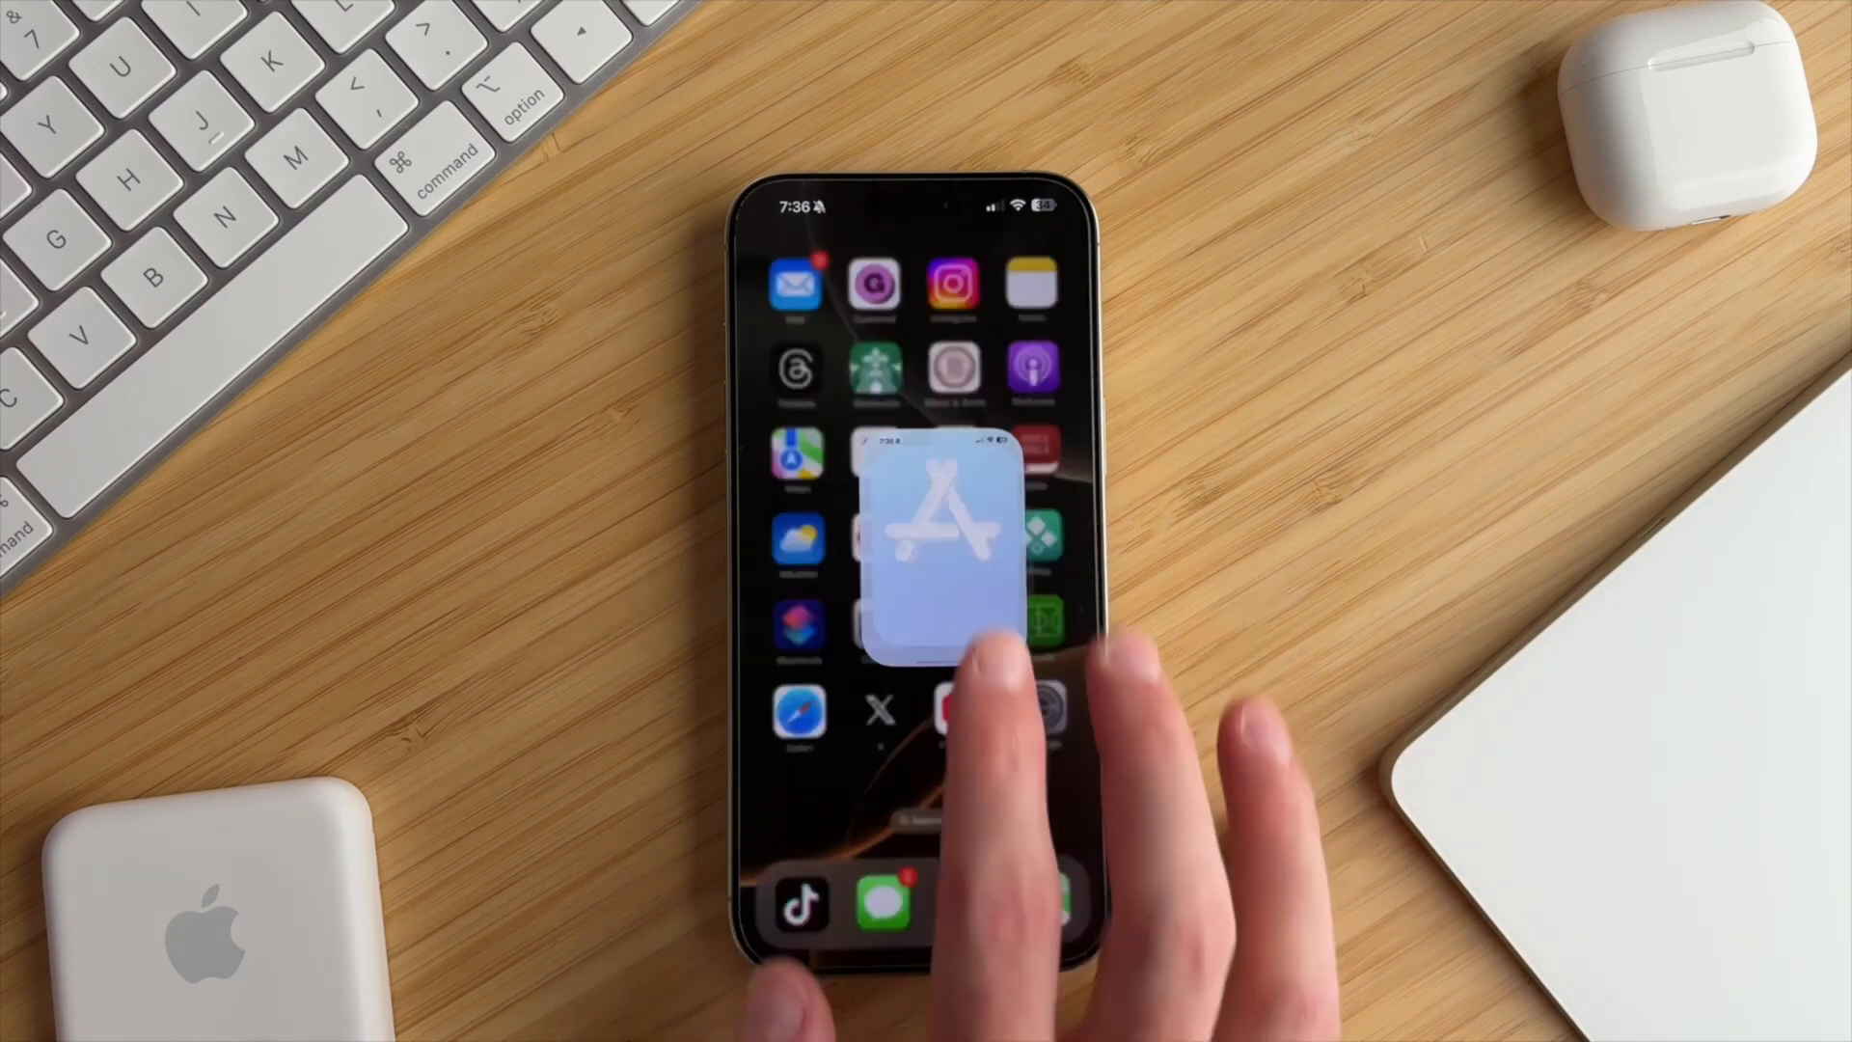
pyautogui.click(926, 544)
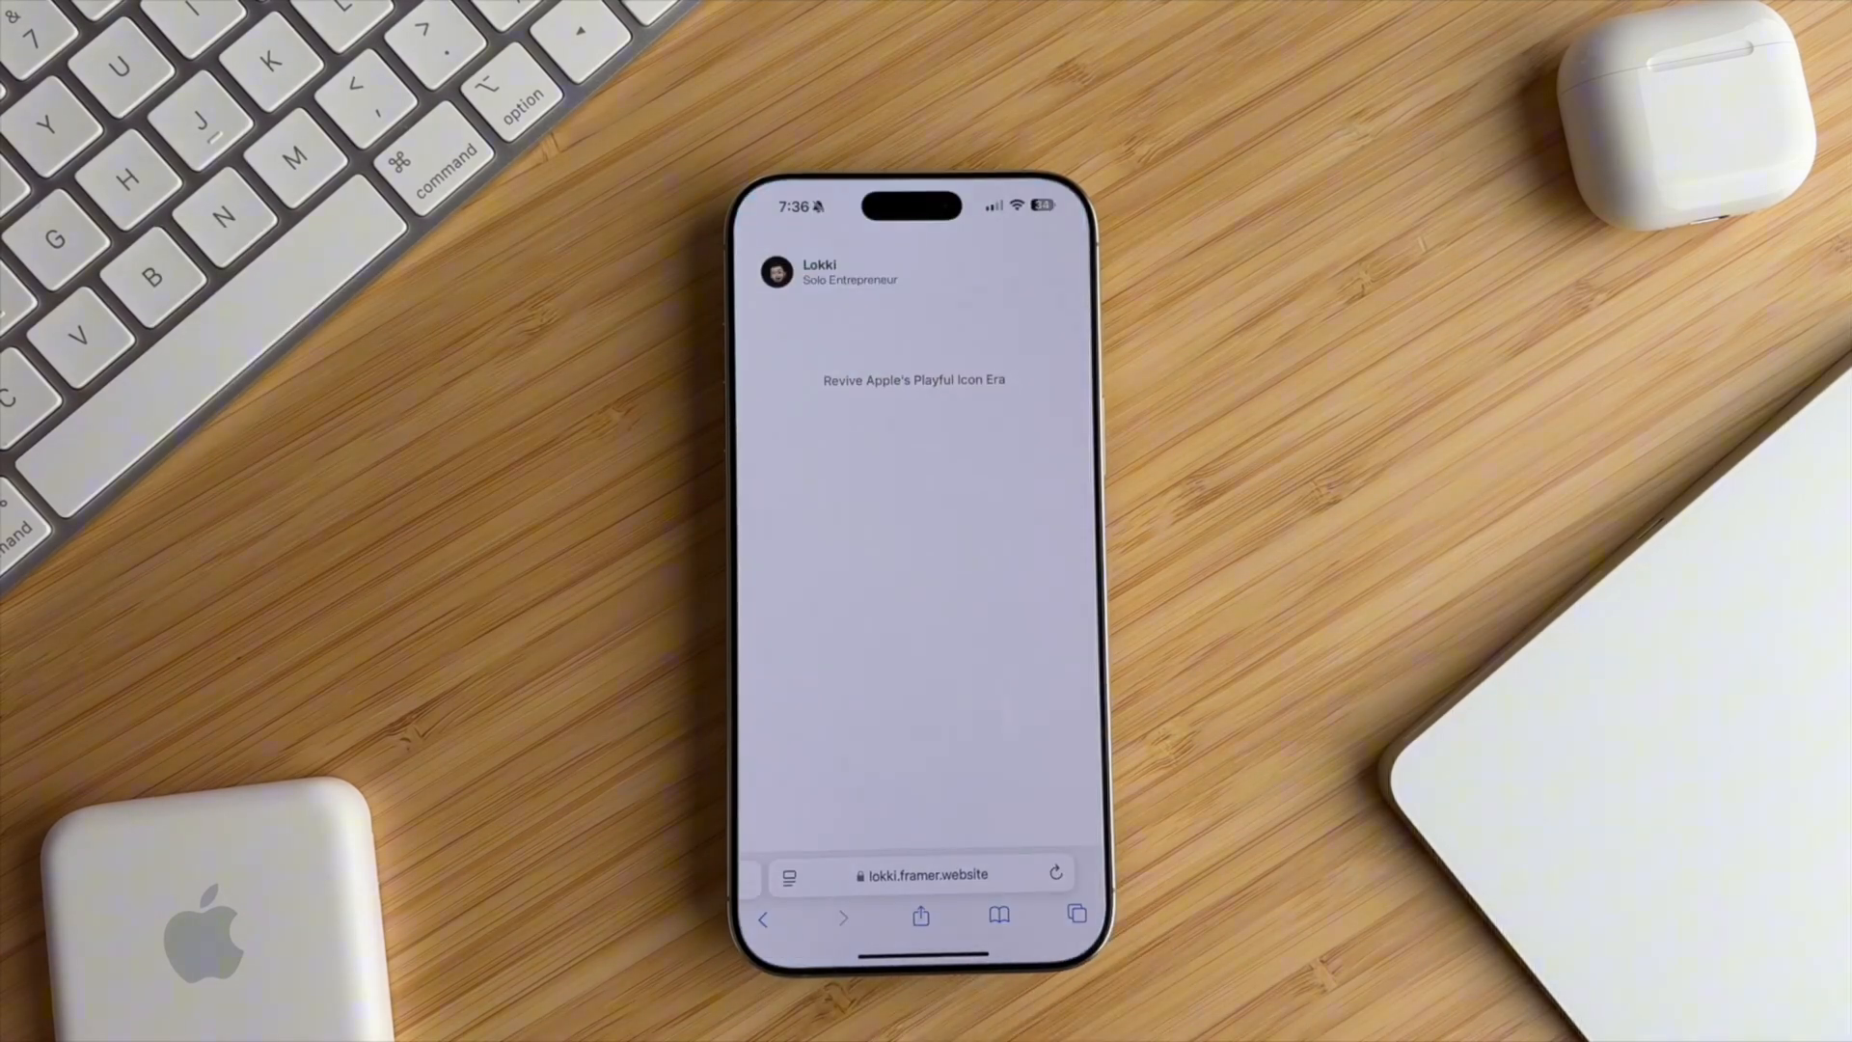
# - Scroll through the Formless icon, widget and pricing sections down to the Gumroad download links
pyautogui.scroll(-3)
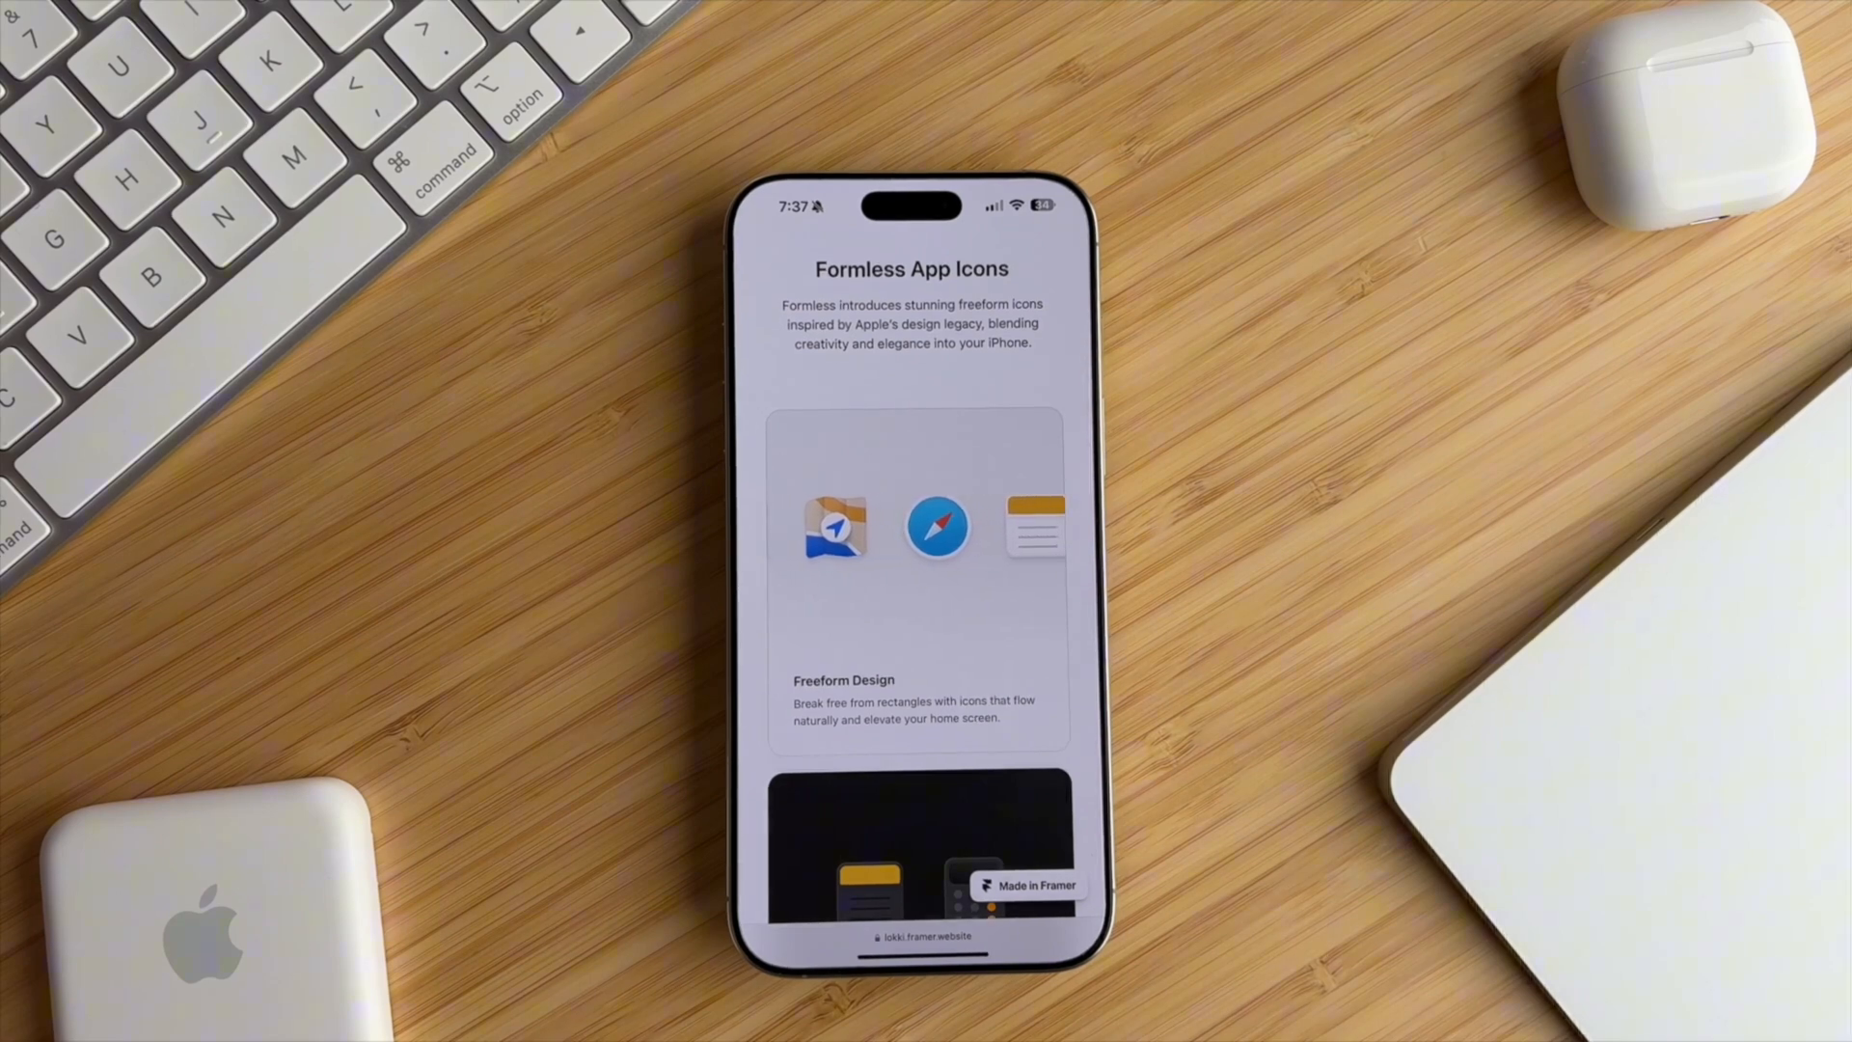
pyautogui.scroll(-3)
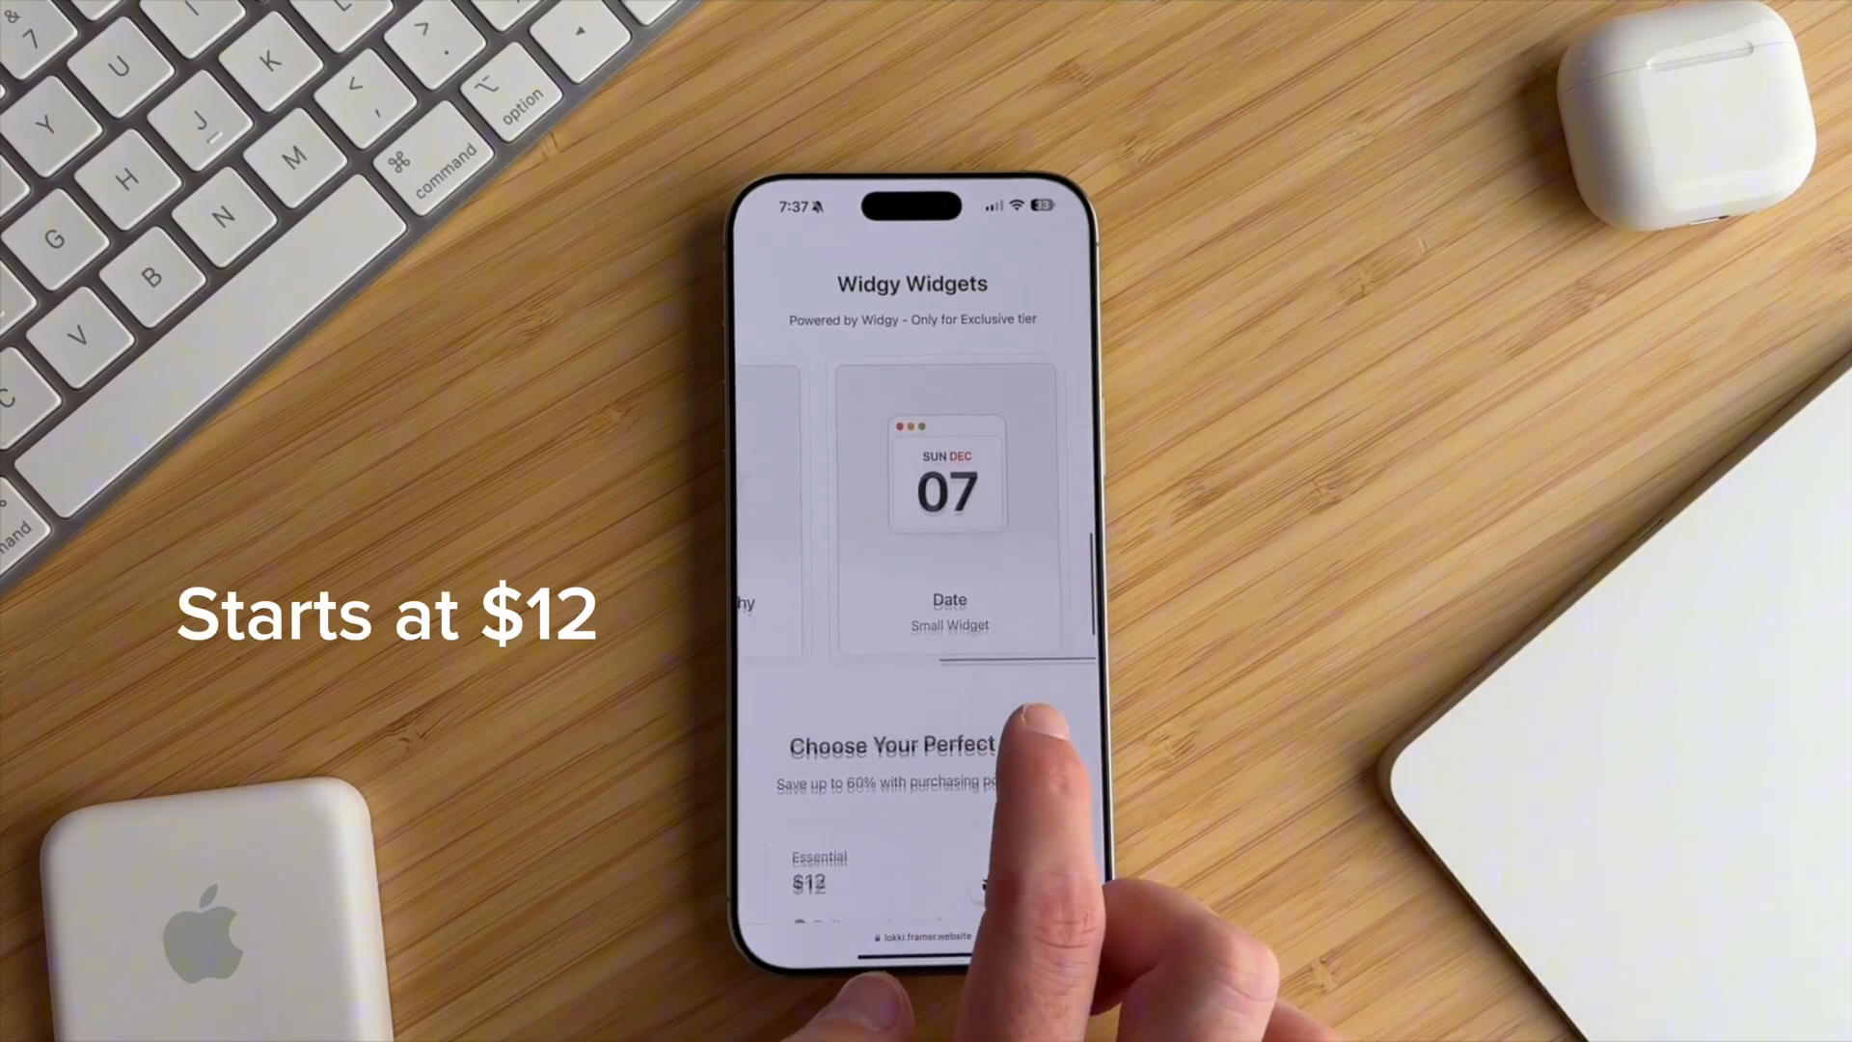
pyautogui.scroll(-3)
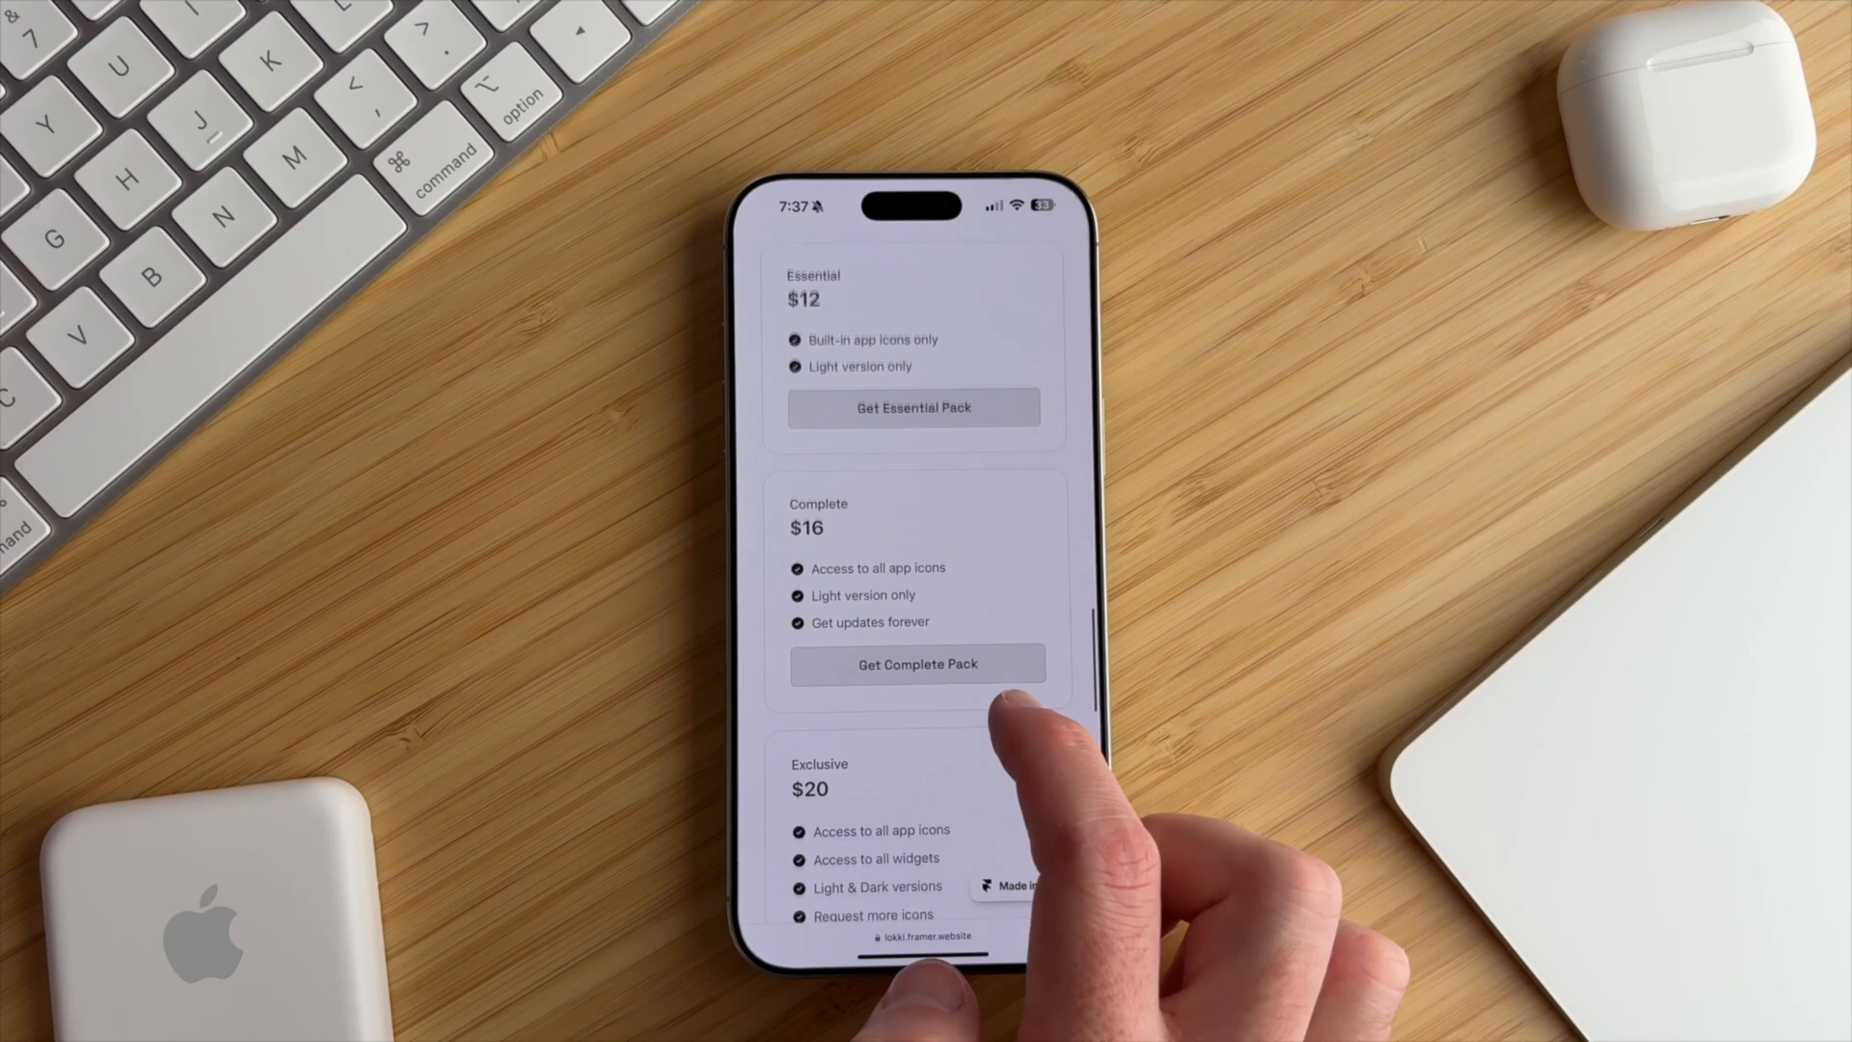
pyautogui.scroll(-3)
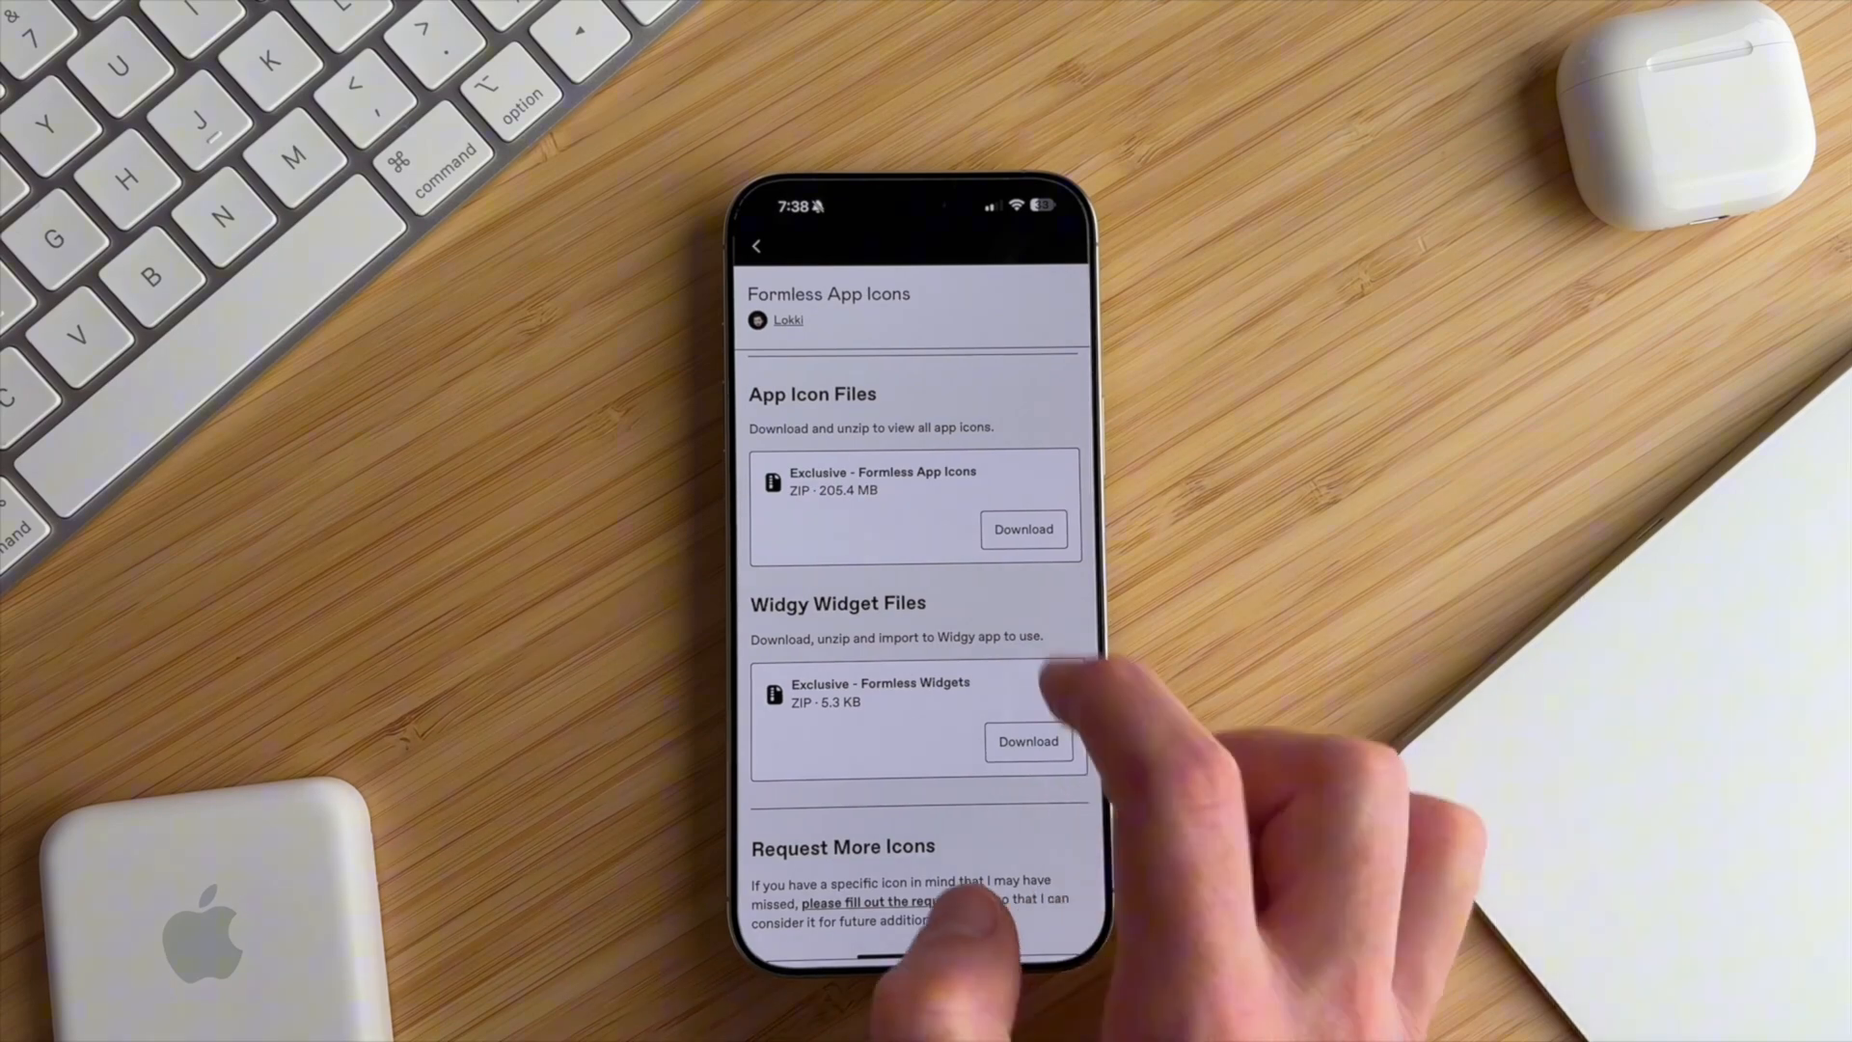
# - Download the Exclusive Formless App Icons ZIP and save it to Files
pyautogui.click(1022, 528)
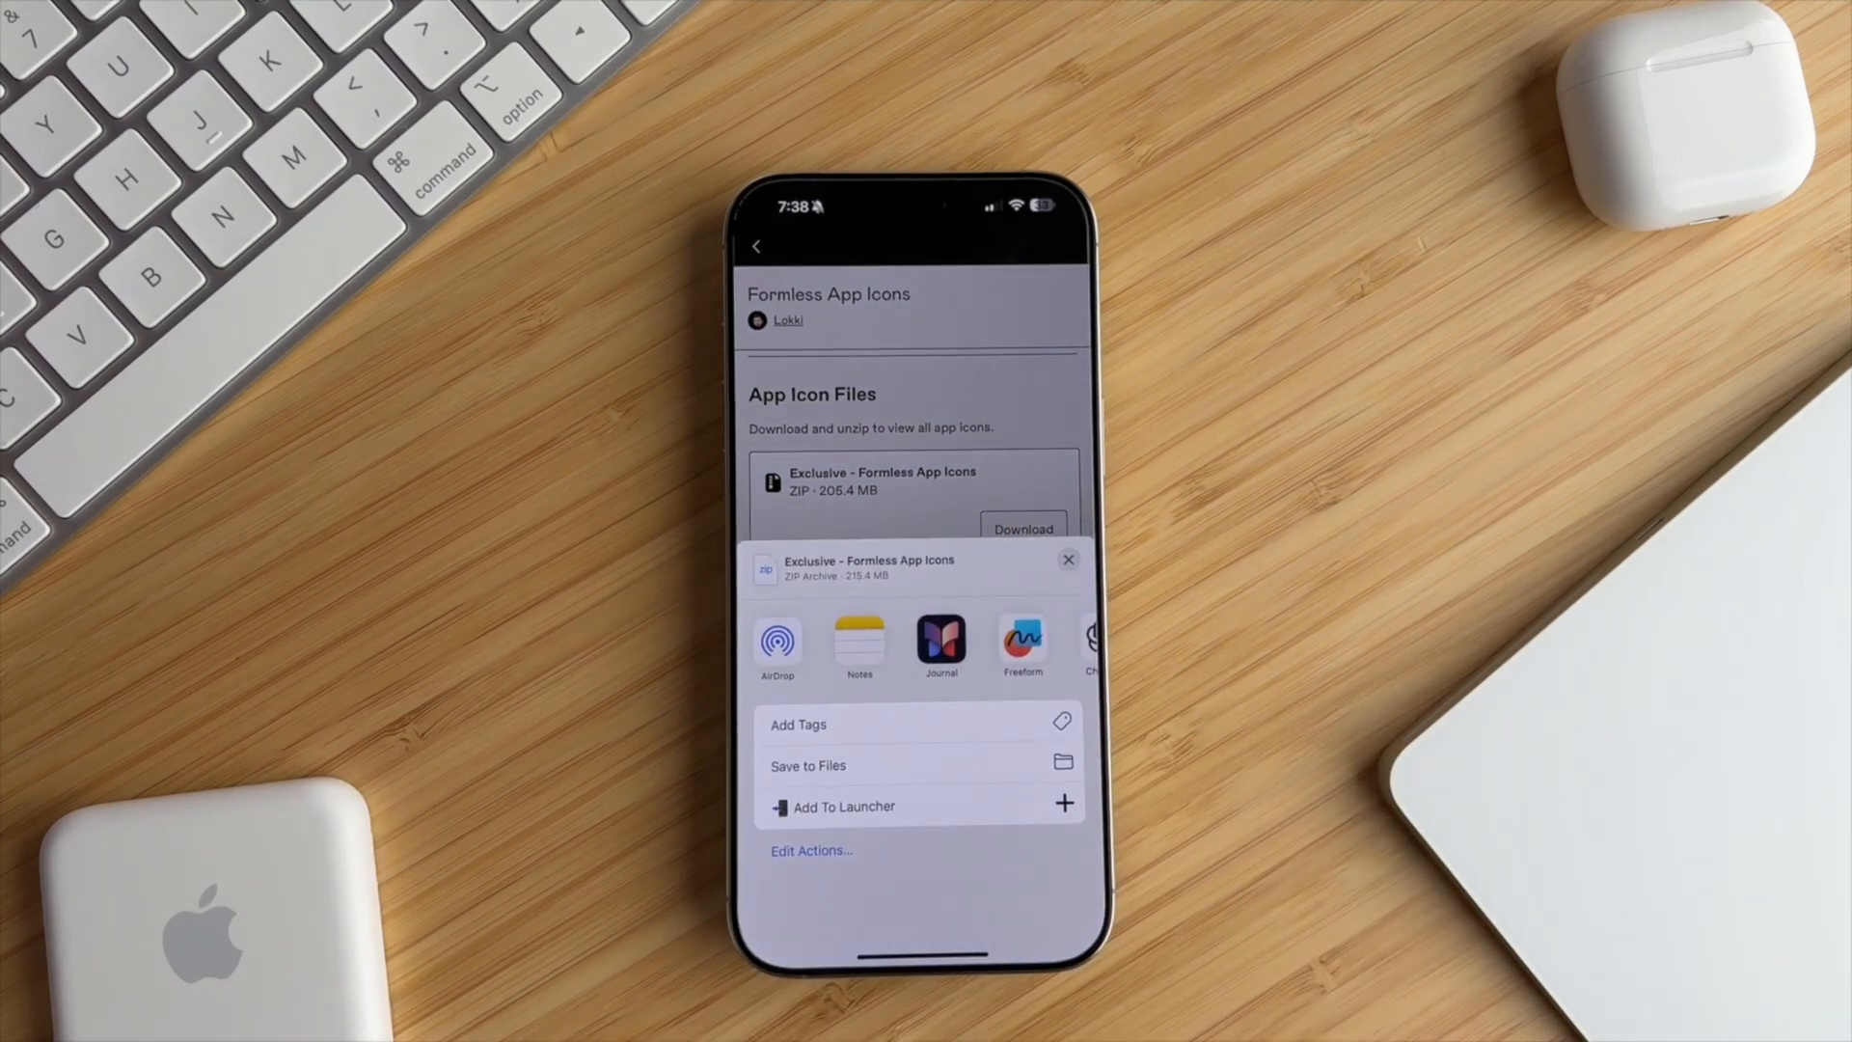
pyautogui.click(809, 766)
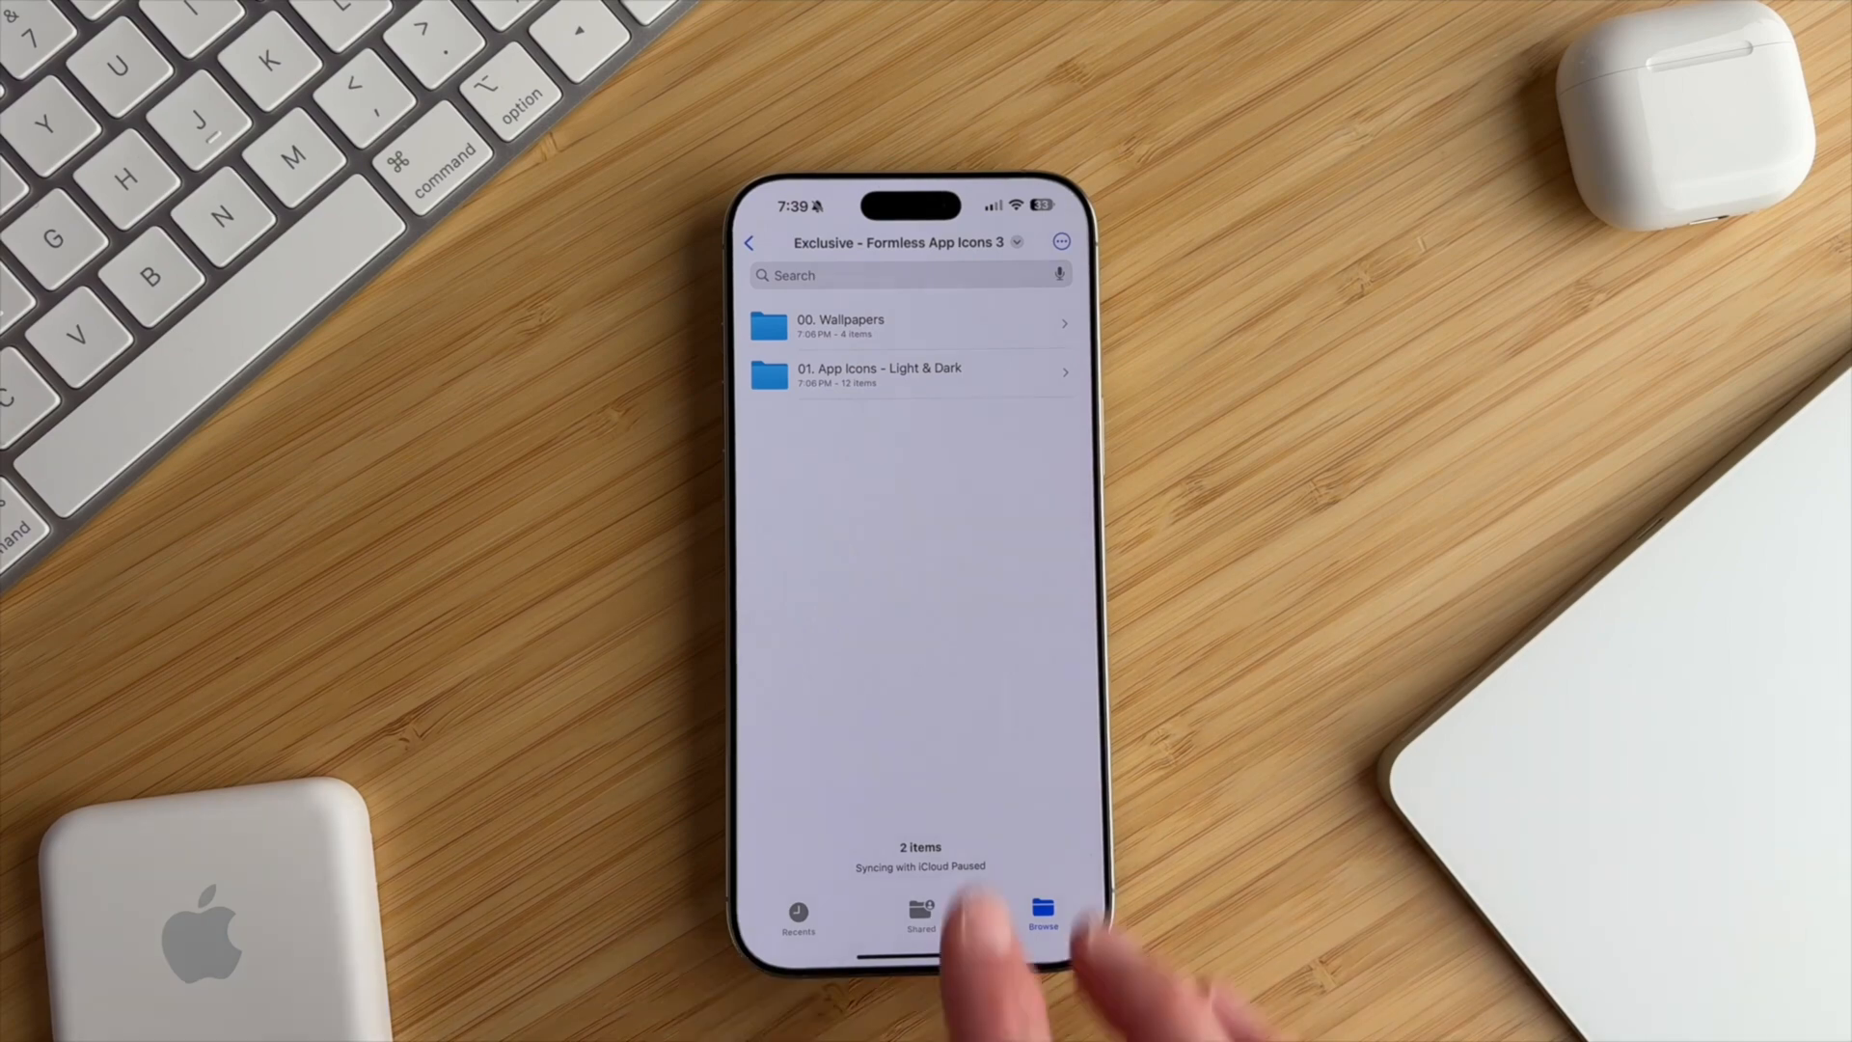
# - Save the Light Homescreen Setup image from 00. Wallpapers to Photos
pyautogui.click(839, 326)
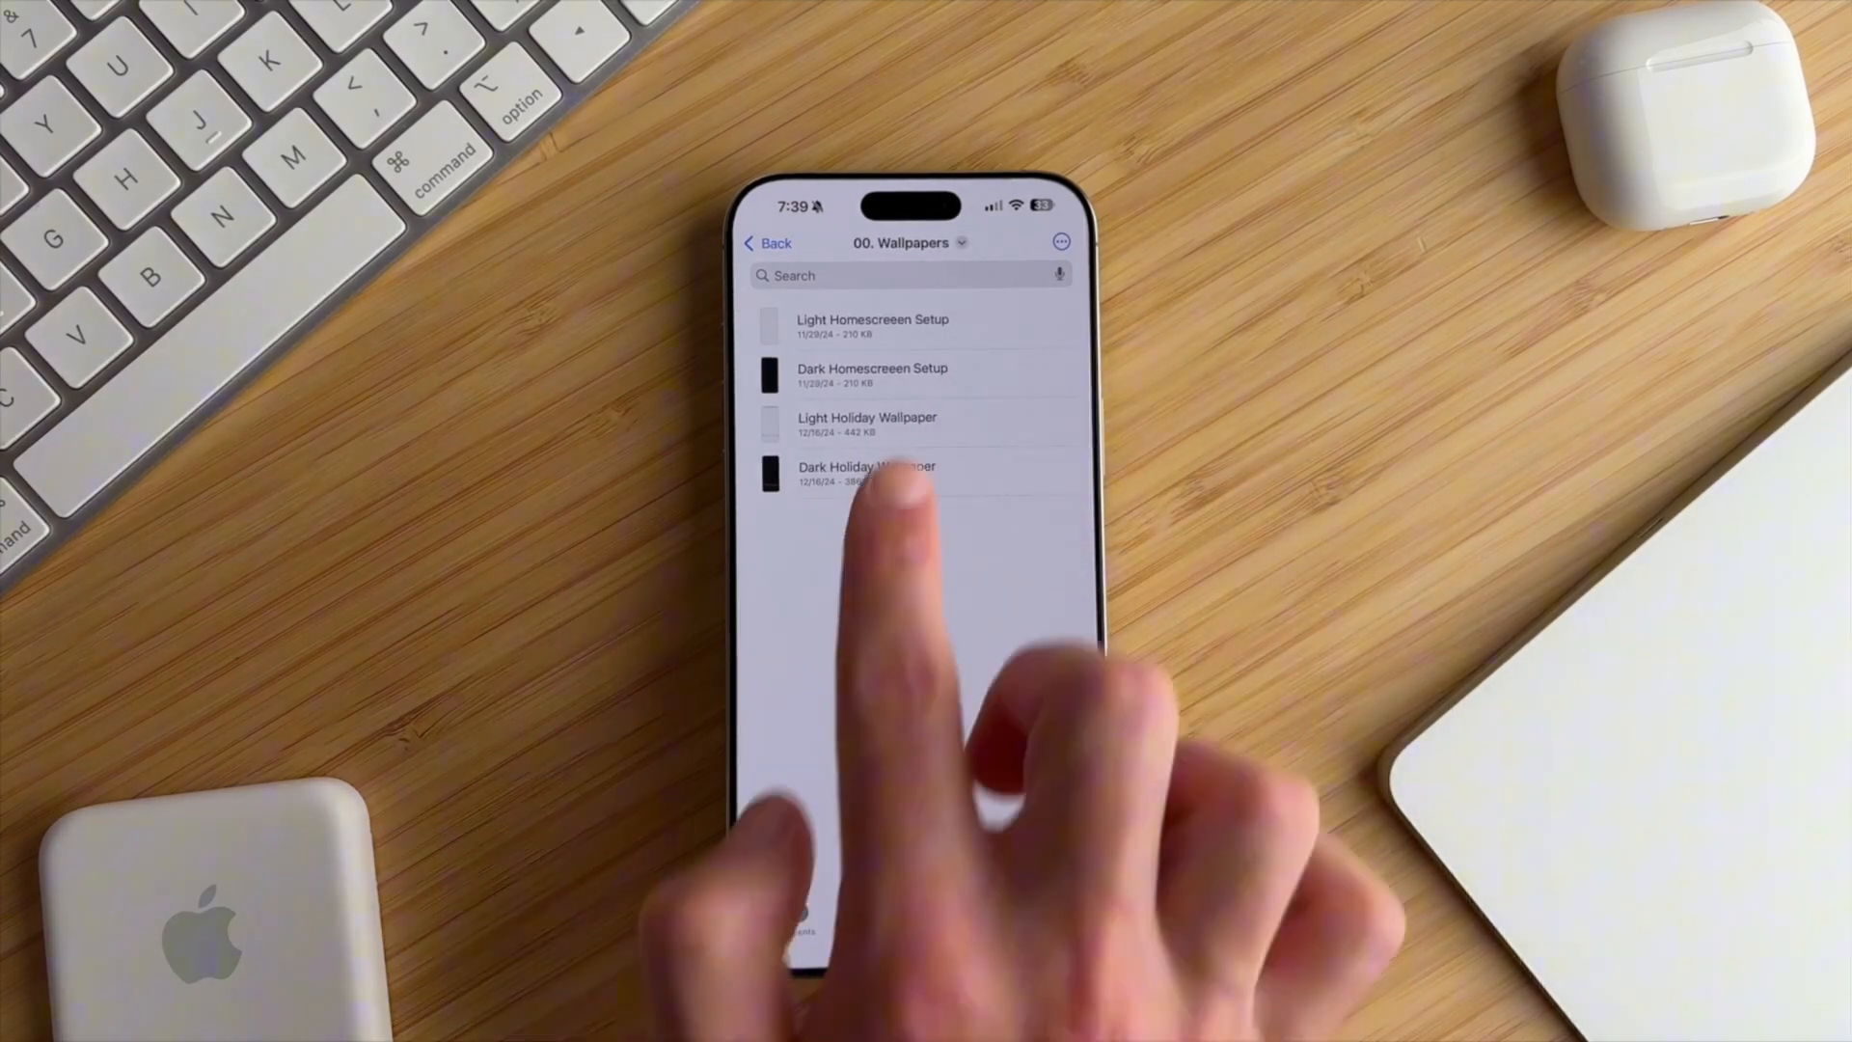
pyautogui.click(872, 318)
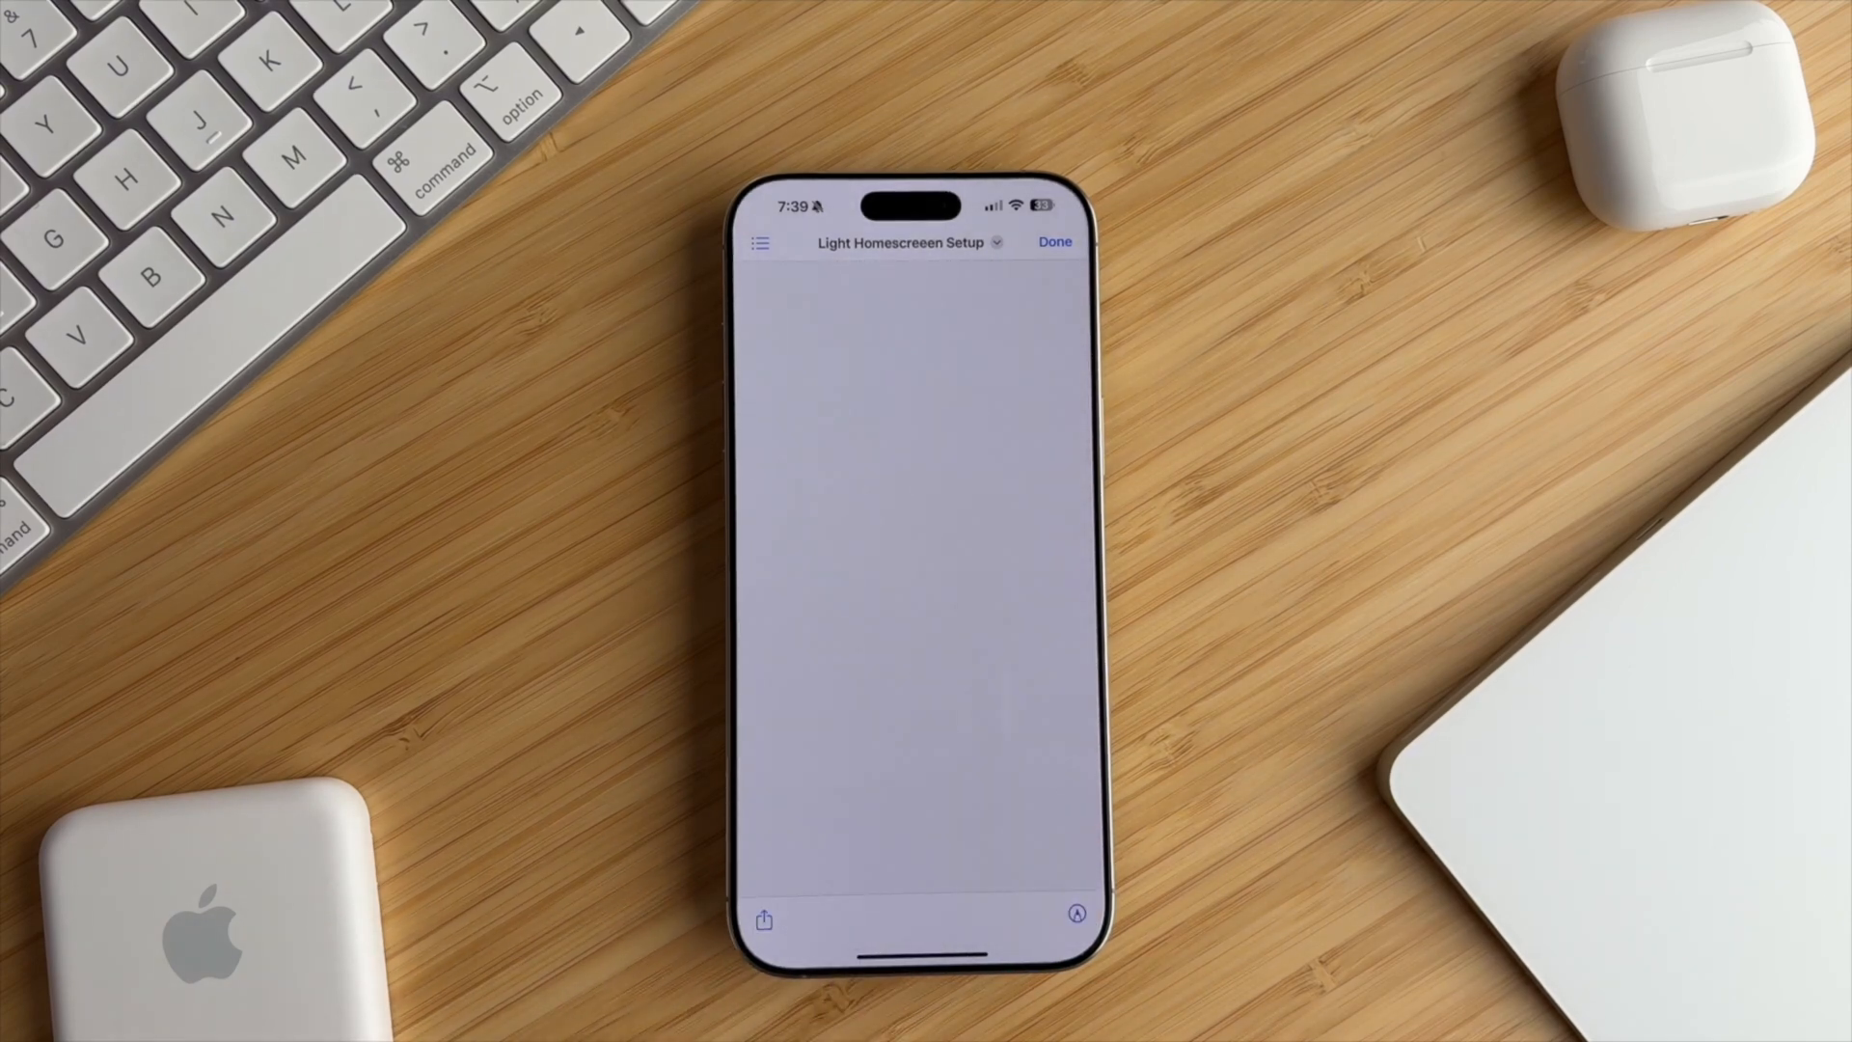
pyautogui.click(764, 920)
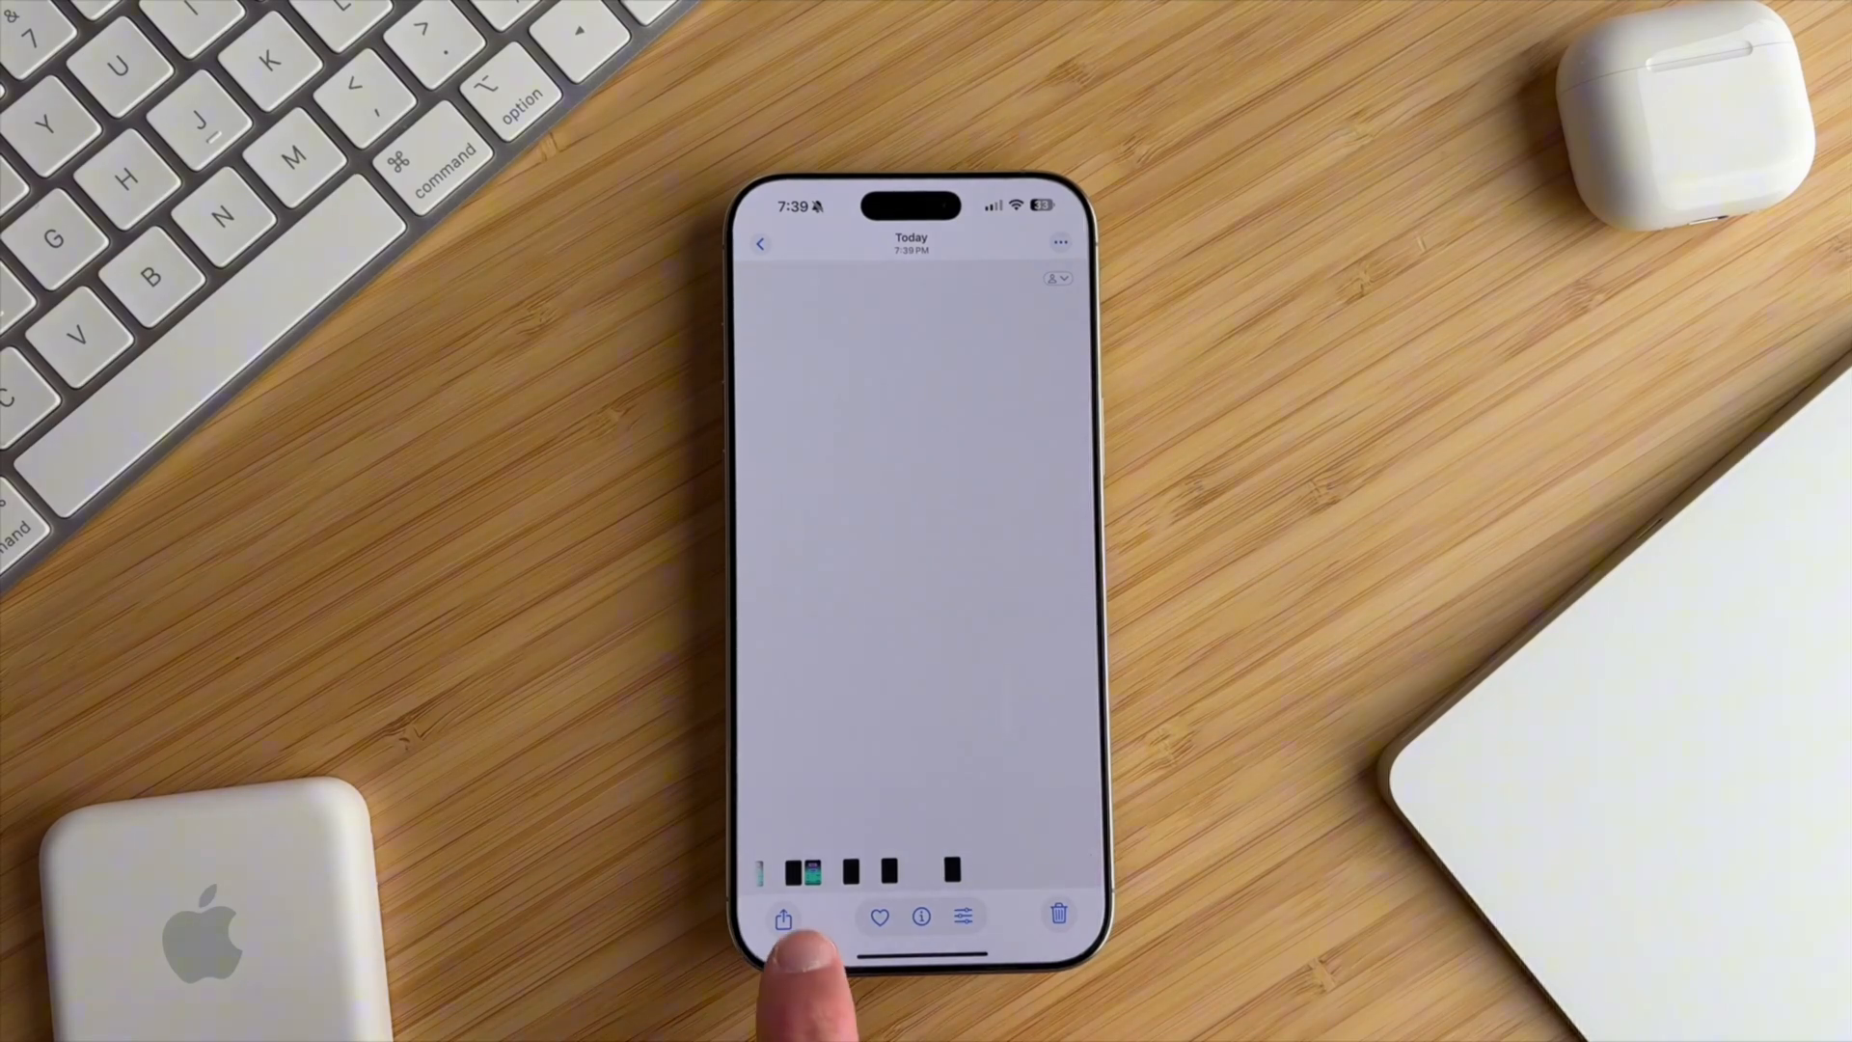
# - Use the light image as the lock screen and home screen wallpaper
pyautogui.click(784, 916)
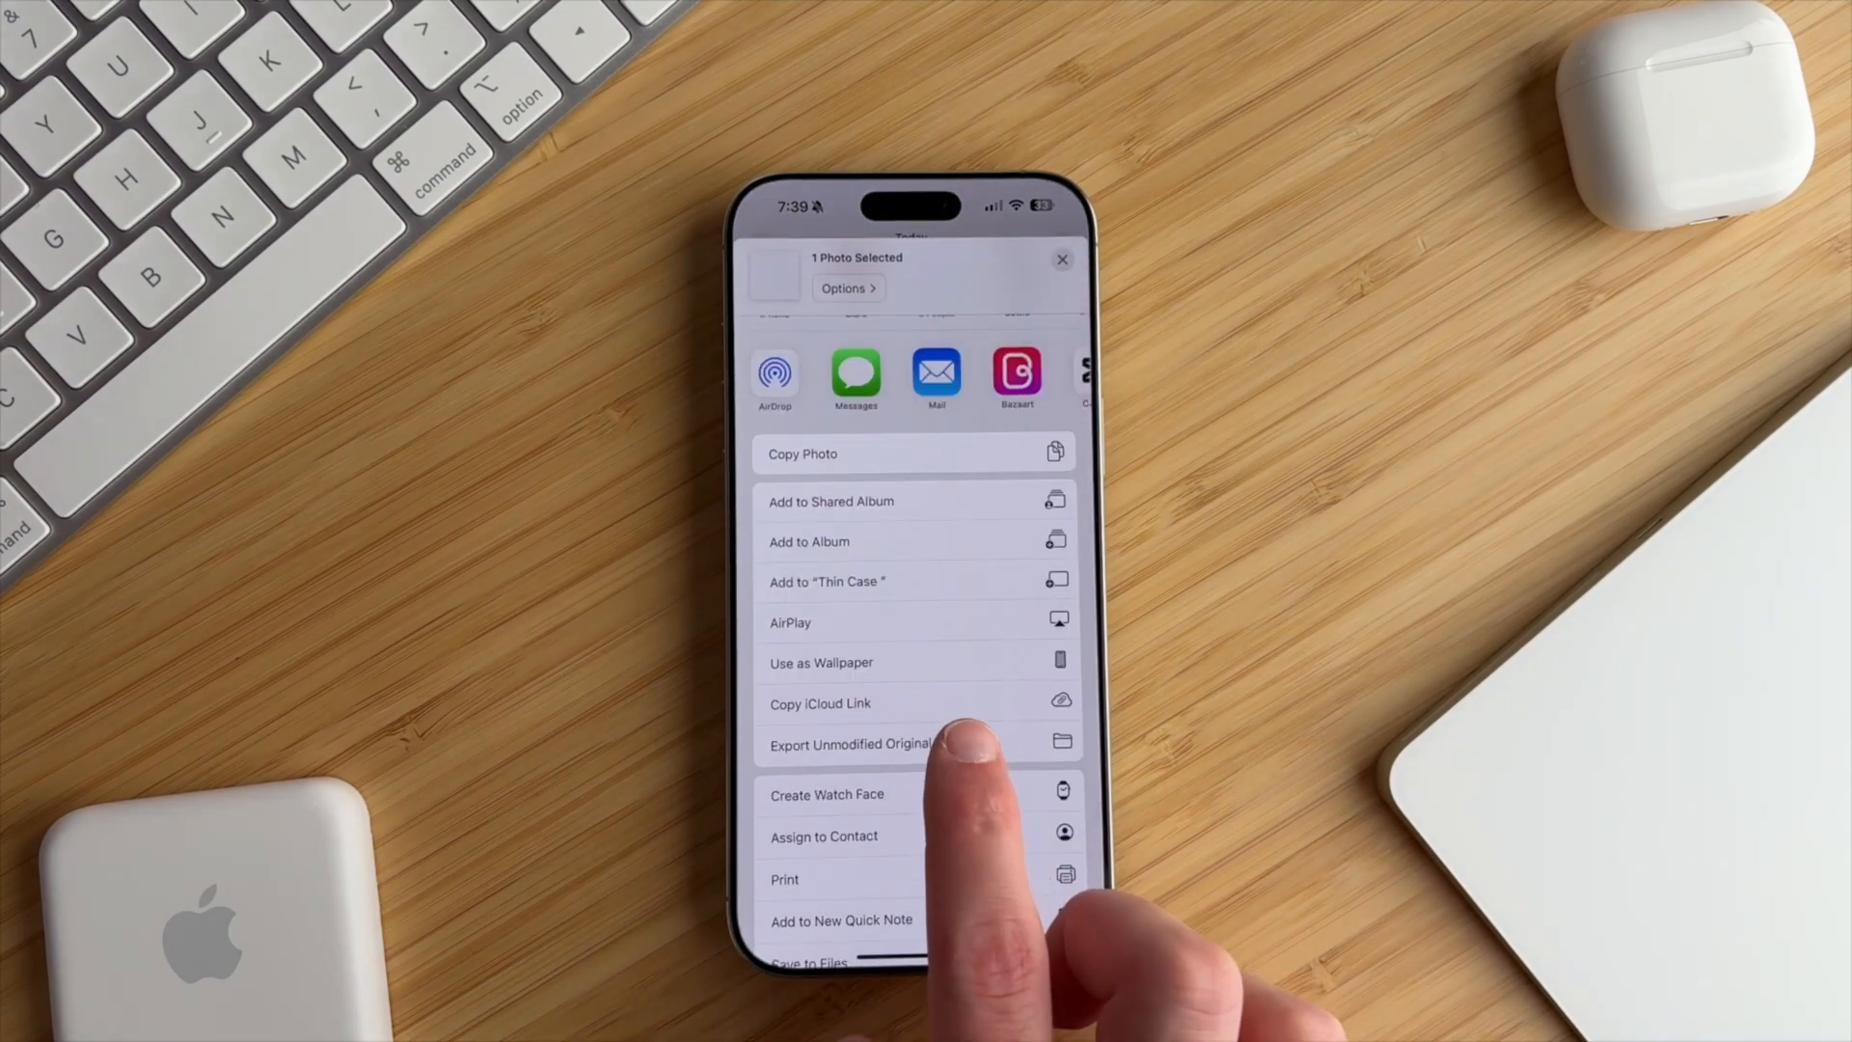
pyautogui.click(822, 662)
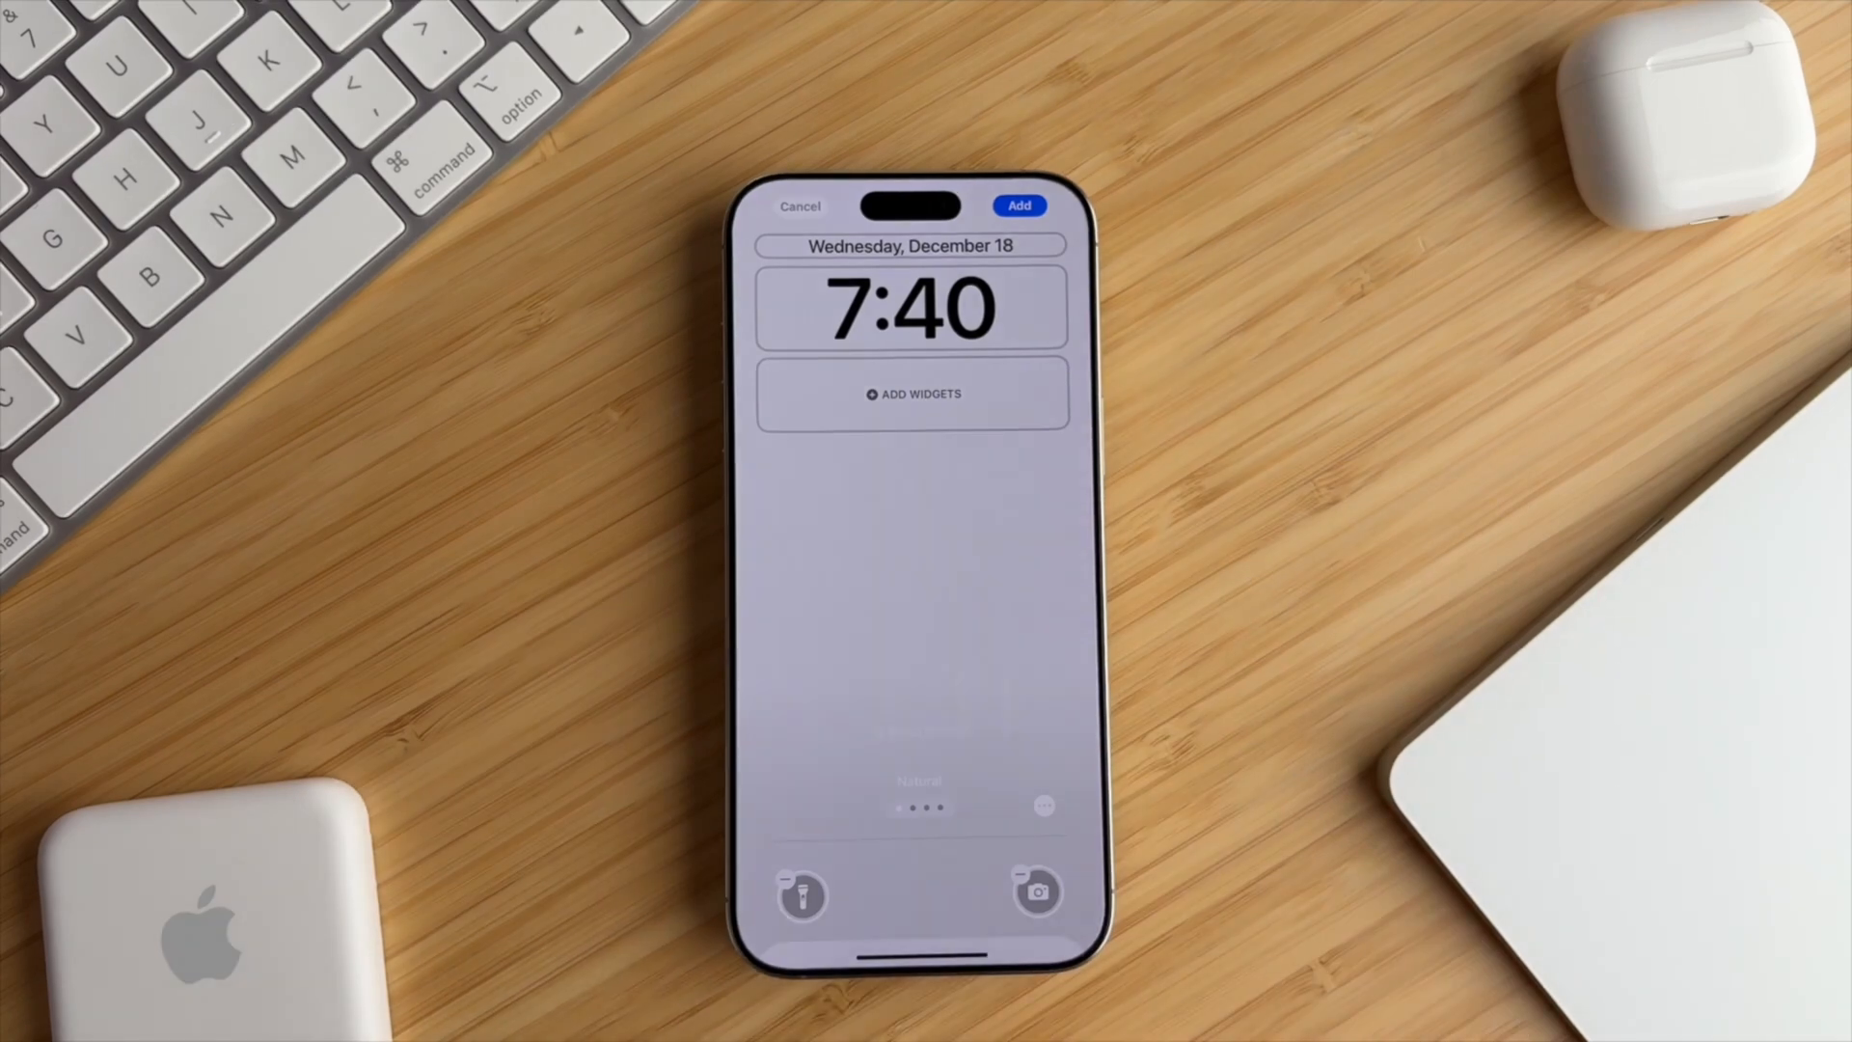
pyautogui.click(1018, 205)
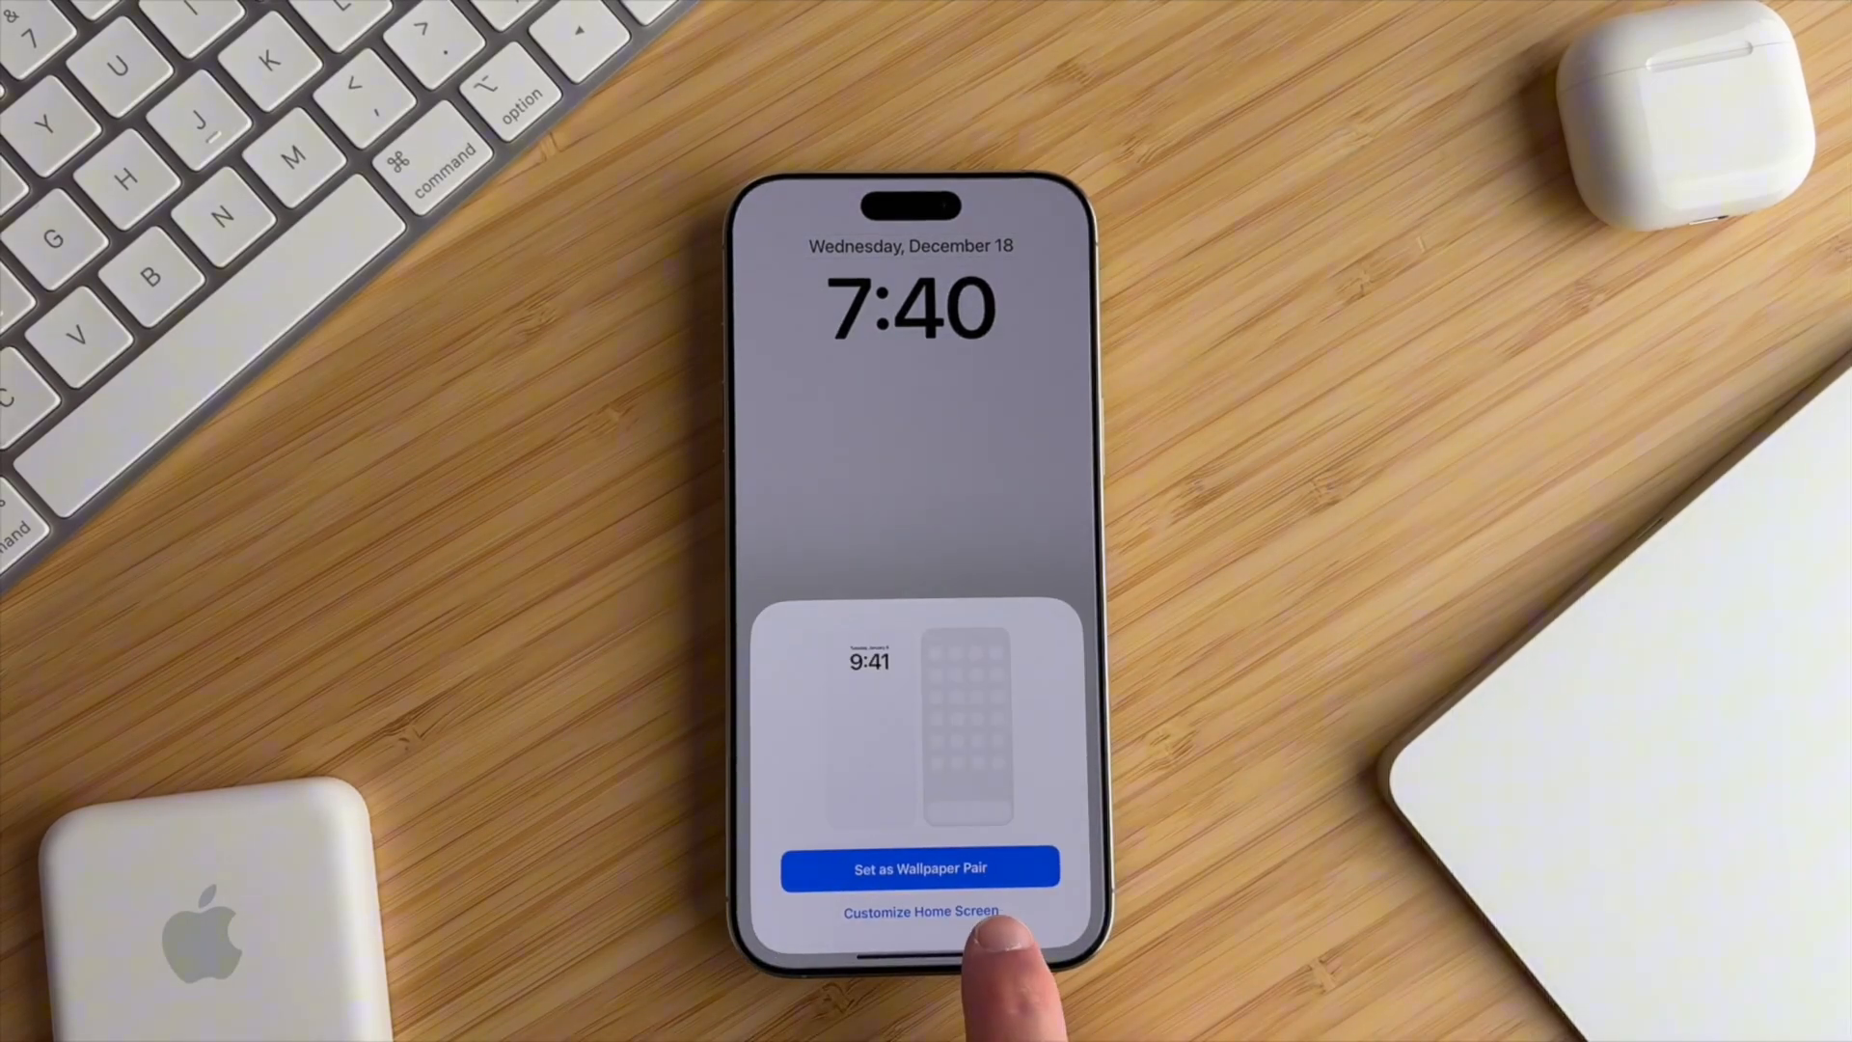
pyautogui.click(919, 911)
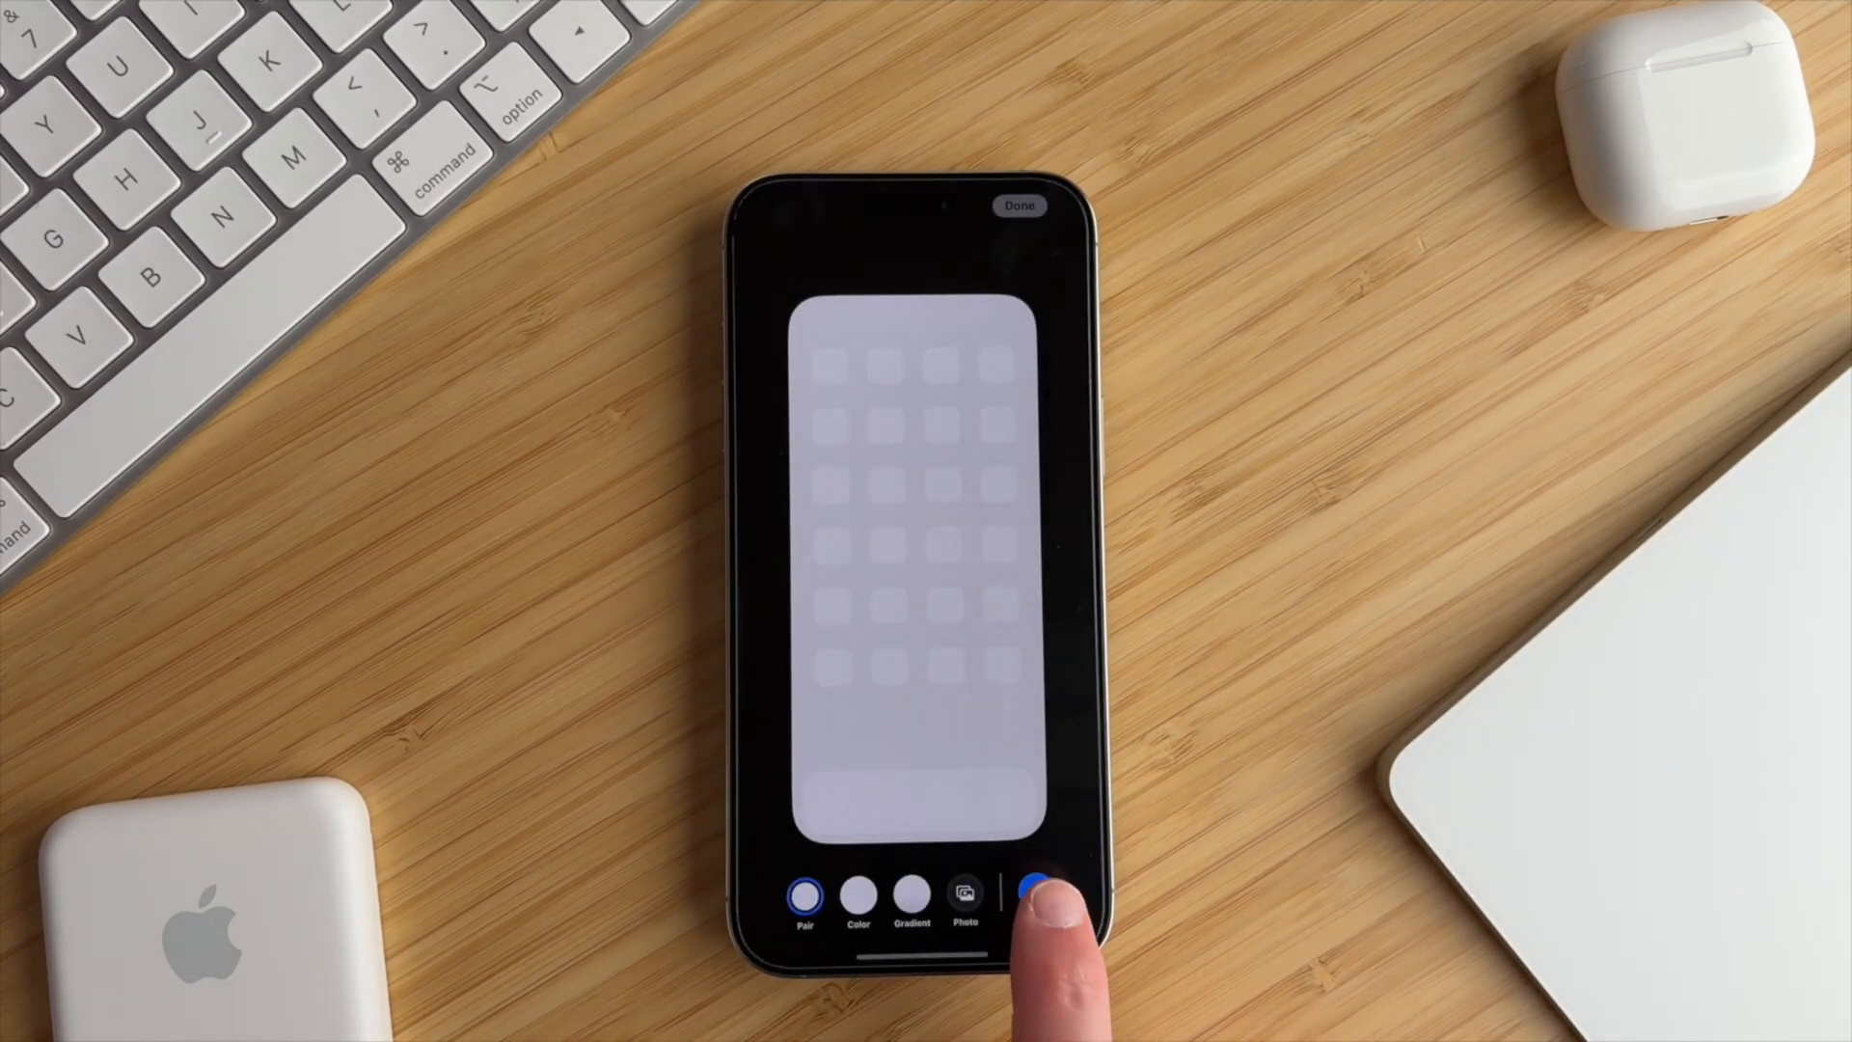
pyautogui.click(1028, 893)
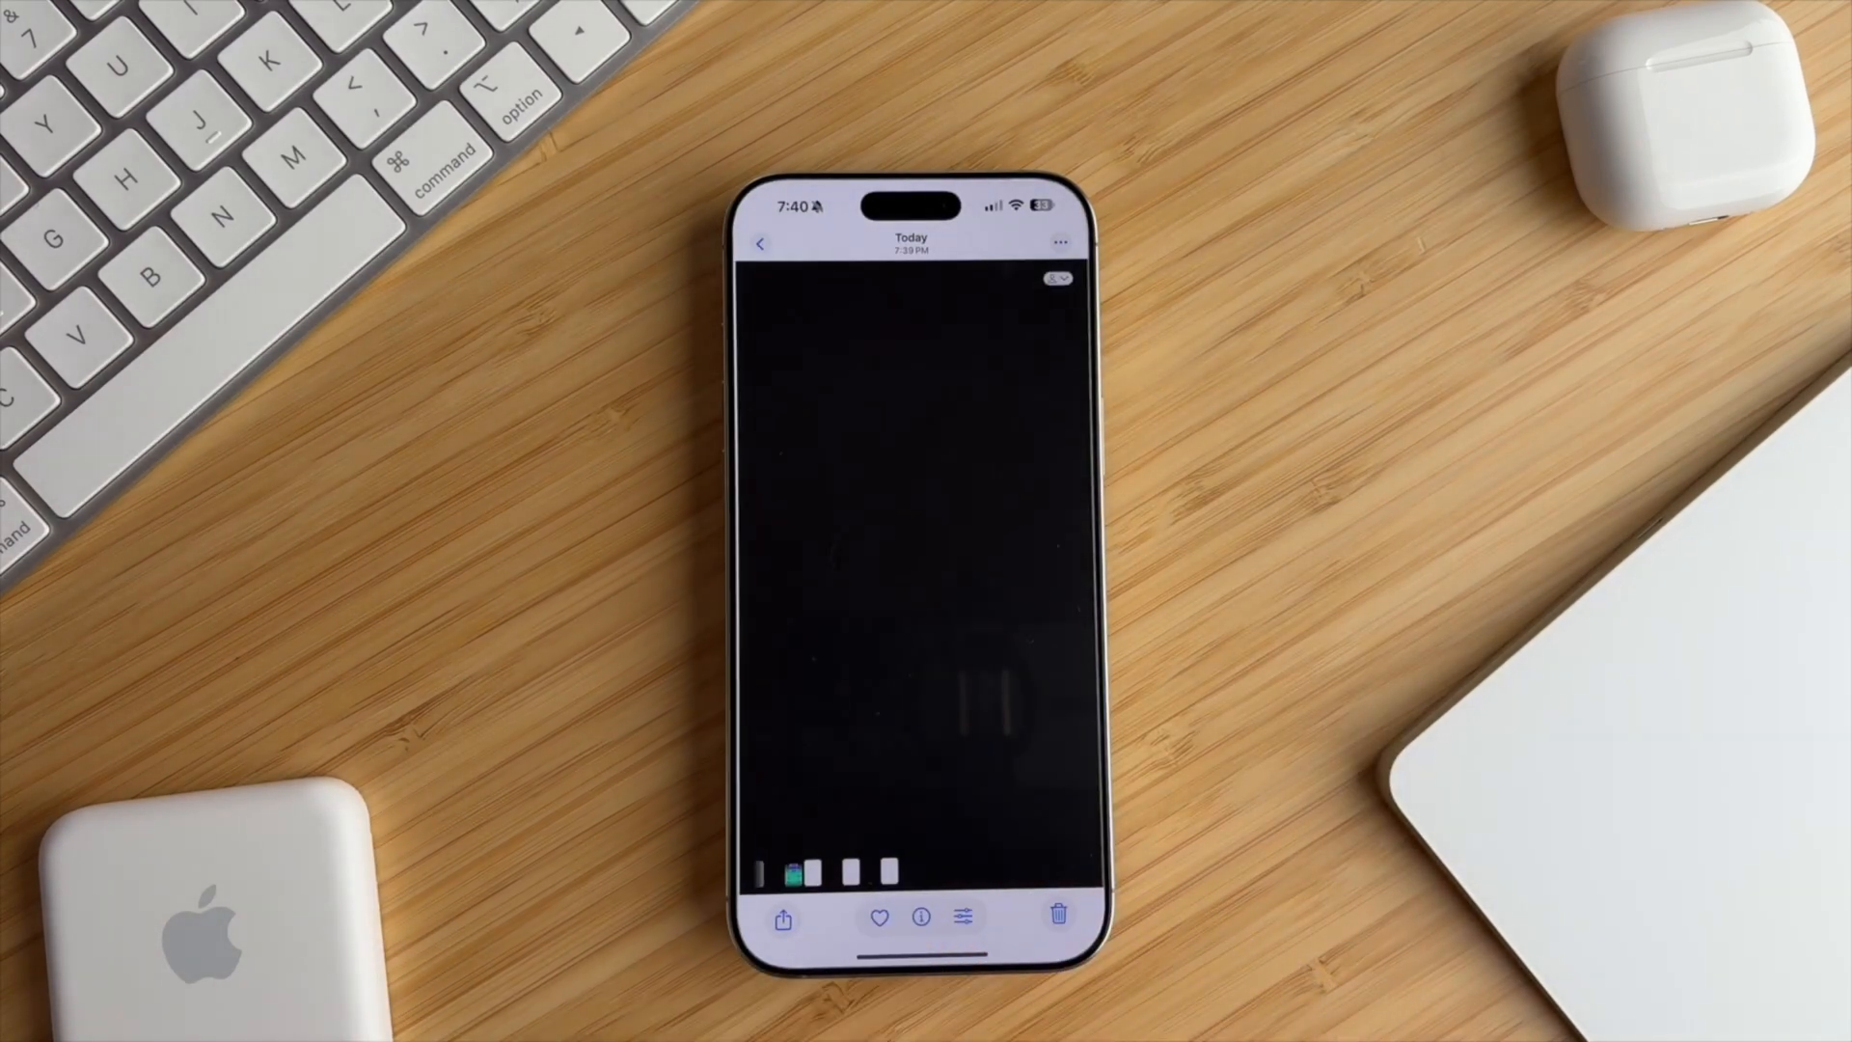
# - Finish in Photos and return to the Home Screen with the light wallpaper
pyautogui.click(782, 915)
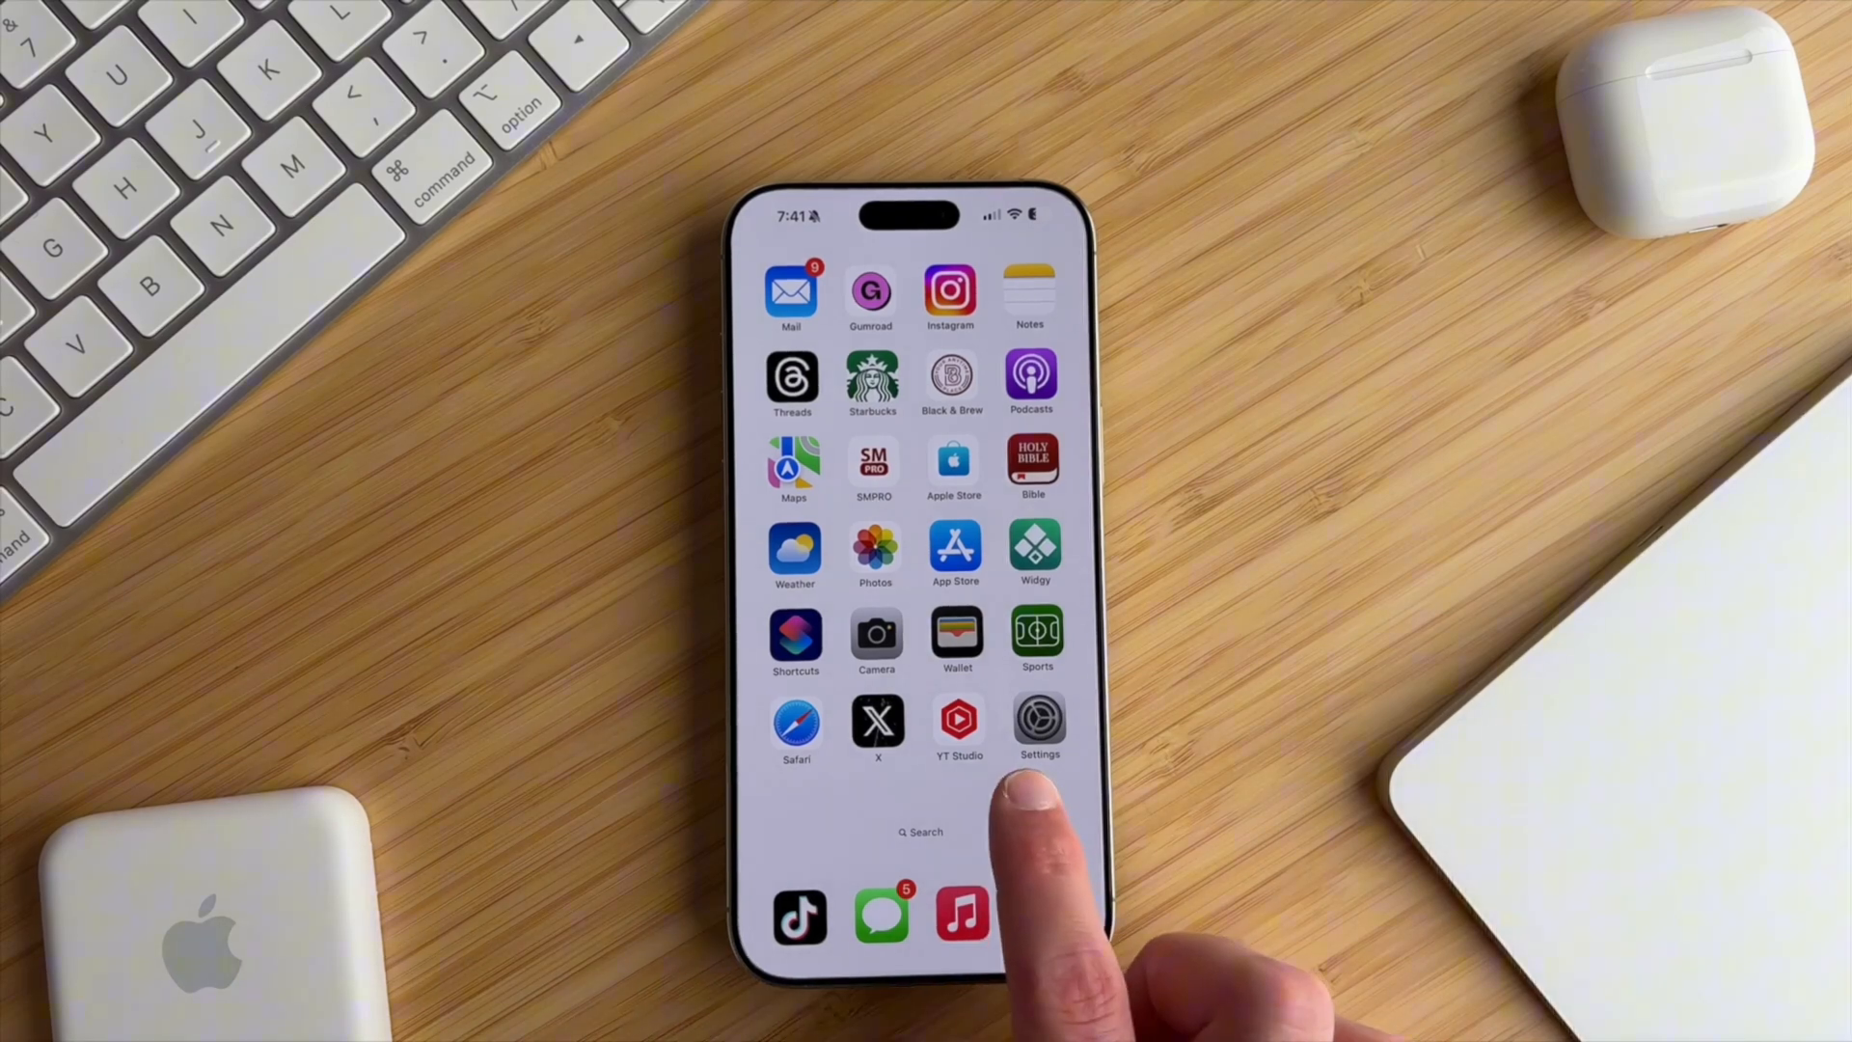
# - Remove Mail from the home screen and add a Small #1 Widgy widget
pyautogui.click(791, 291)
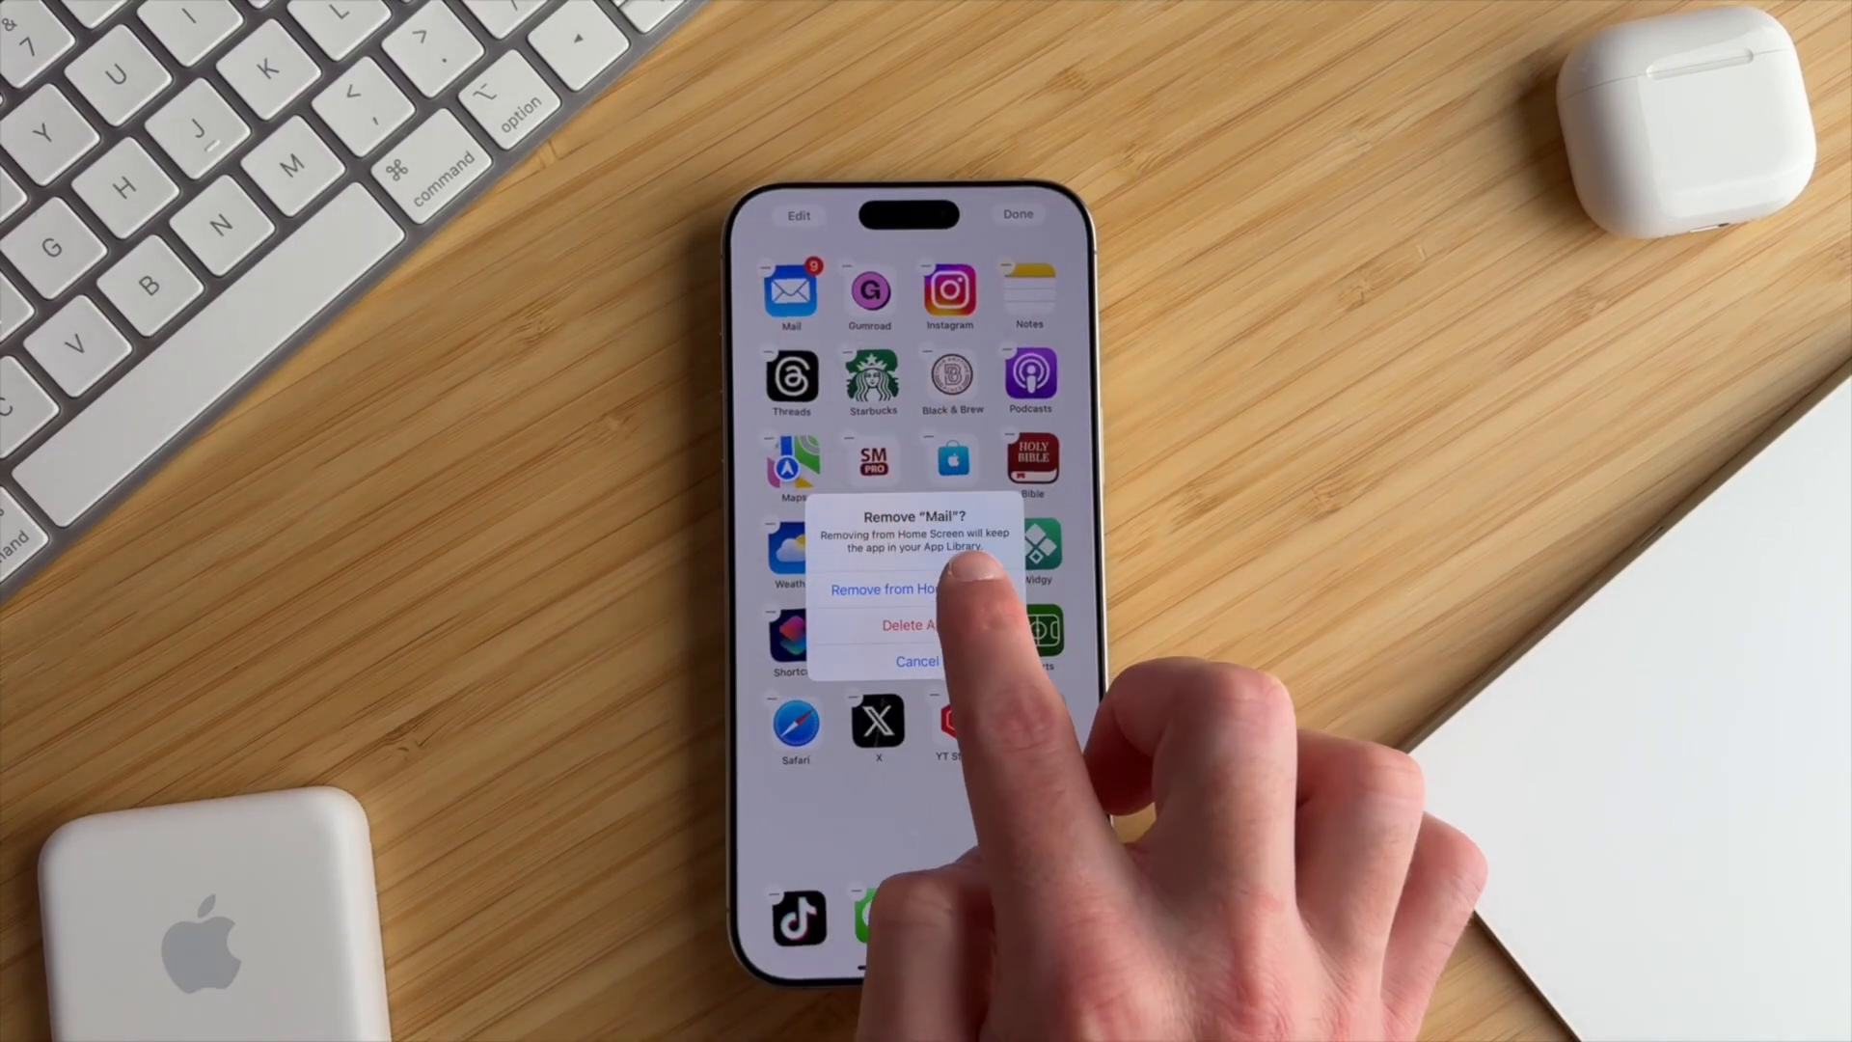
pyautogui.click(881, 589)
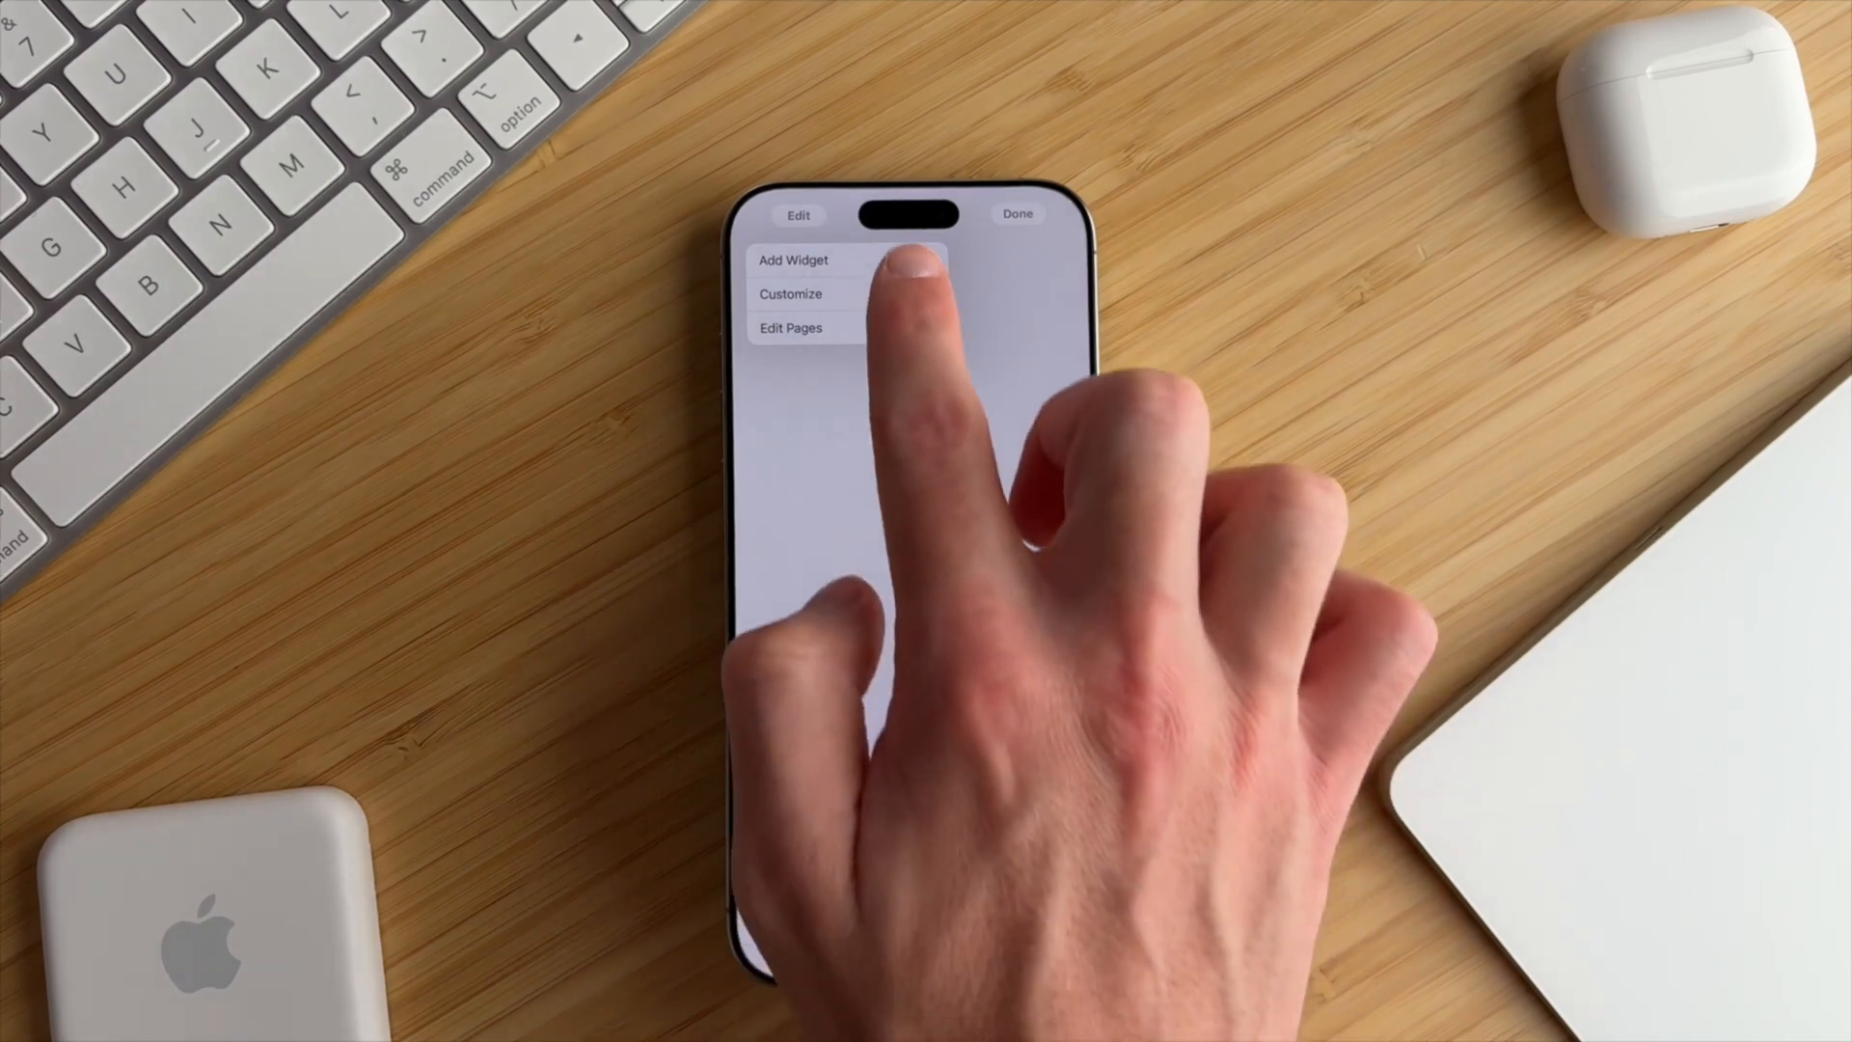
pyautogui.click(792, 260)
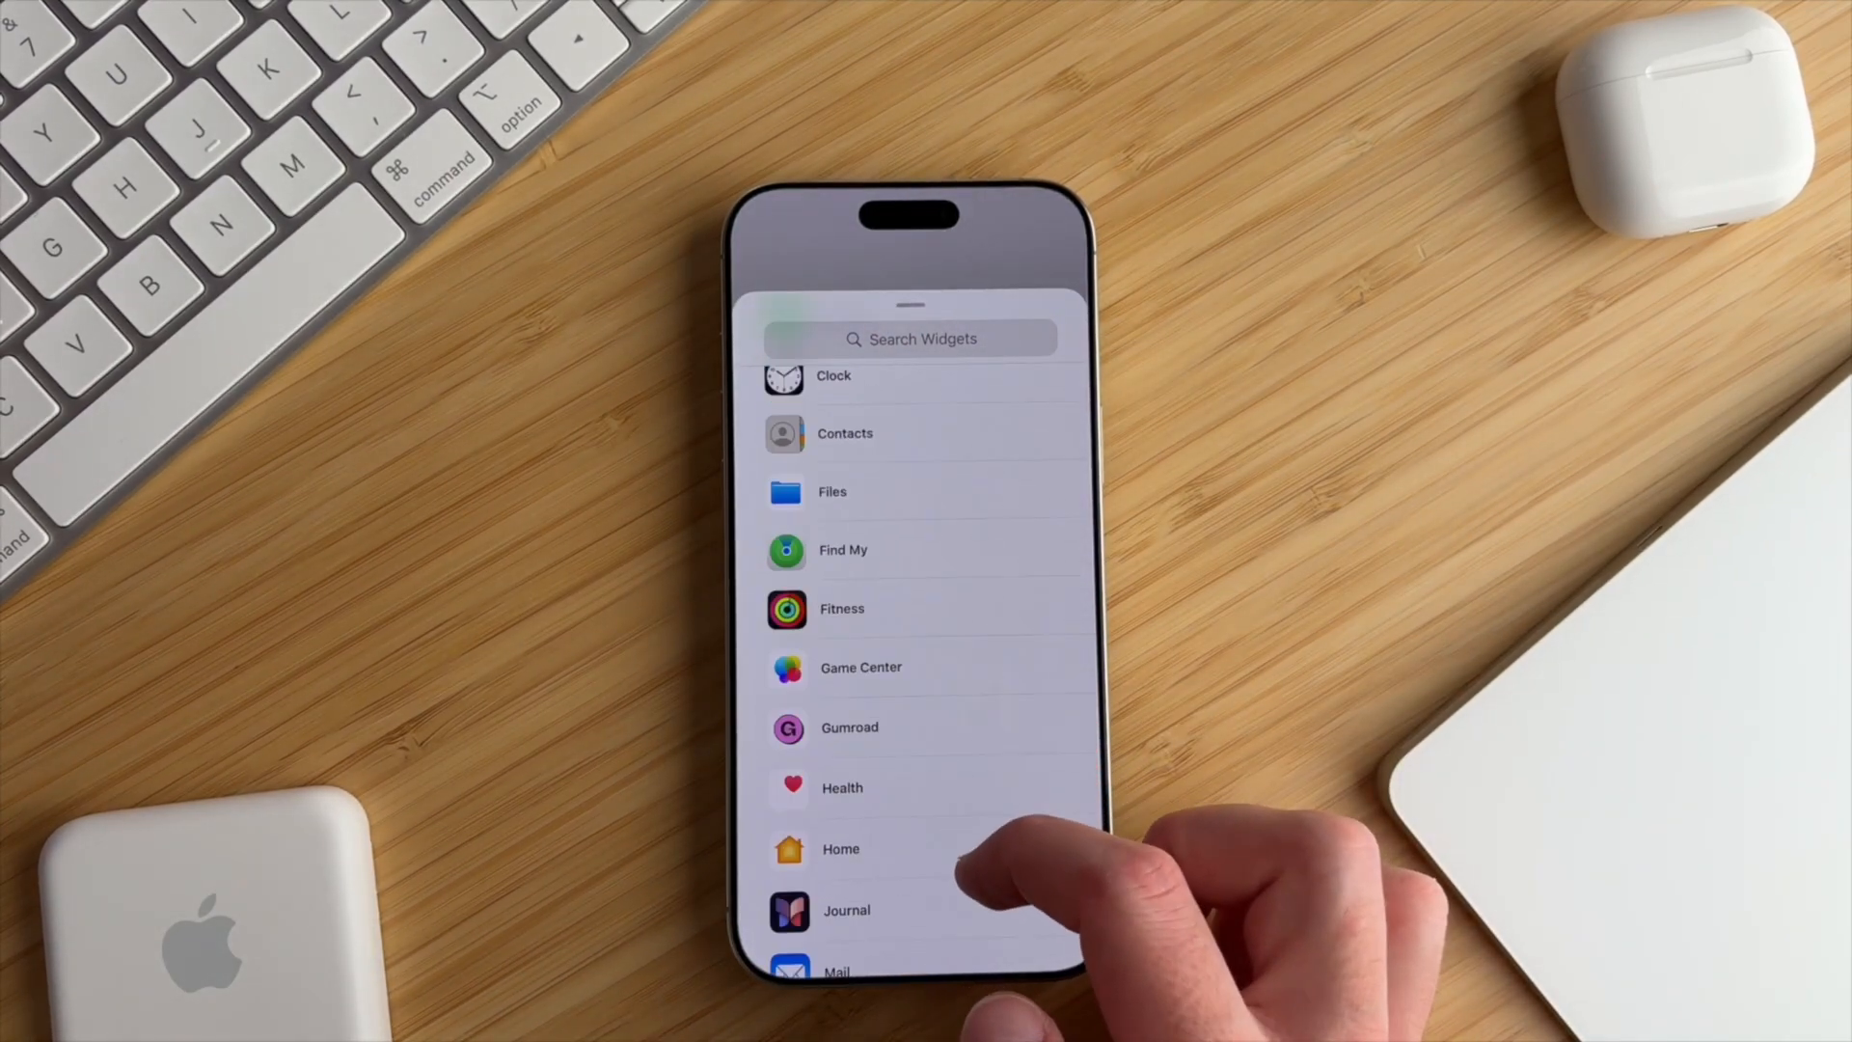
pyautogui.scroll(-3)
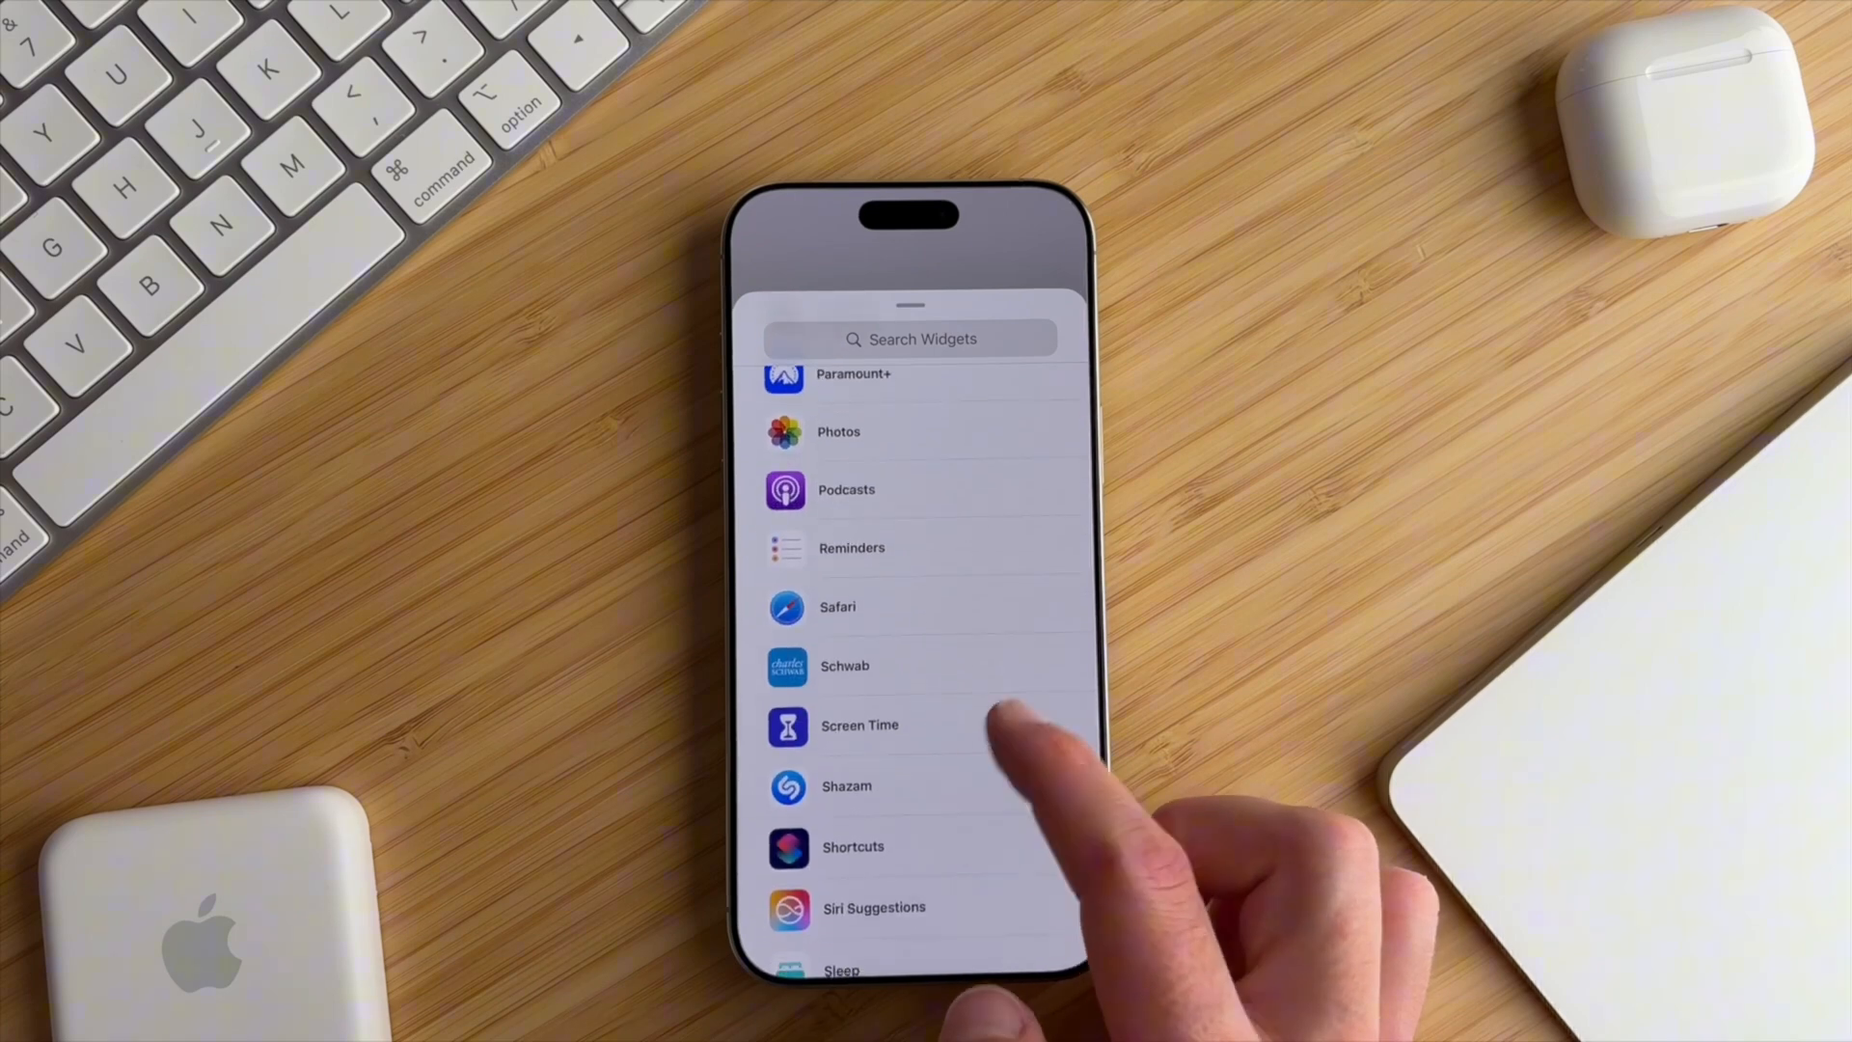
pyautogui.click(868, 727)
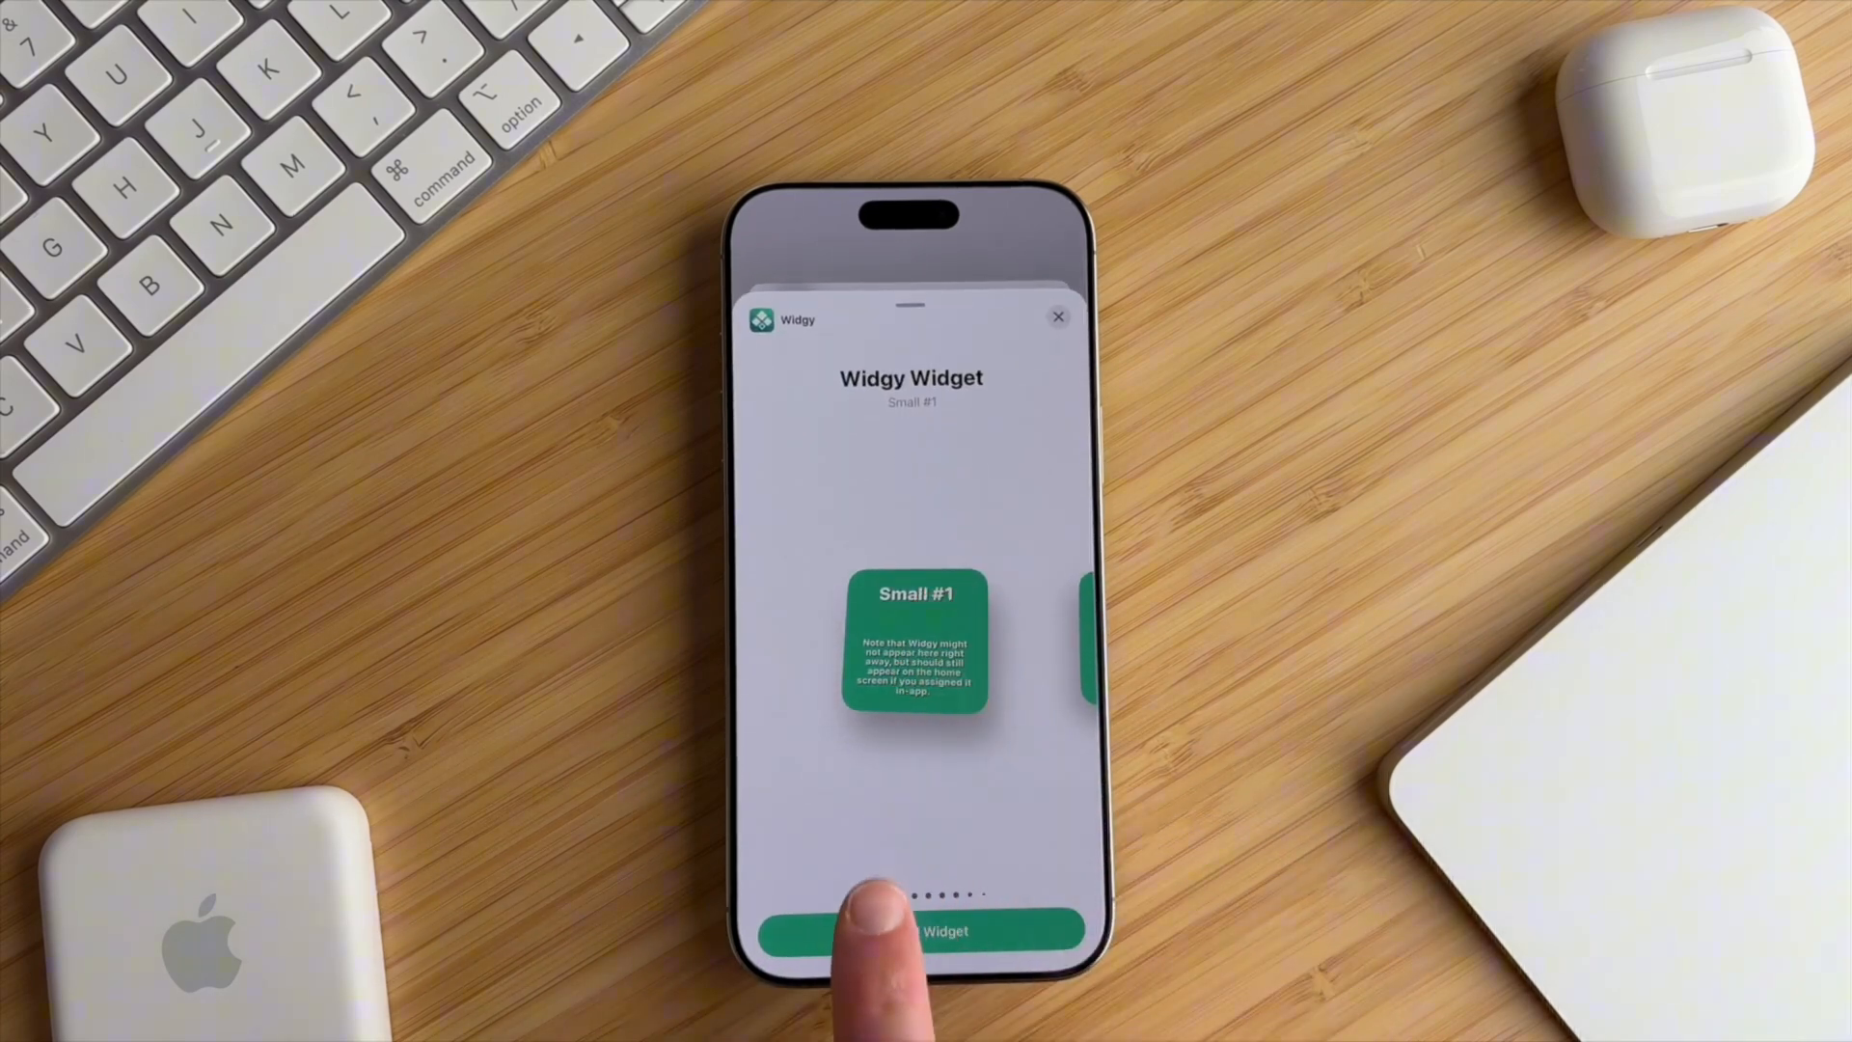
pyautogui.click(910, 930)
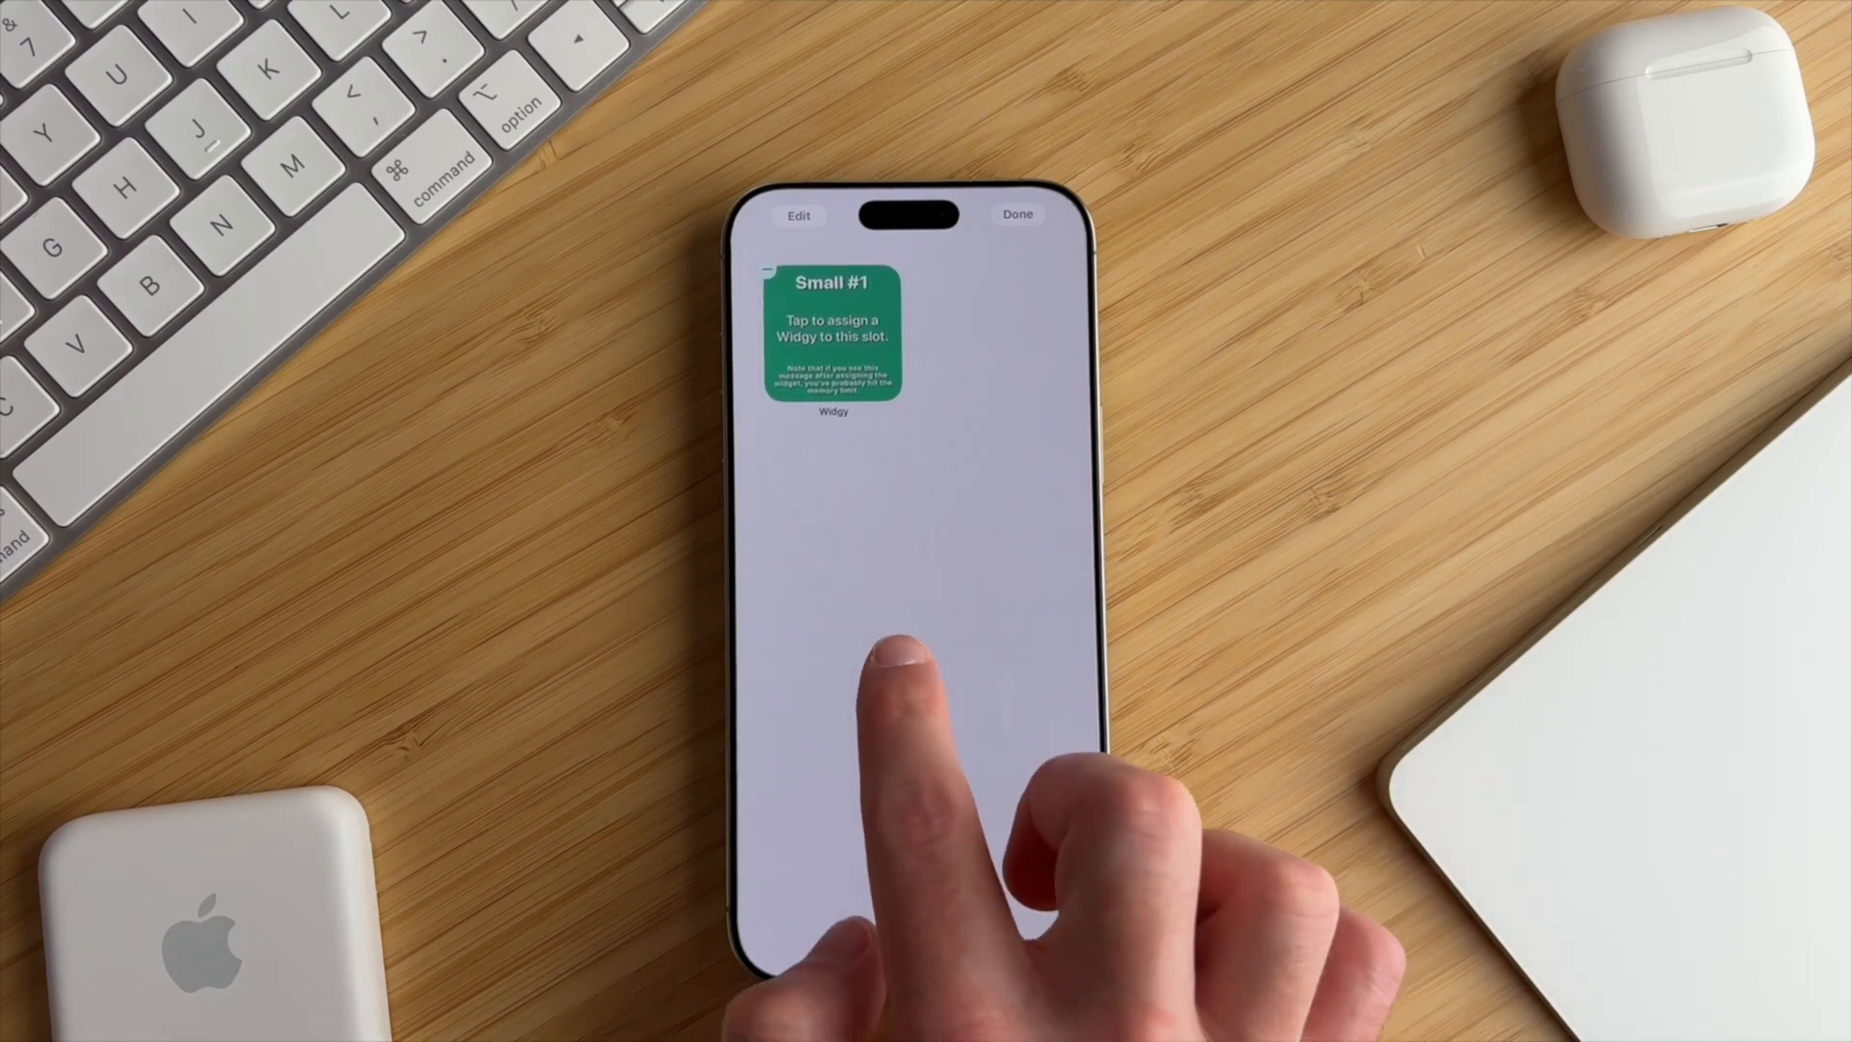
# - Add the Medium #1 Widgy widget and another Widgy widget to the home screen
pyautogui.click(833, 343)
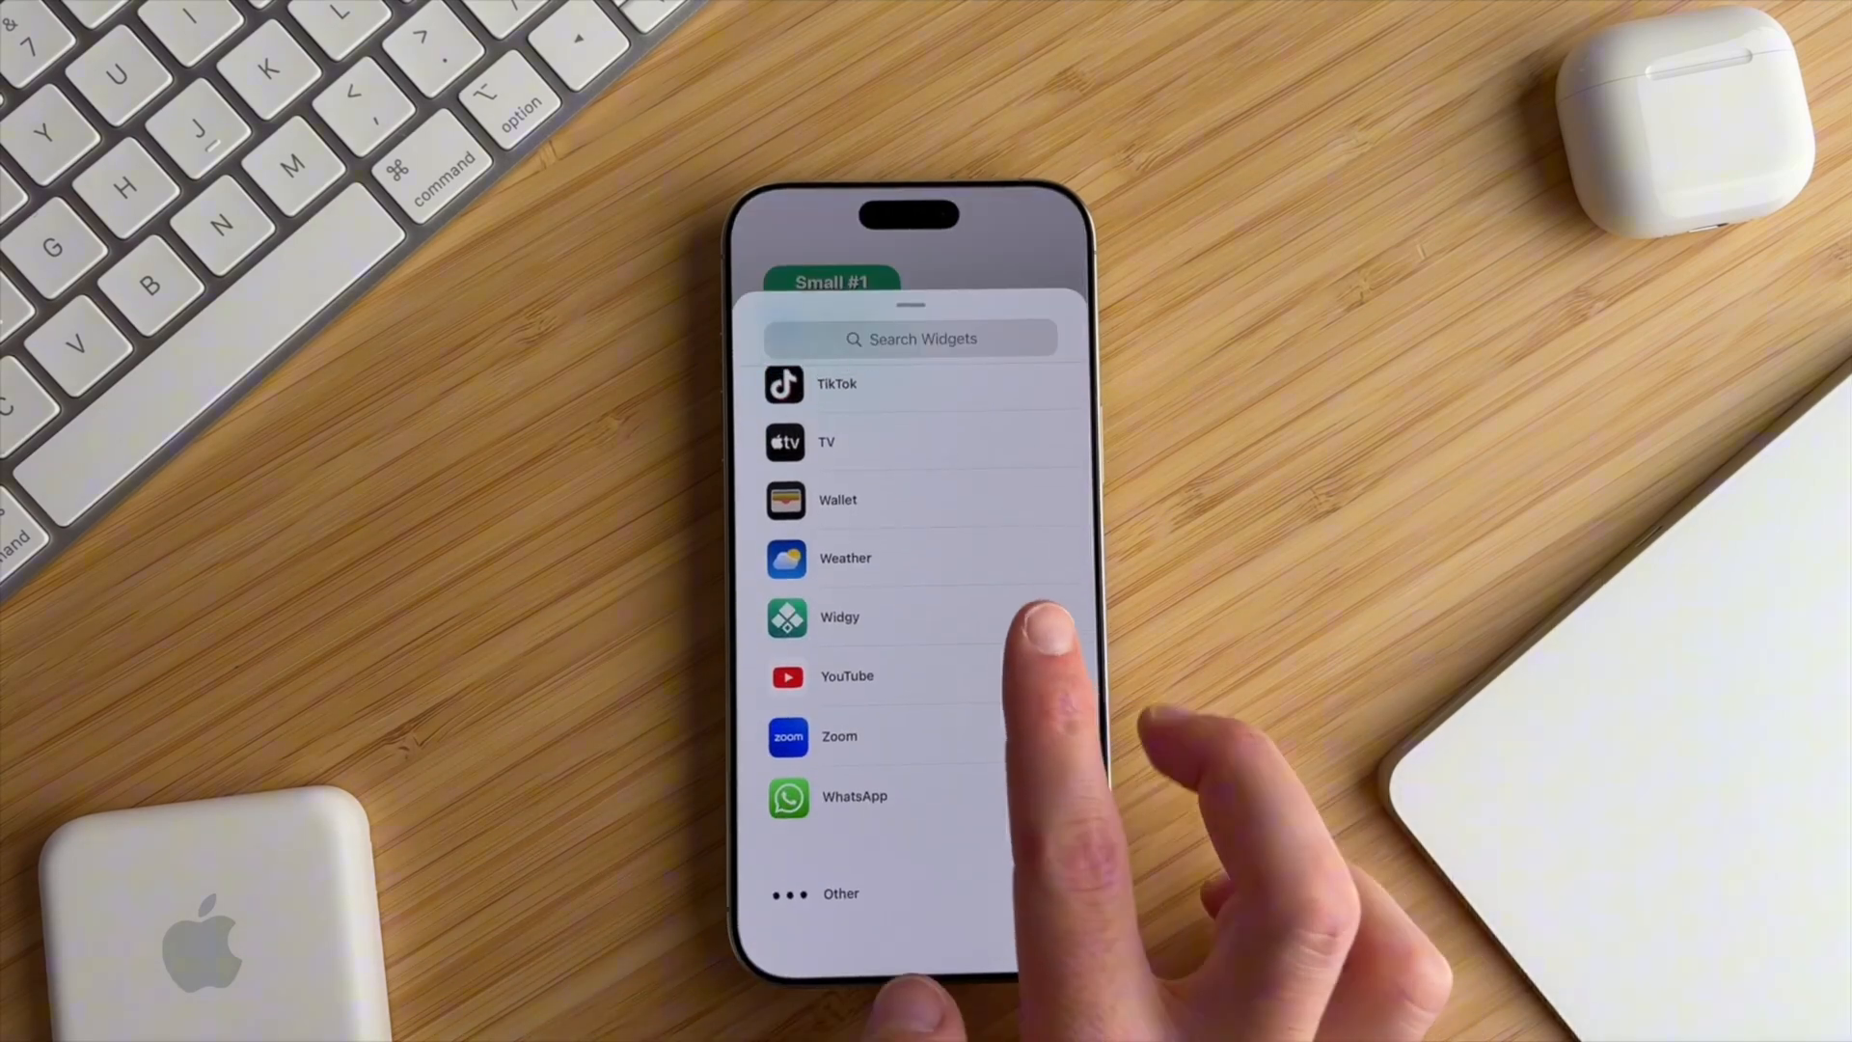
pyautogui.click(840, 618)
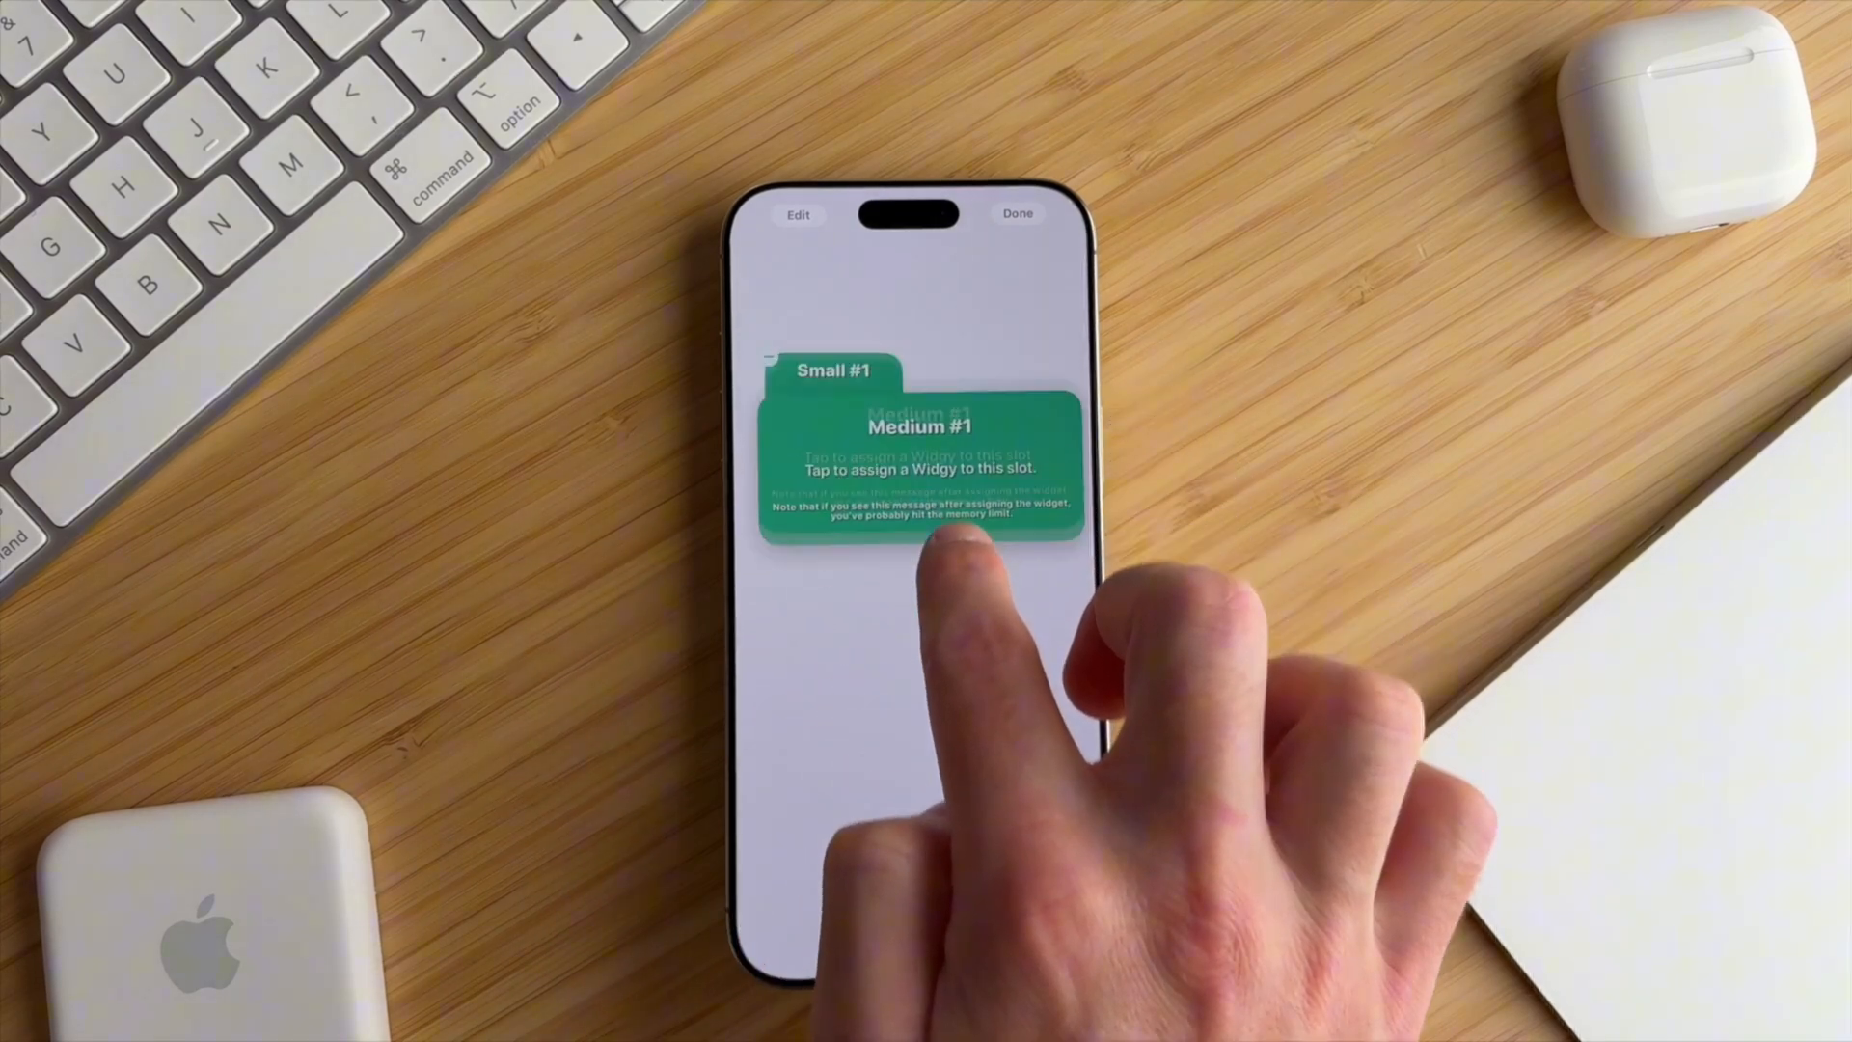
pyautogui.click(918, 467)
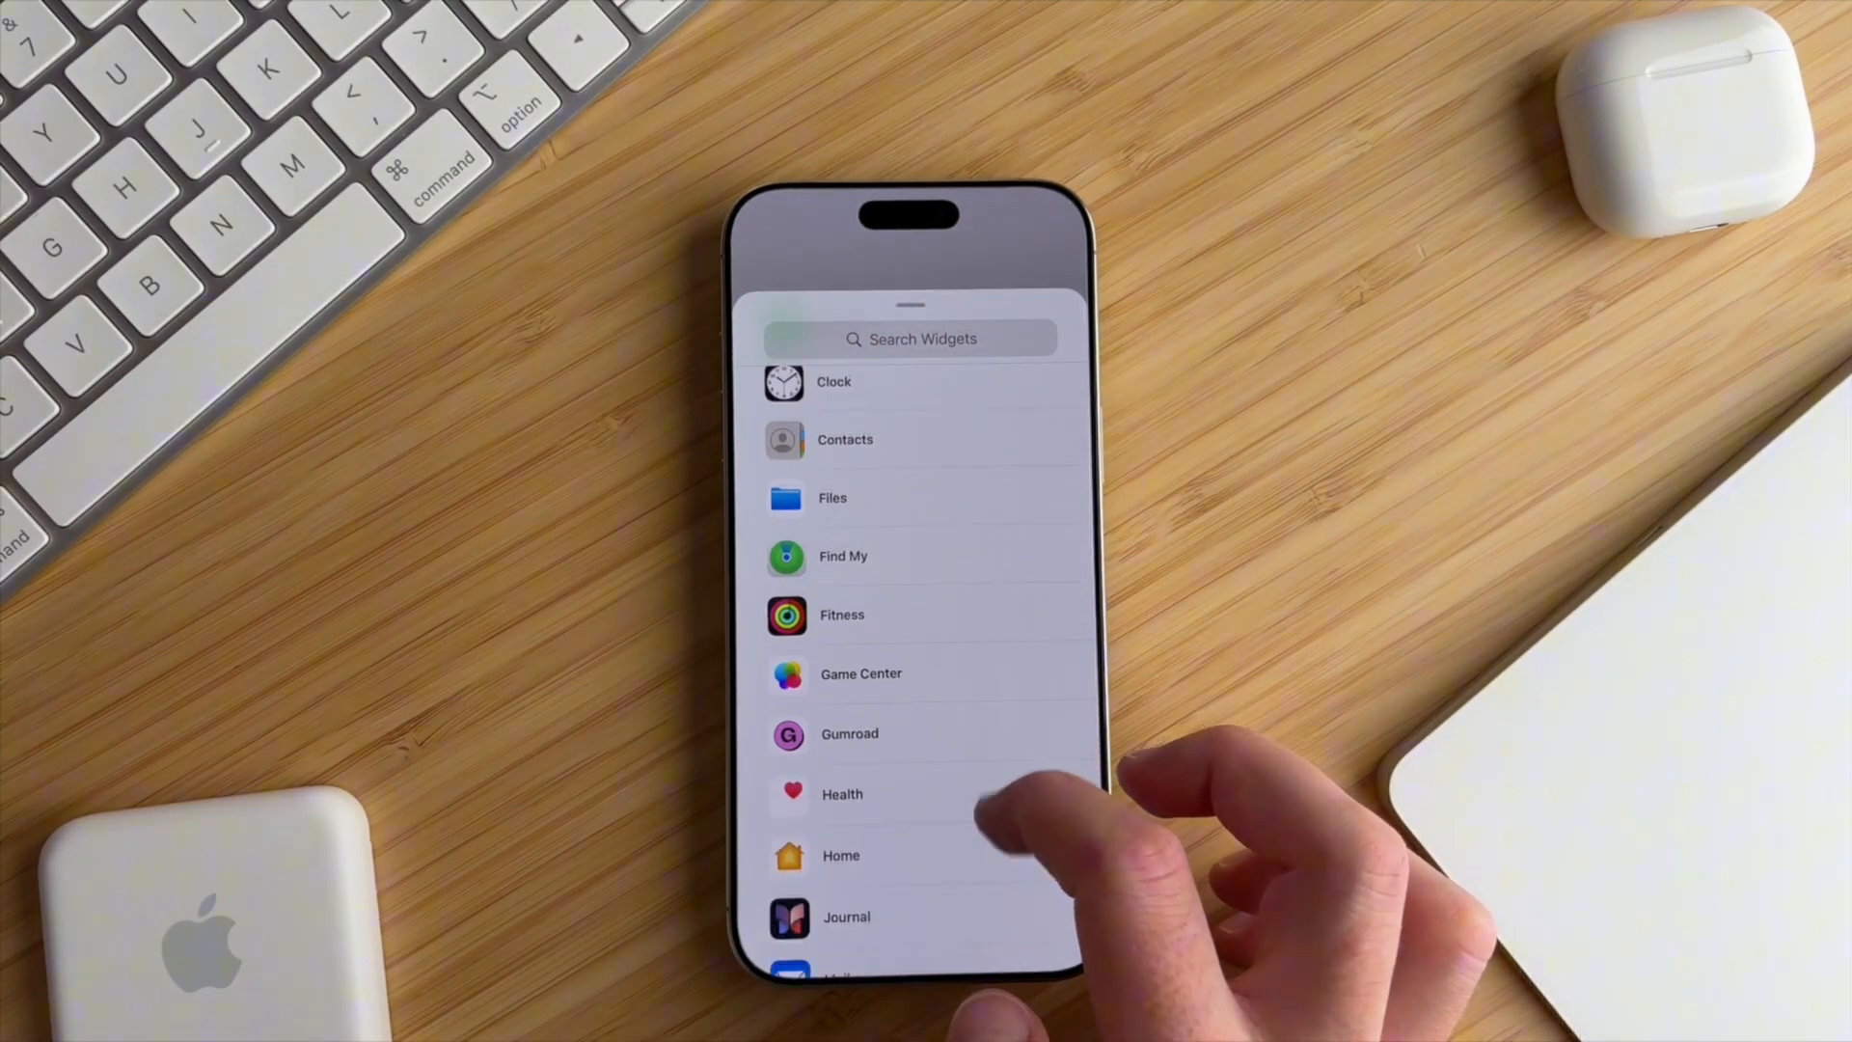
pyautogui.scroll(-3)
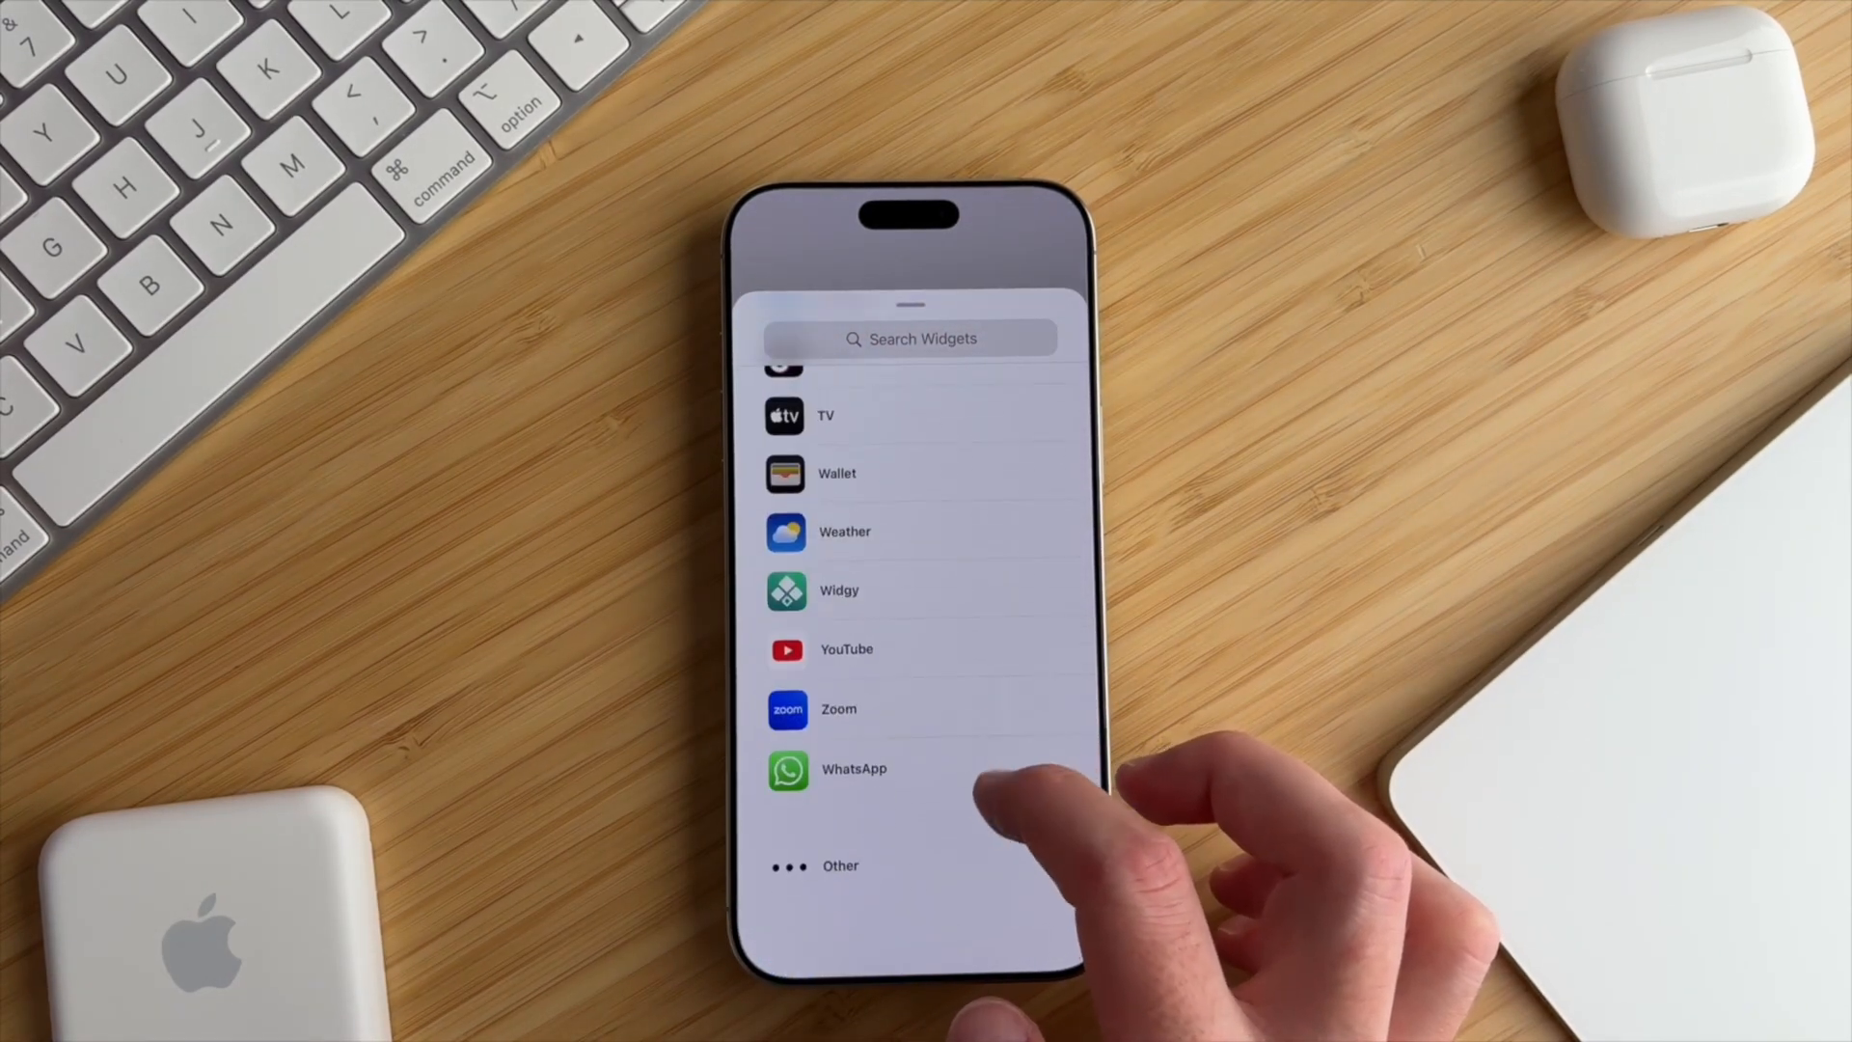
pyautogui.click(840, 591)
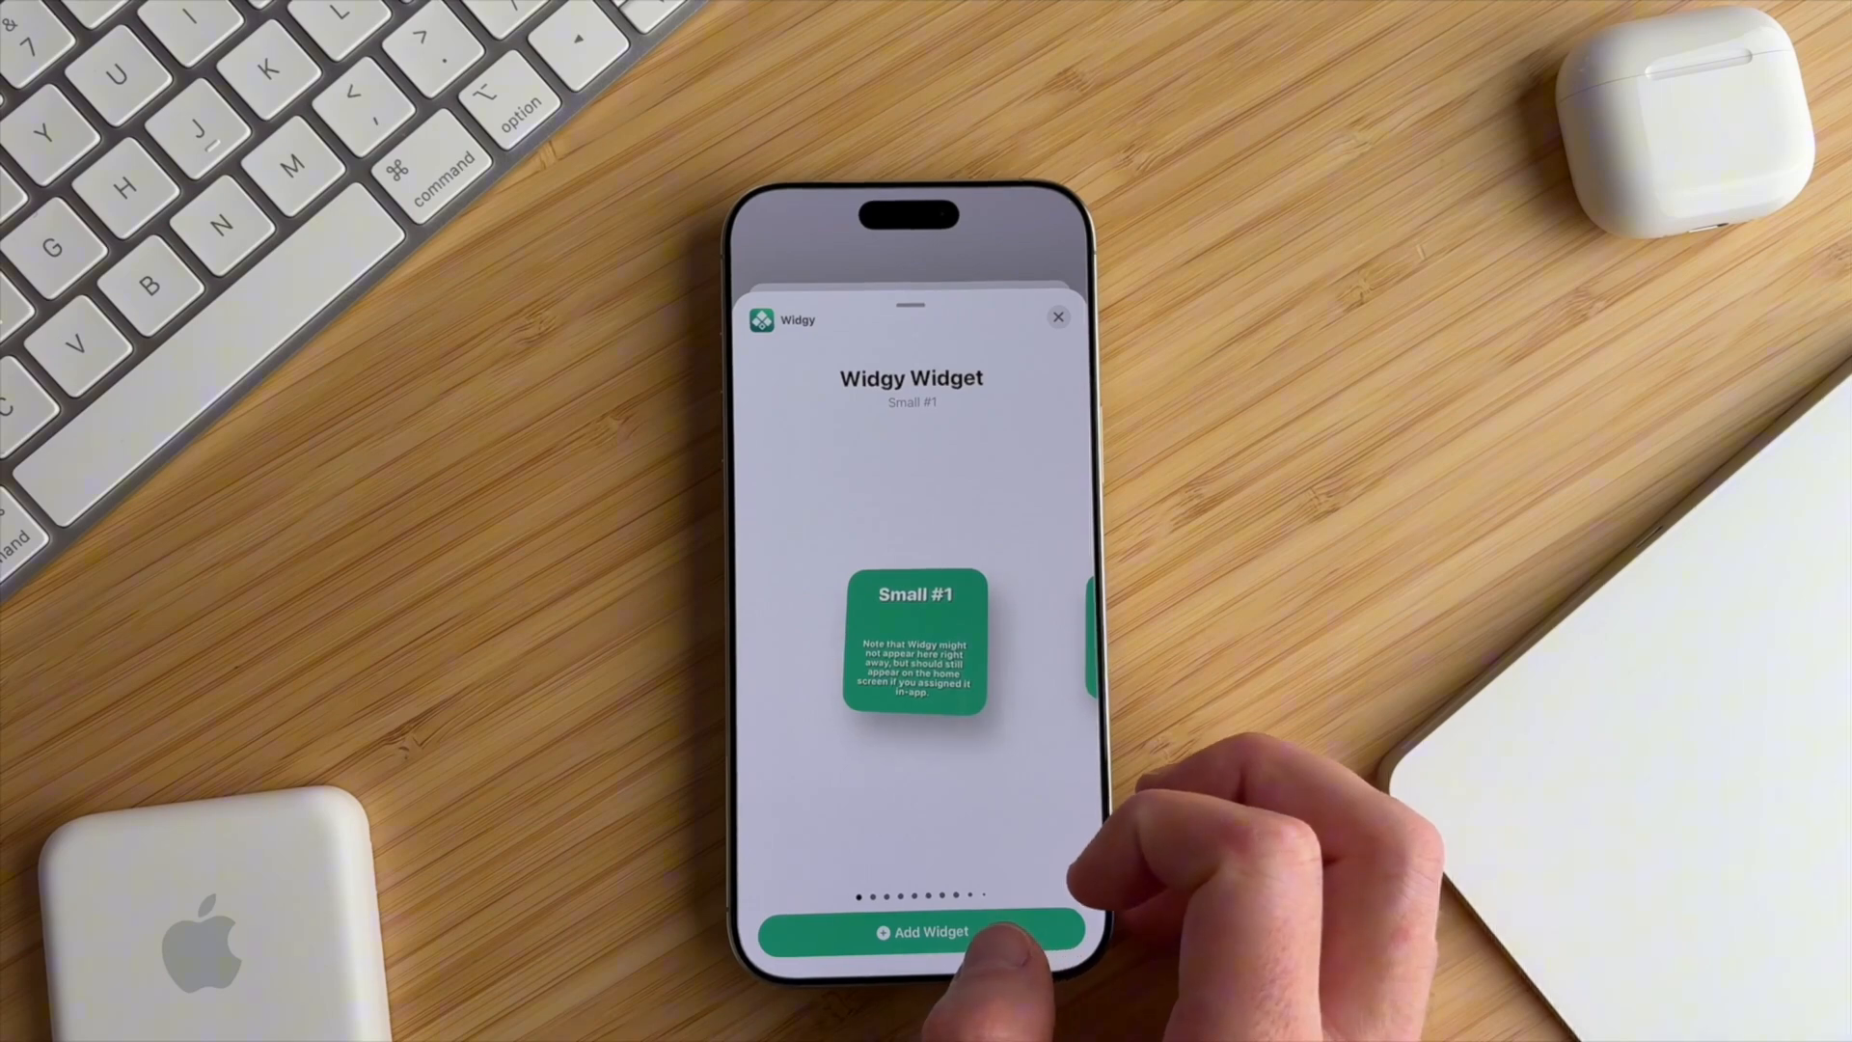
pyautogui.click(926, 932)
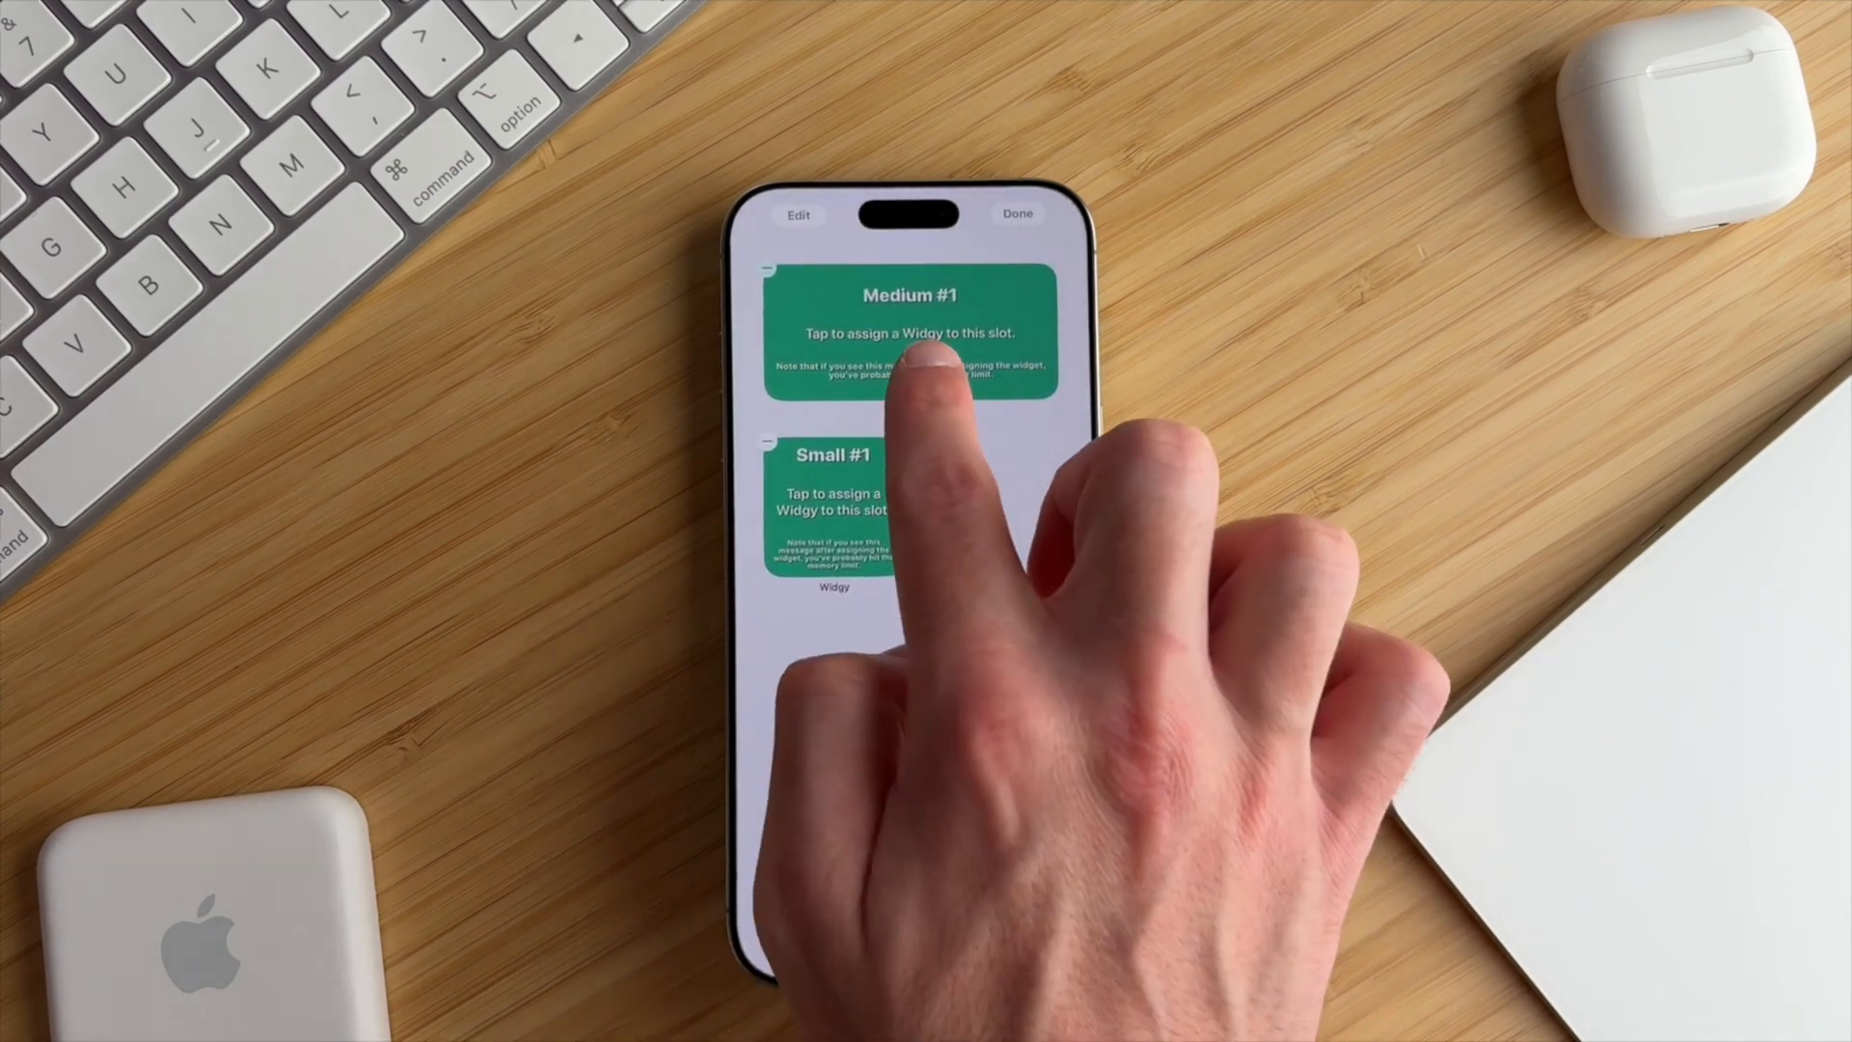
pyautogui.click(911, 332)
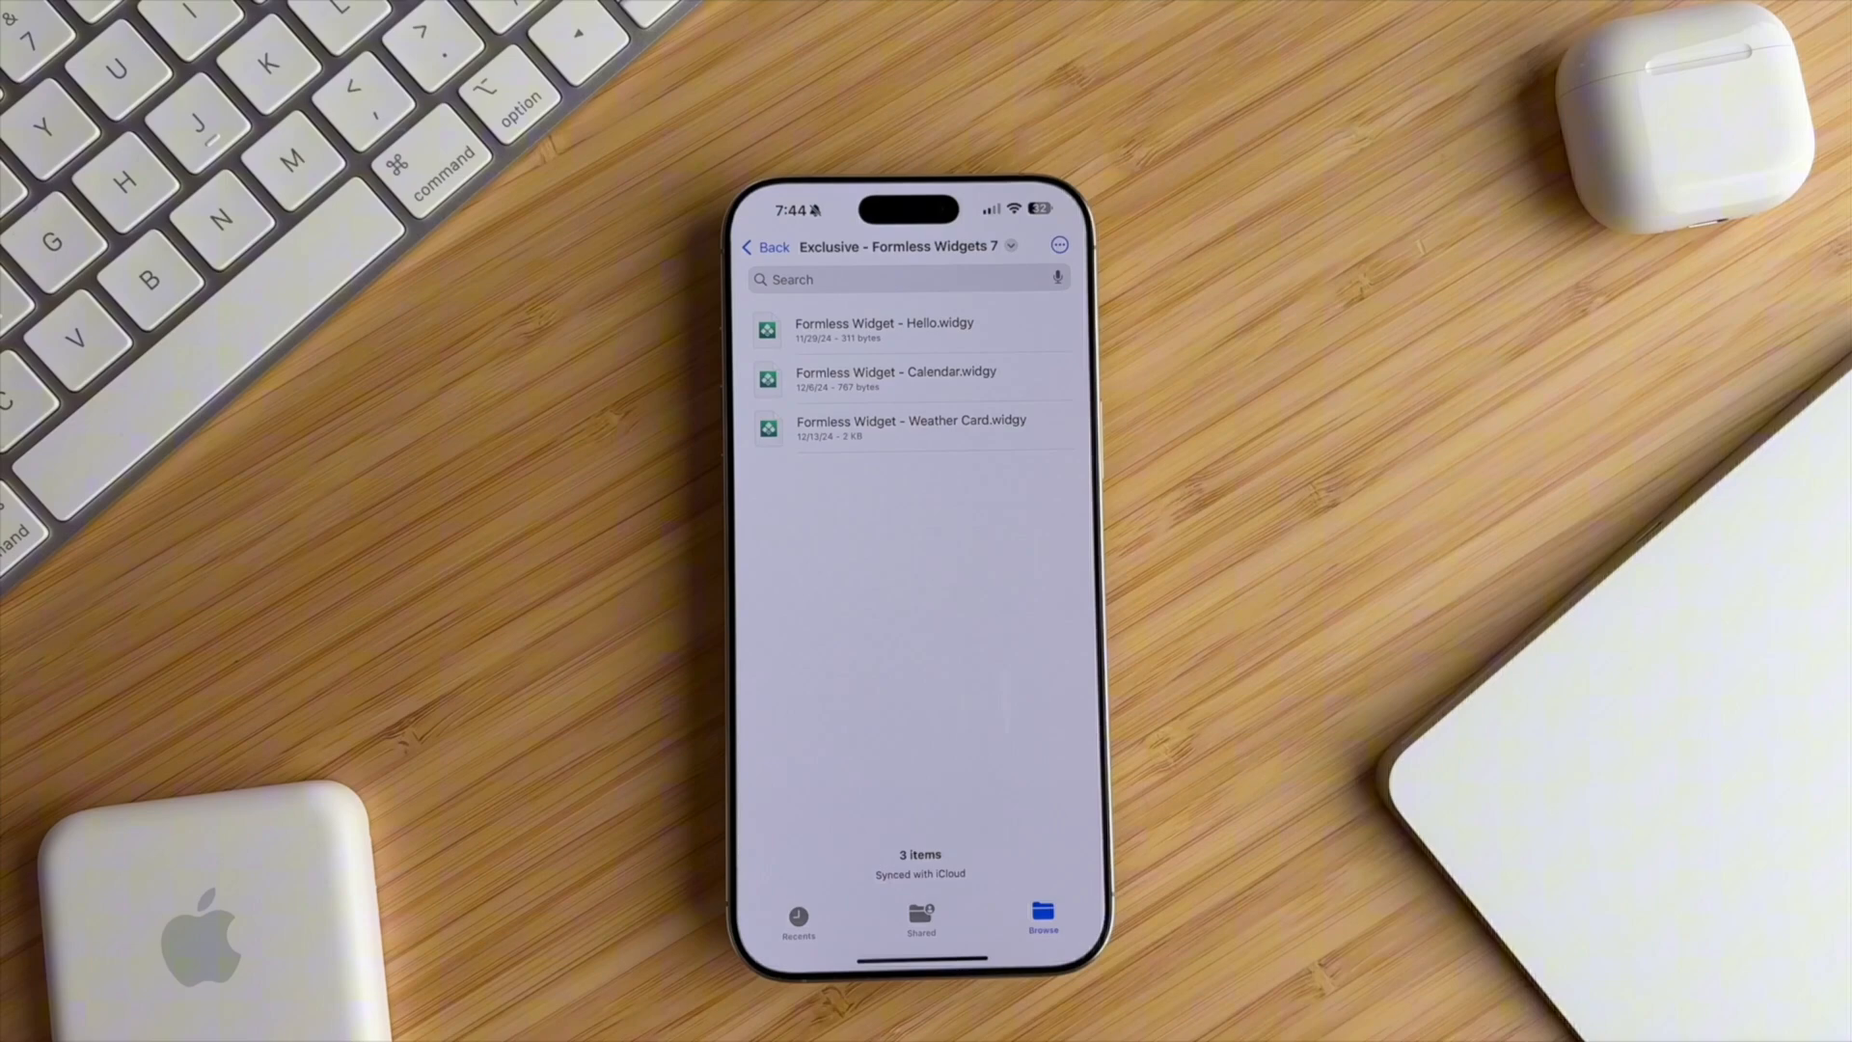
# - Open Formless Widget - Calendar.widgy from Files so Widgy imports it
pyautogui.click(895, 380)
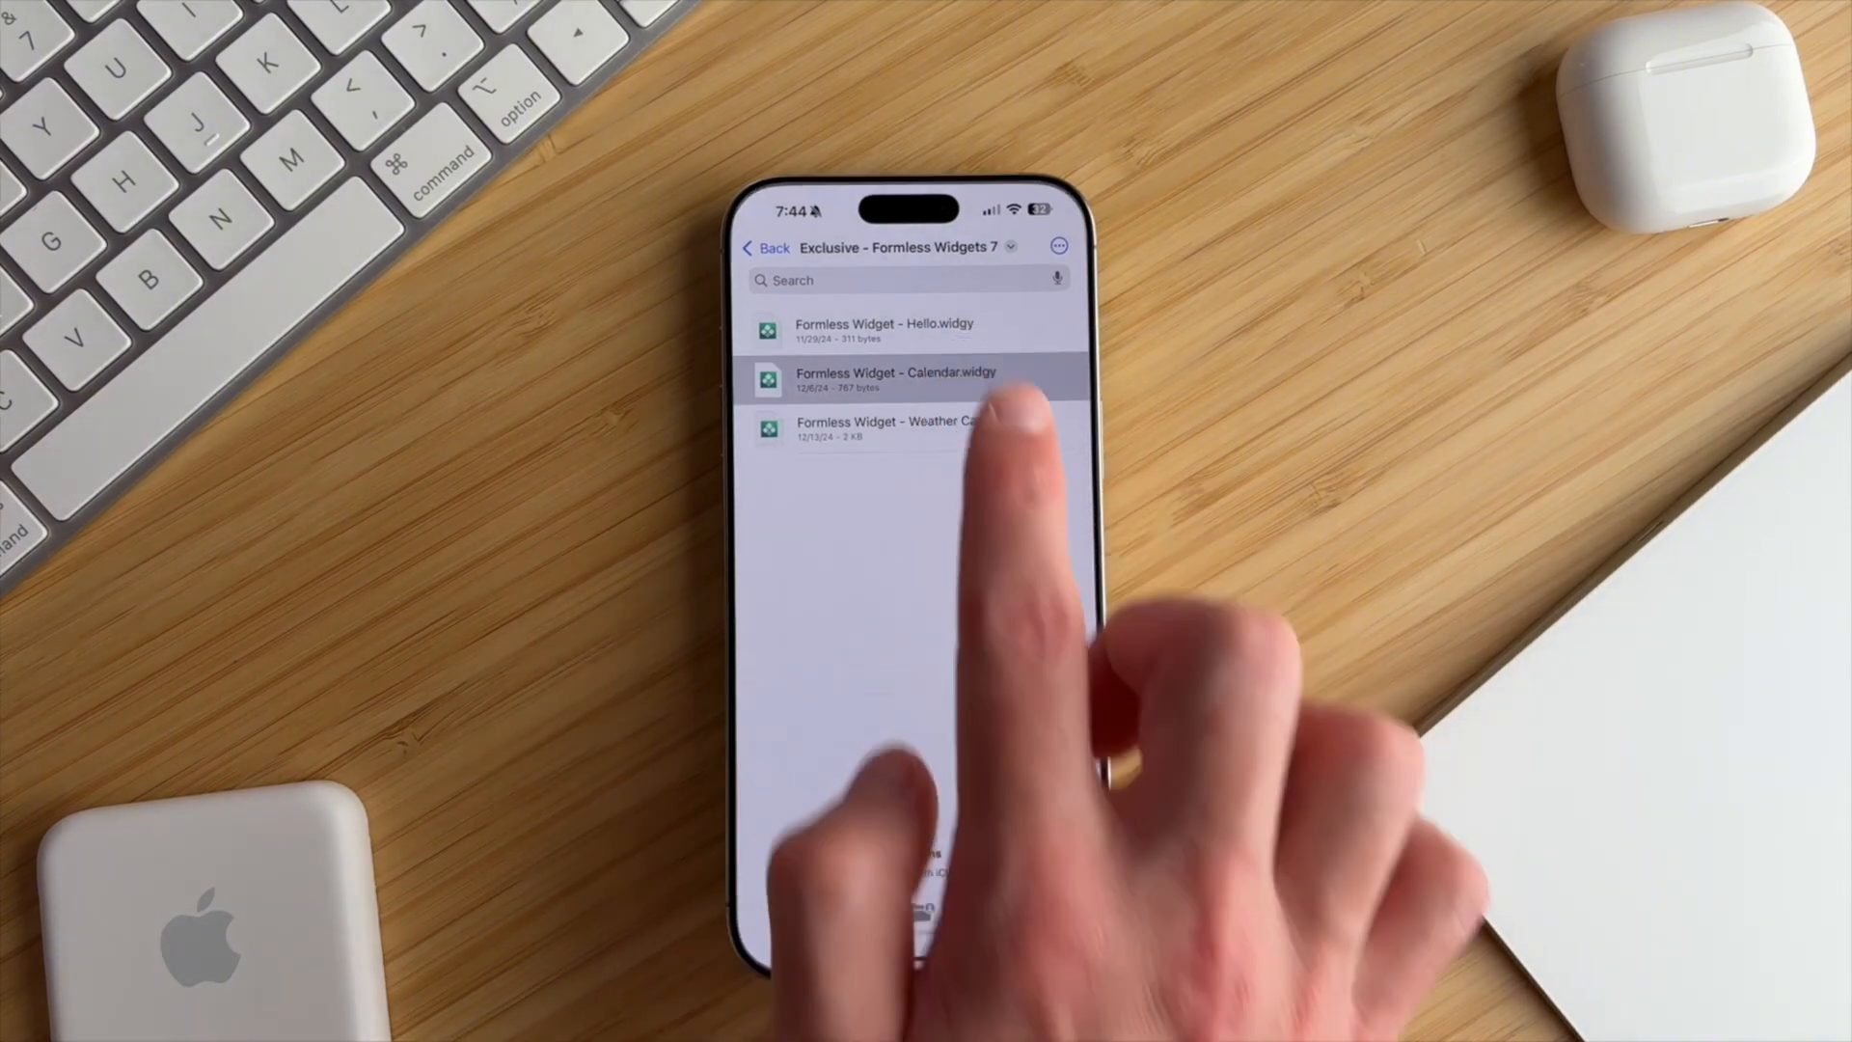
pyautogui.click(897, 378)
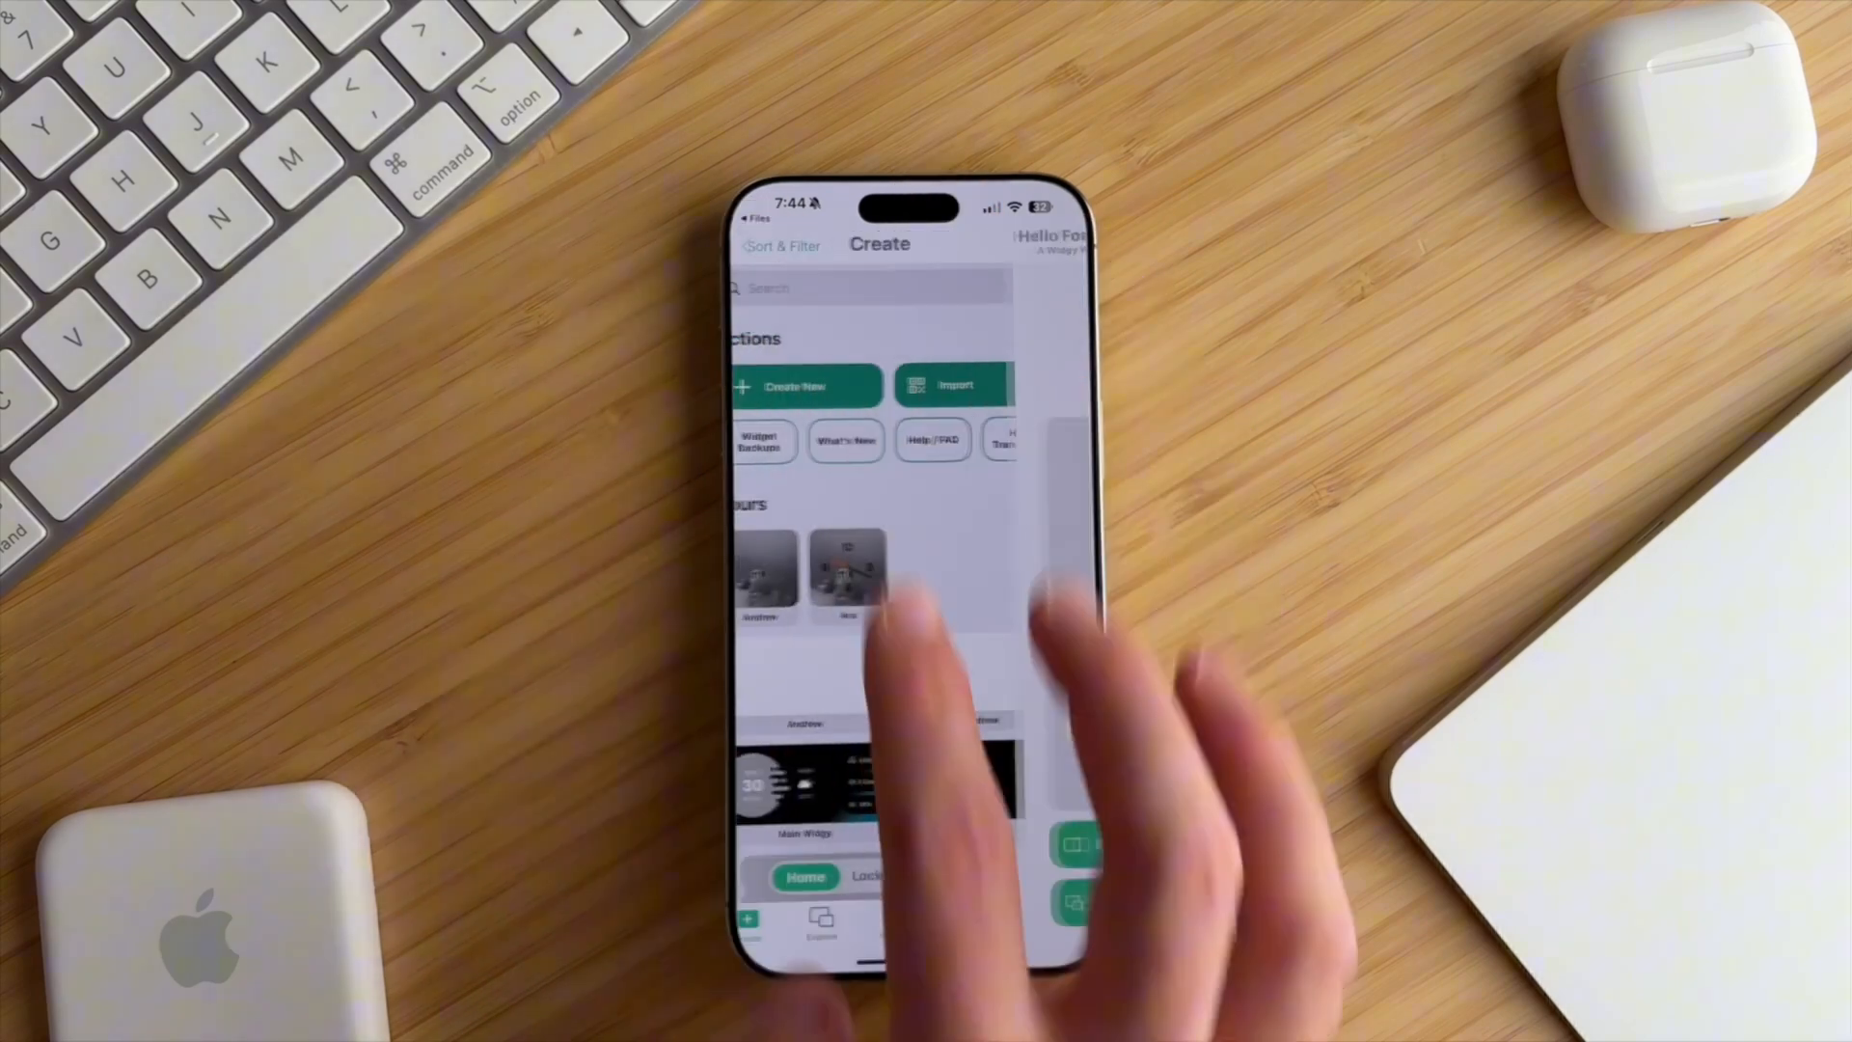
# - Assign Hello Formless to Medium #1, then add the dark mode wallpaper in Setup Transparency and save
pyautogui.click(921, 918)
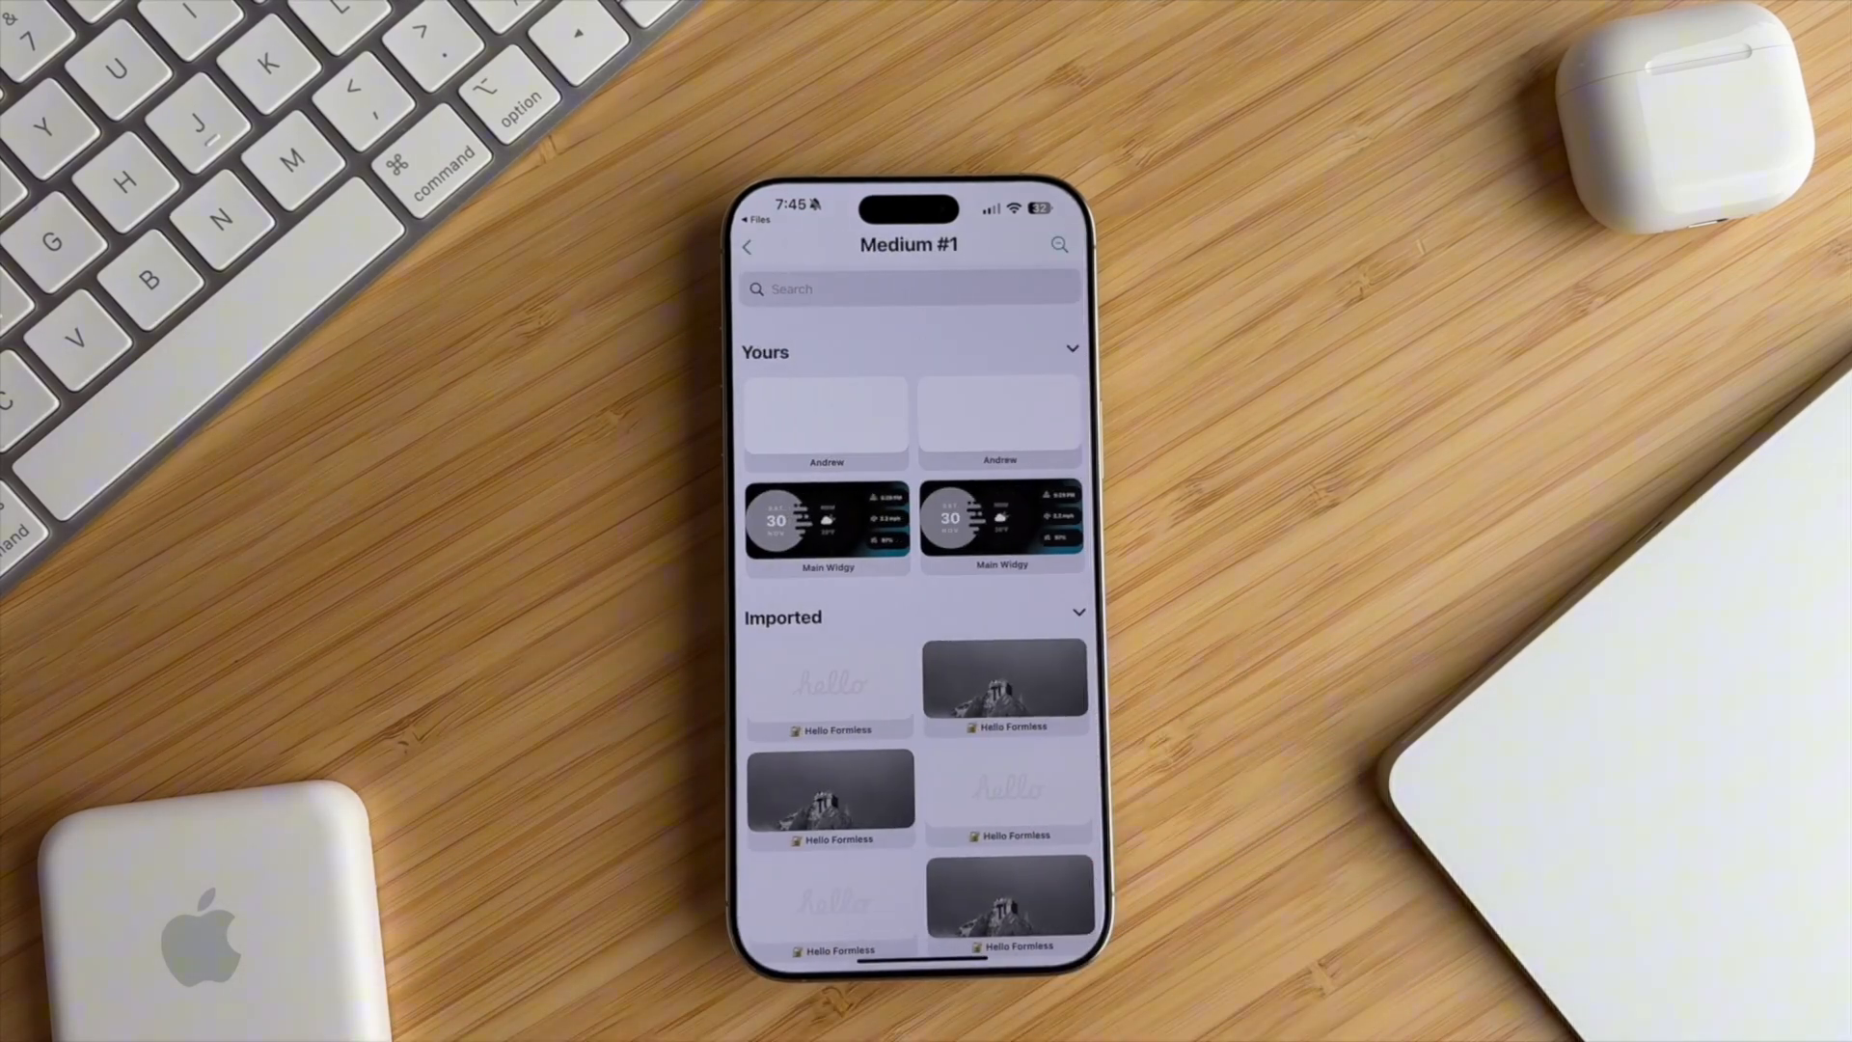
pyautogui.click(920, 922)
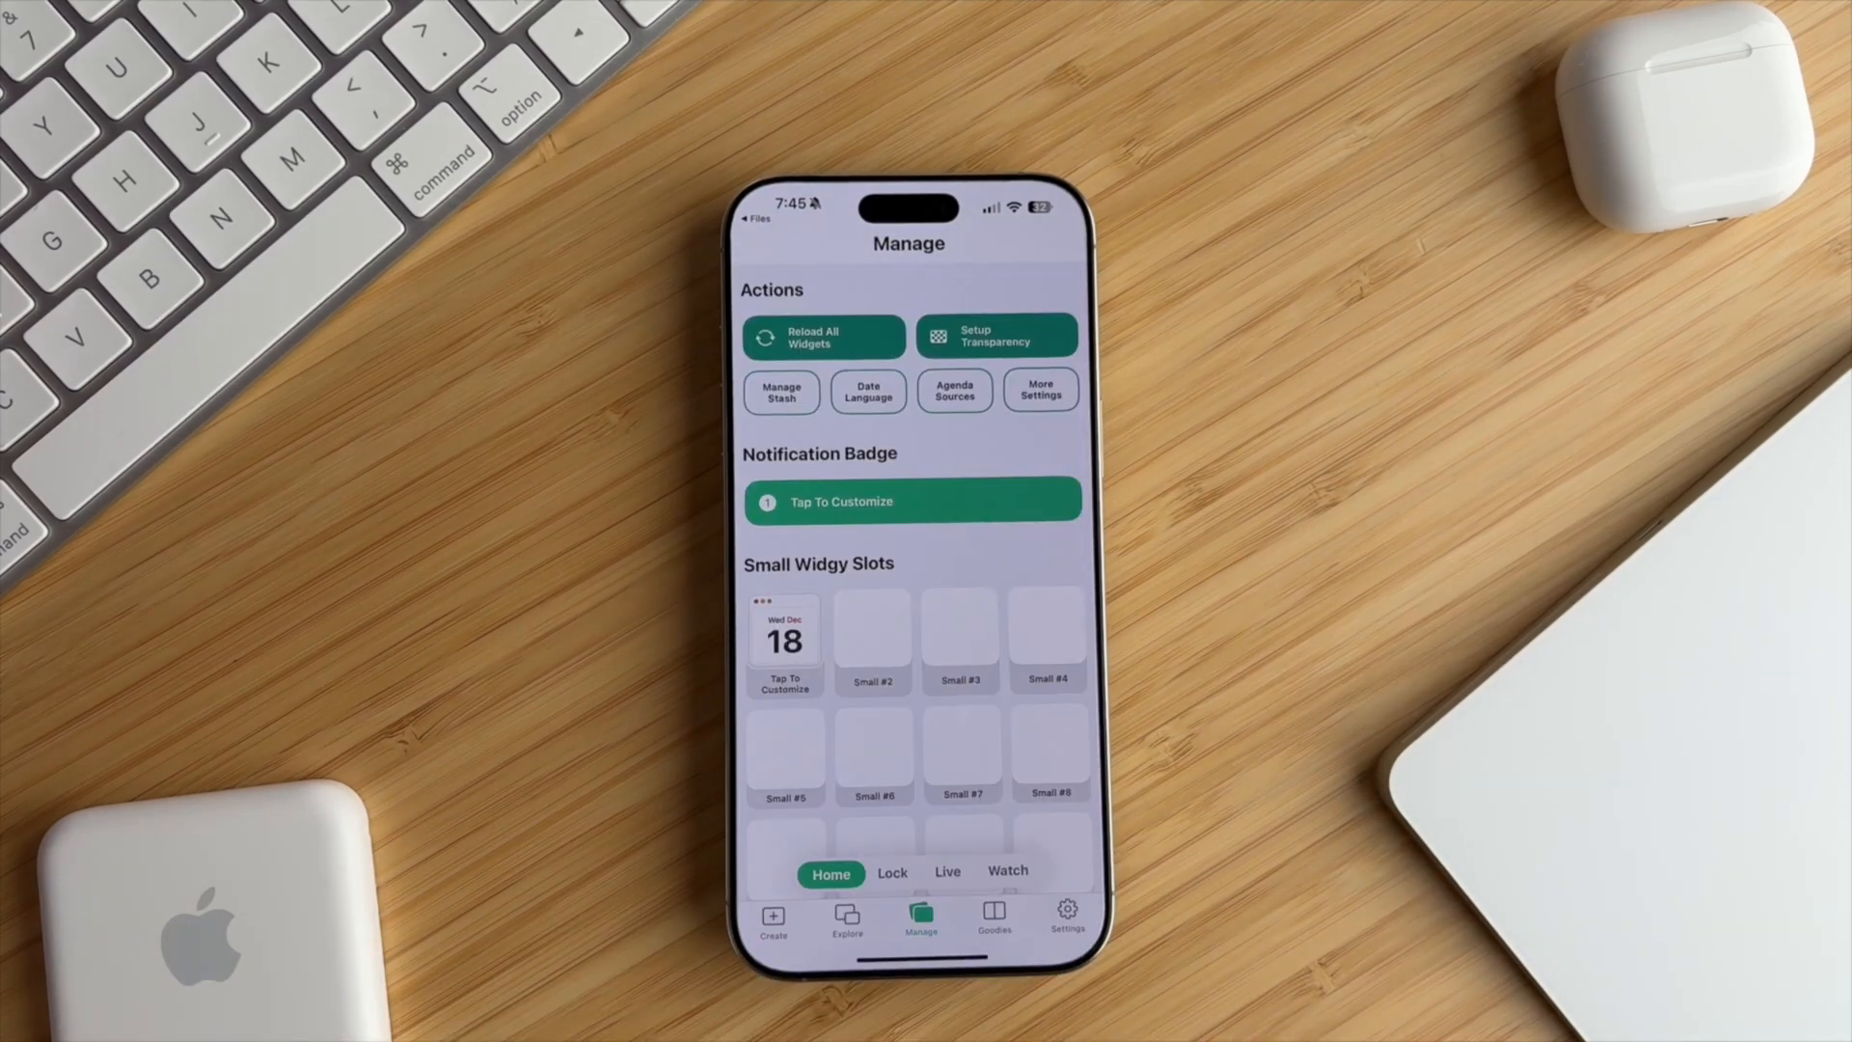
pyautogui.click(997, 336)
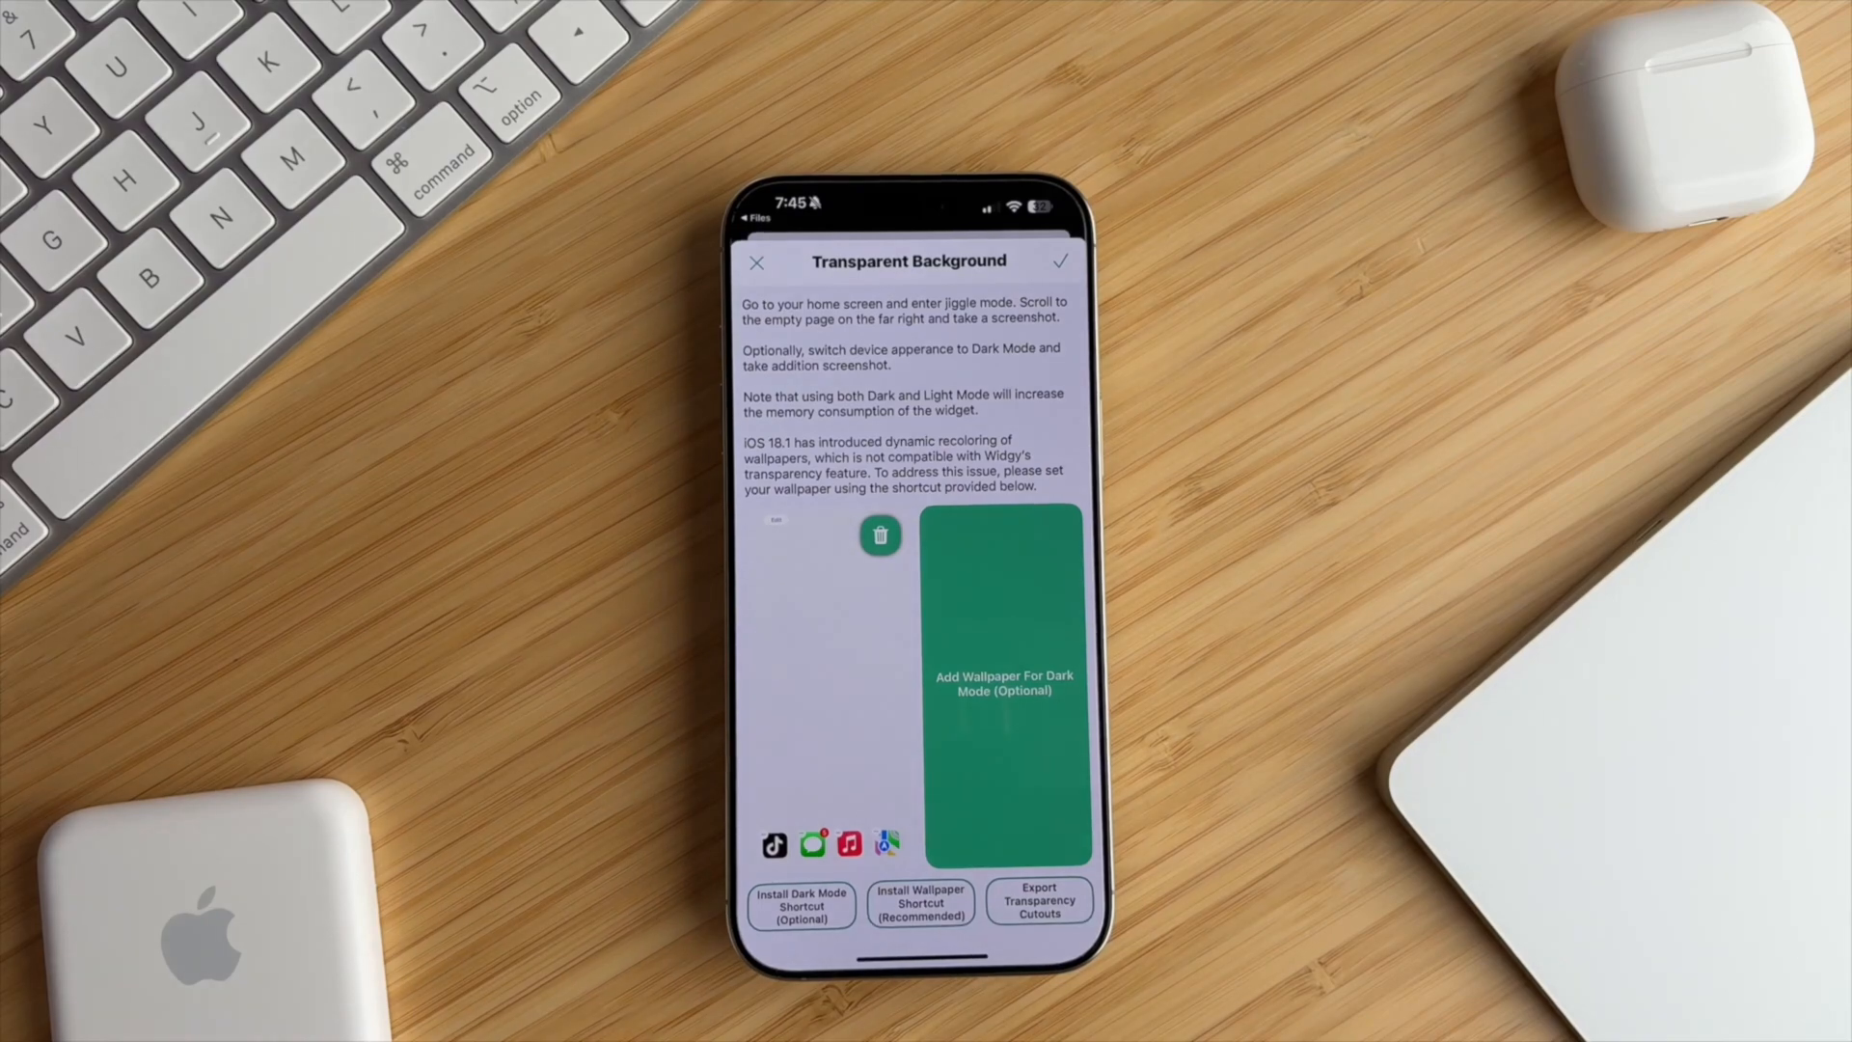
pyautogui.click(1003, 685)
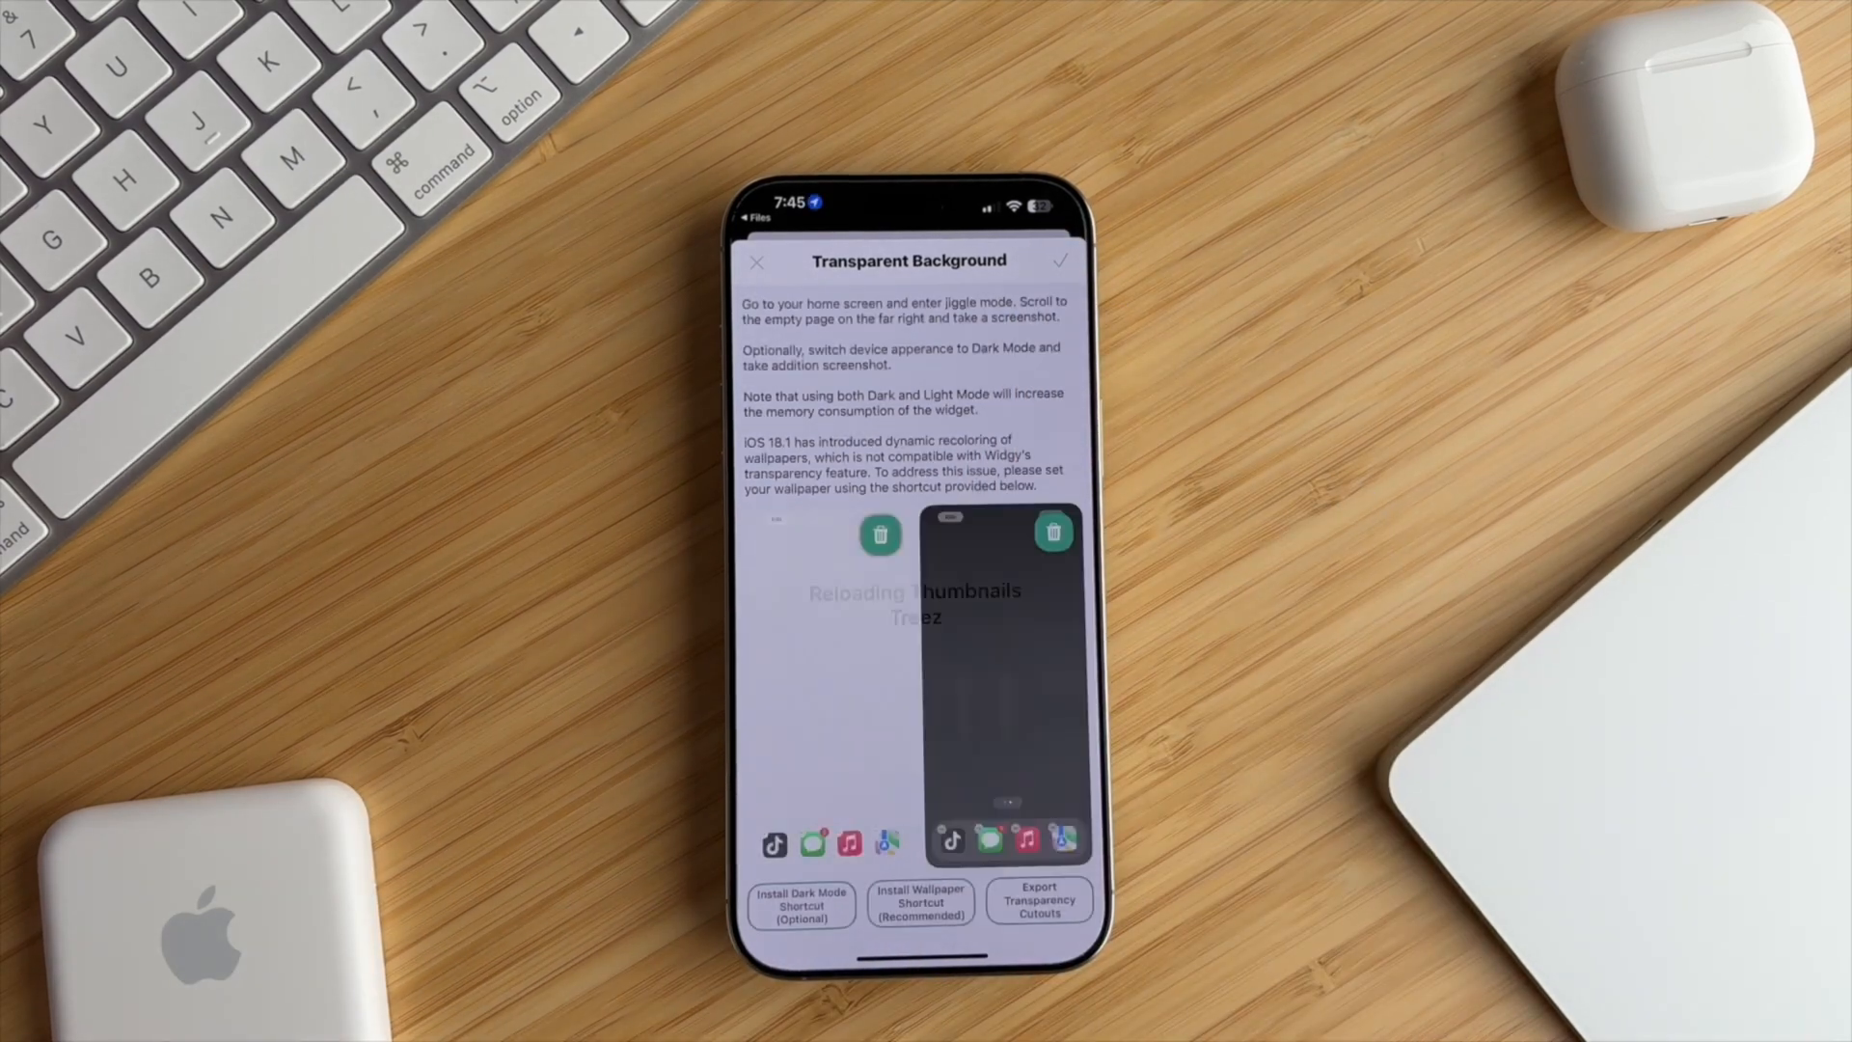
pyautogui.click(758, 261)
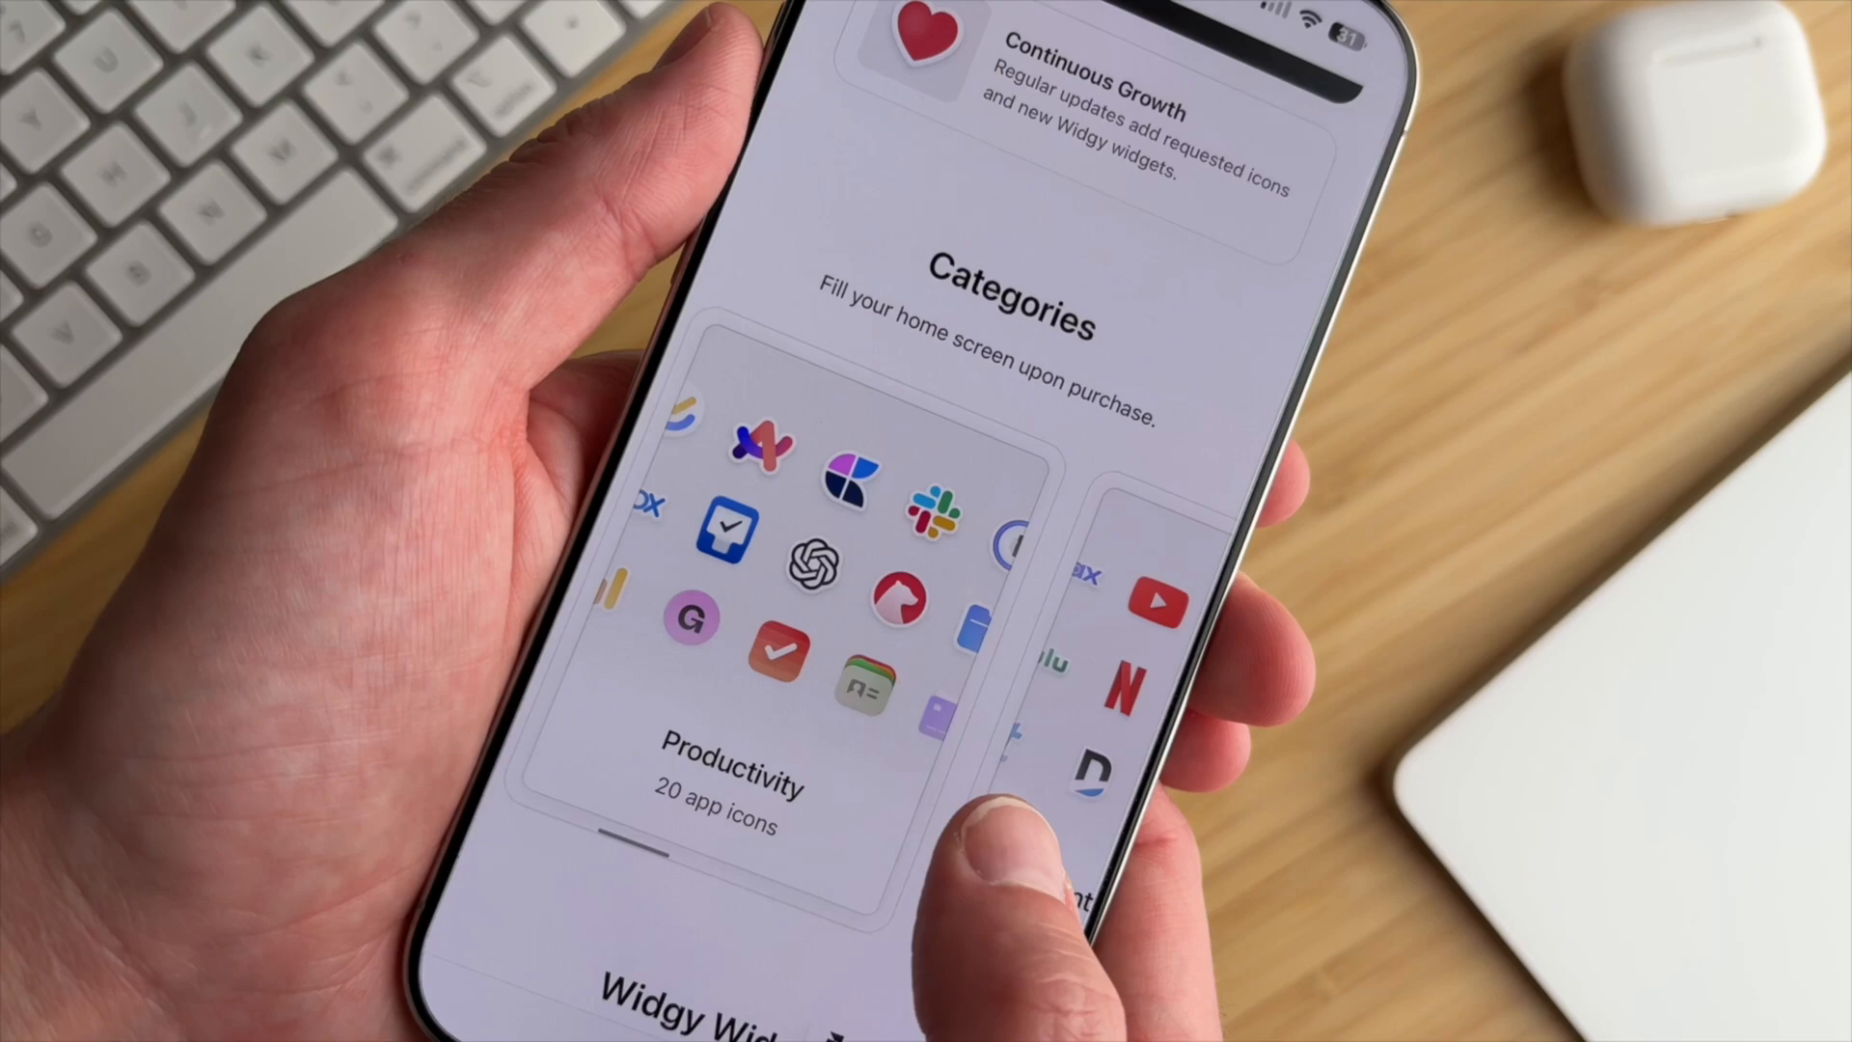
pyautogui.hscroll(-3)
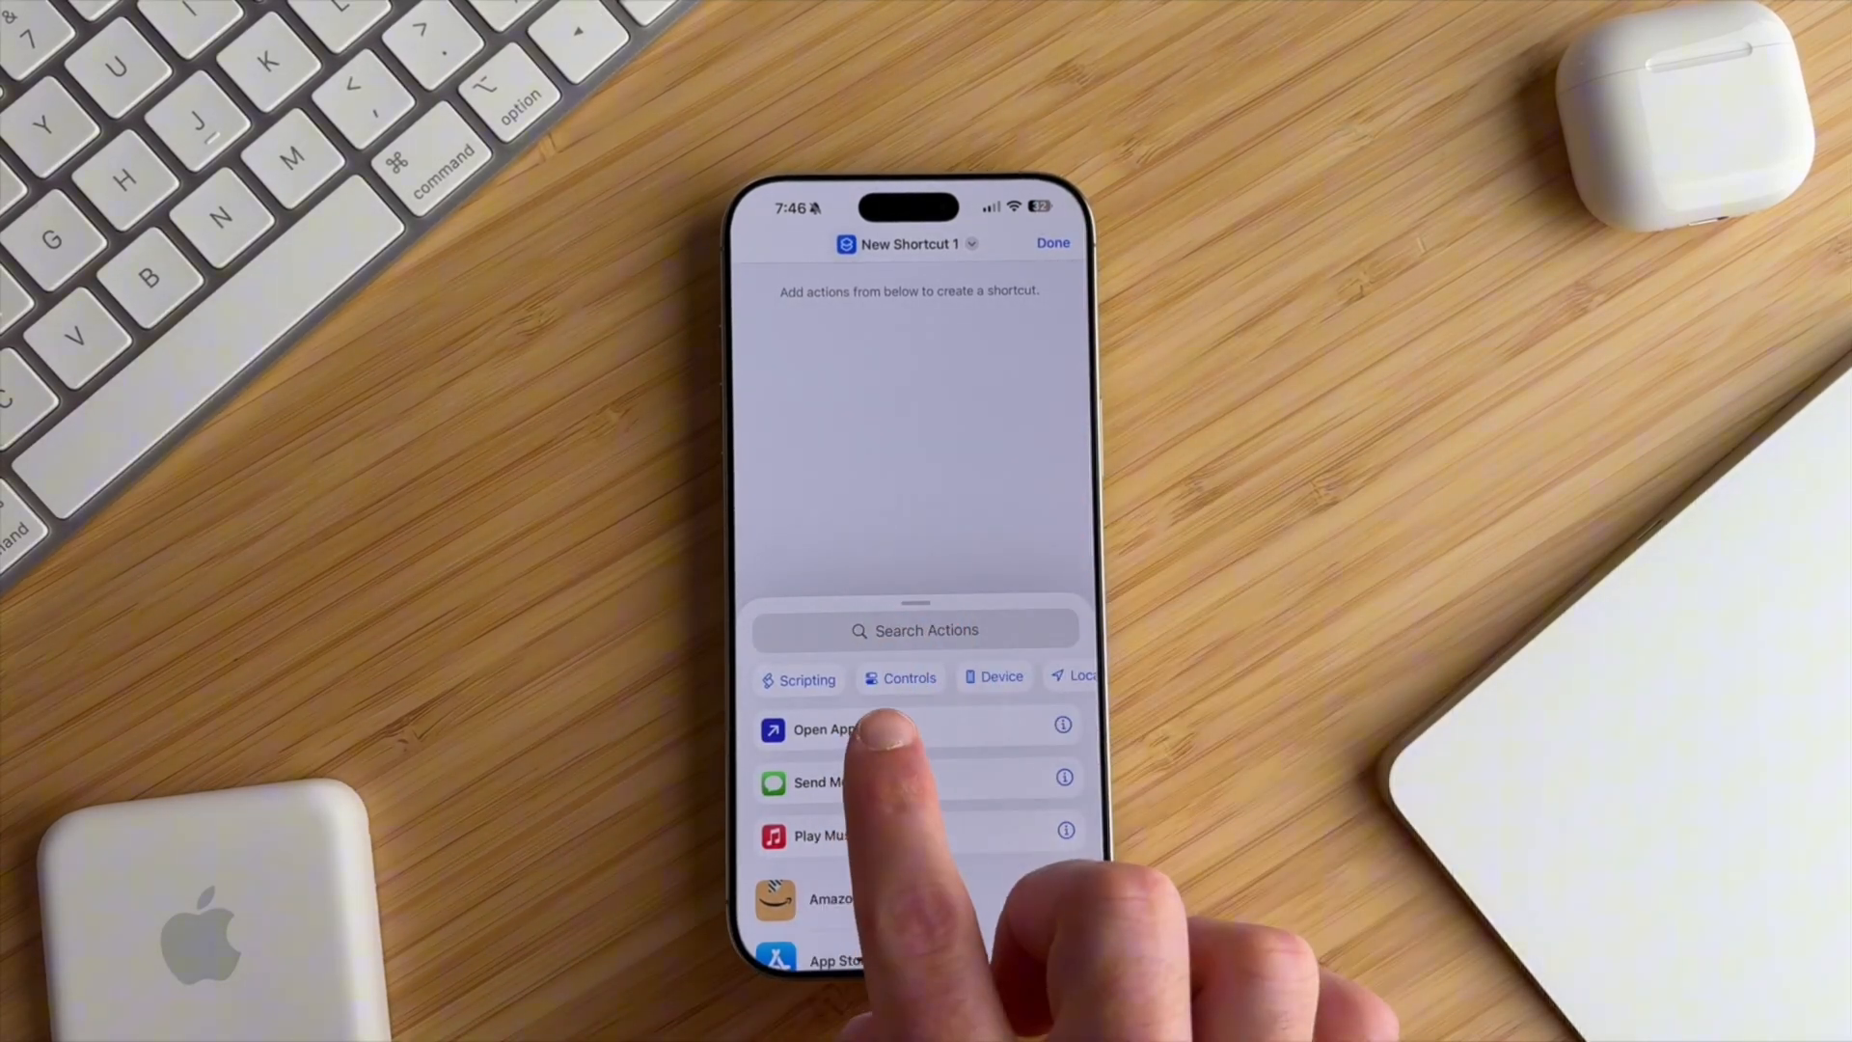
# - Add an Open App action for Bible and choose Add to Home Screen for the shortcut
pyautogui.click(826, 729)
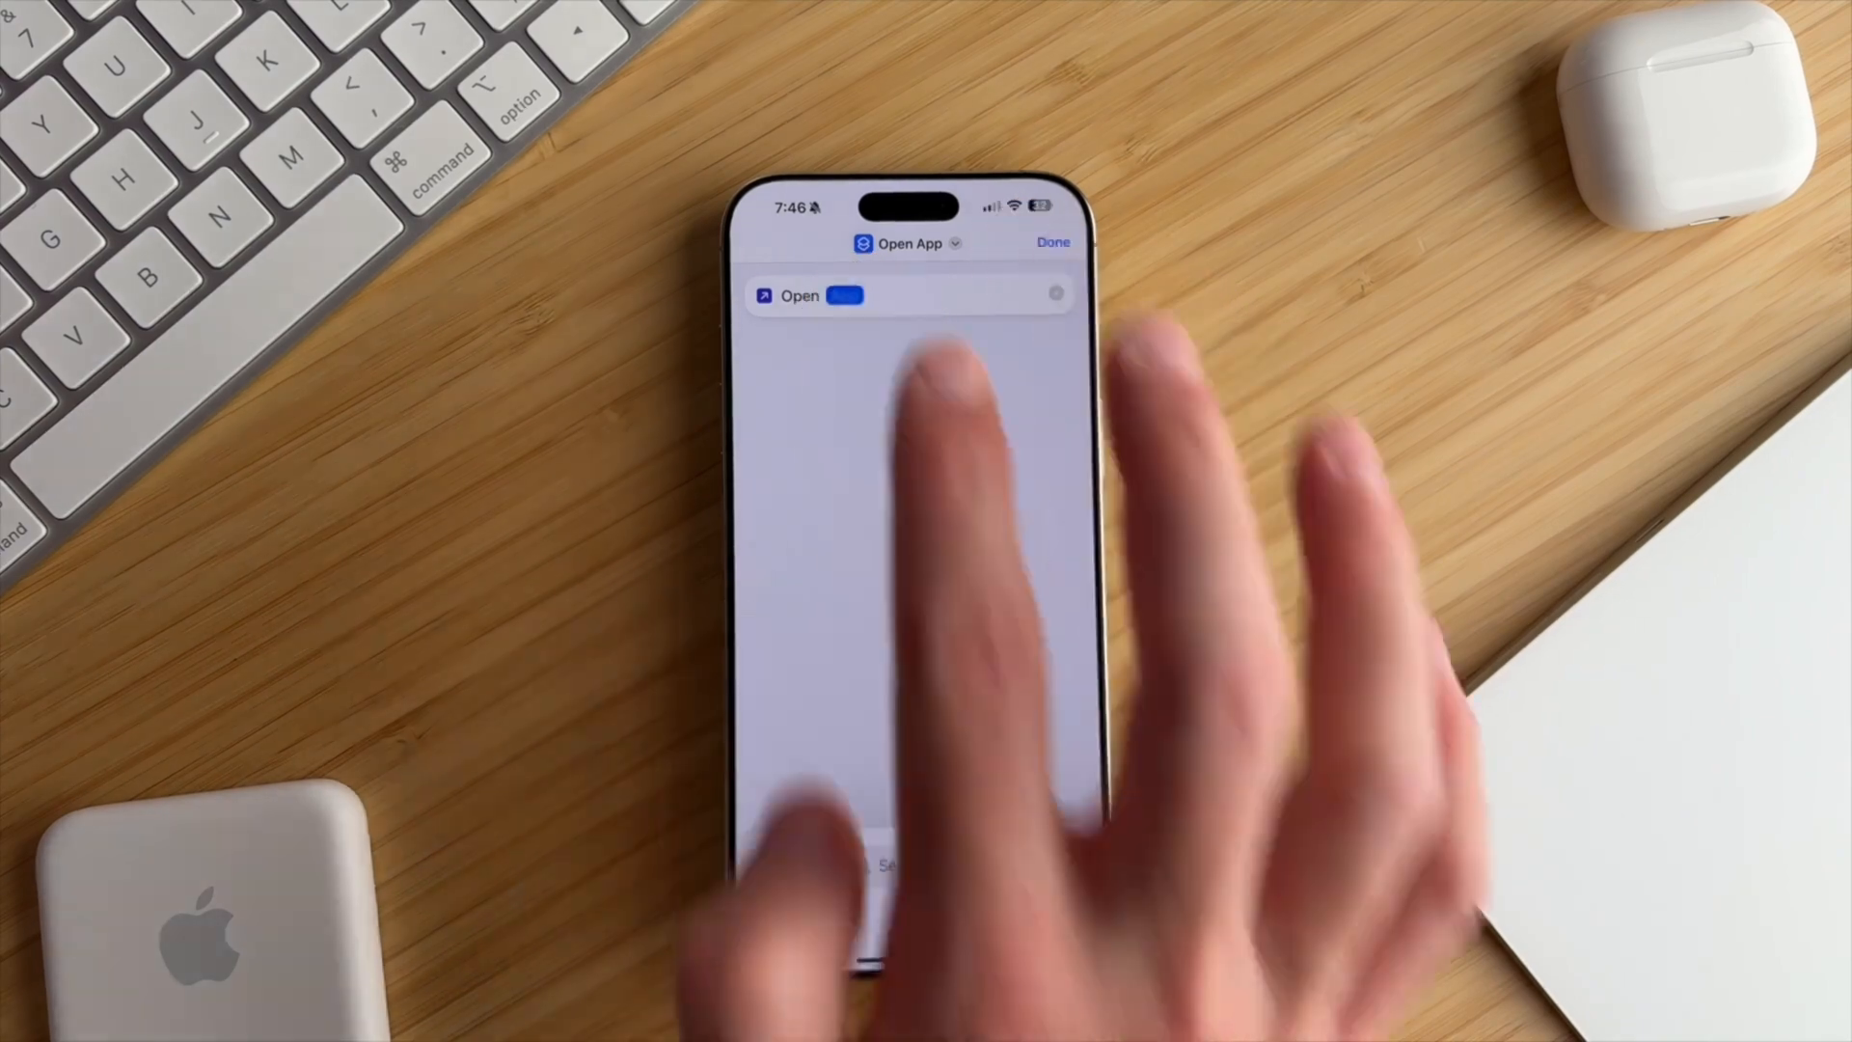
pyautogui.click(845, 295)
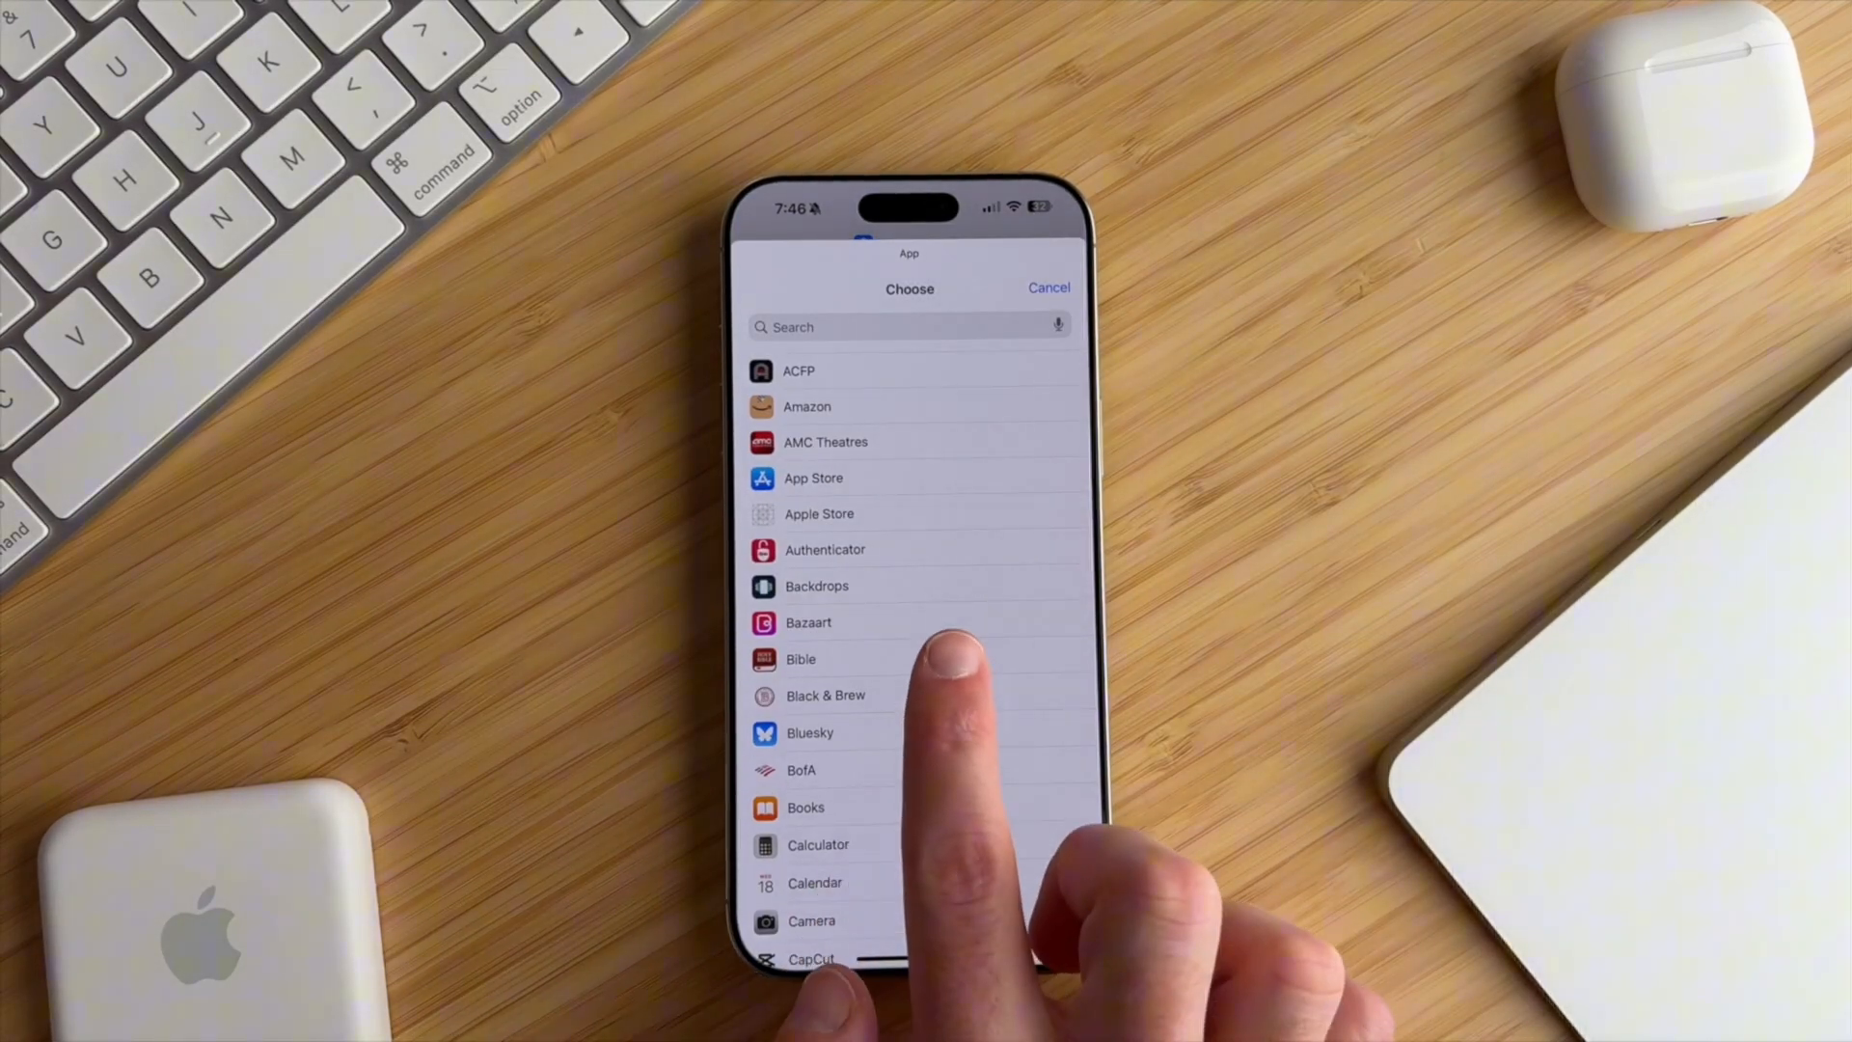
pyautogui.click(801, 659)
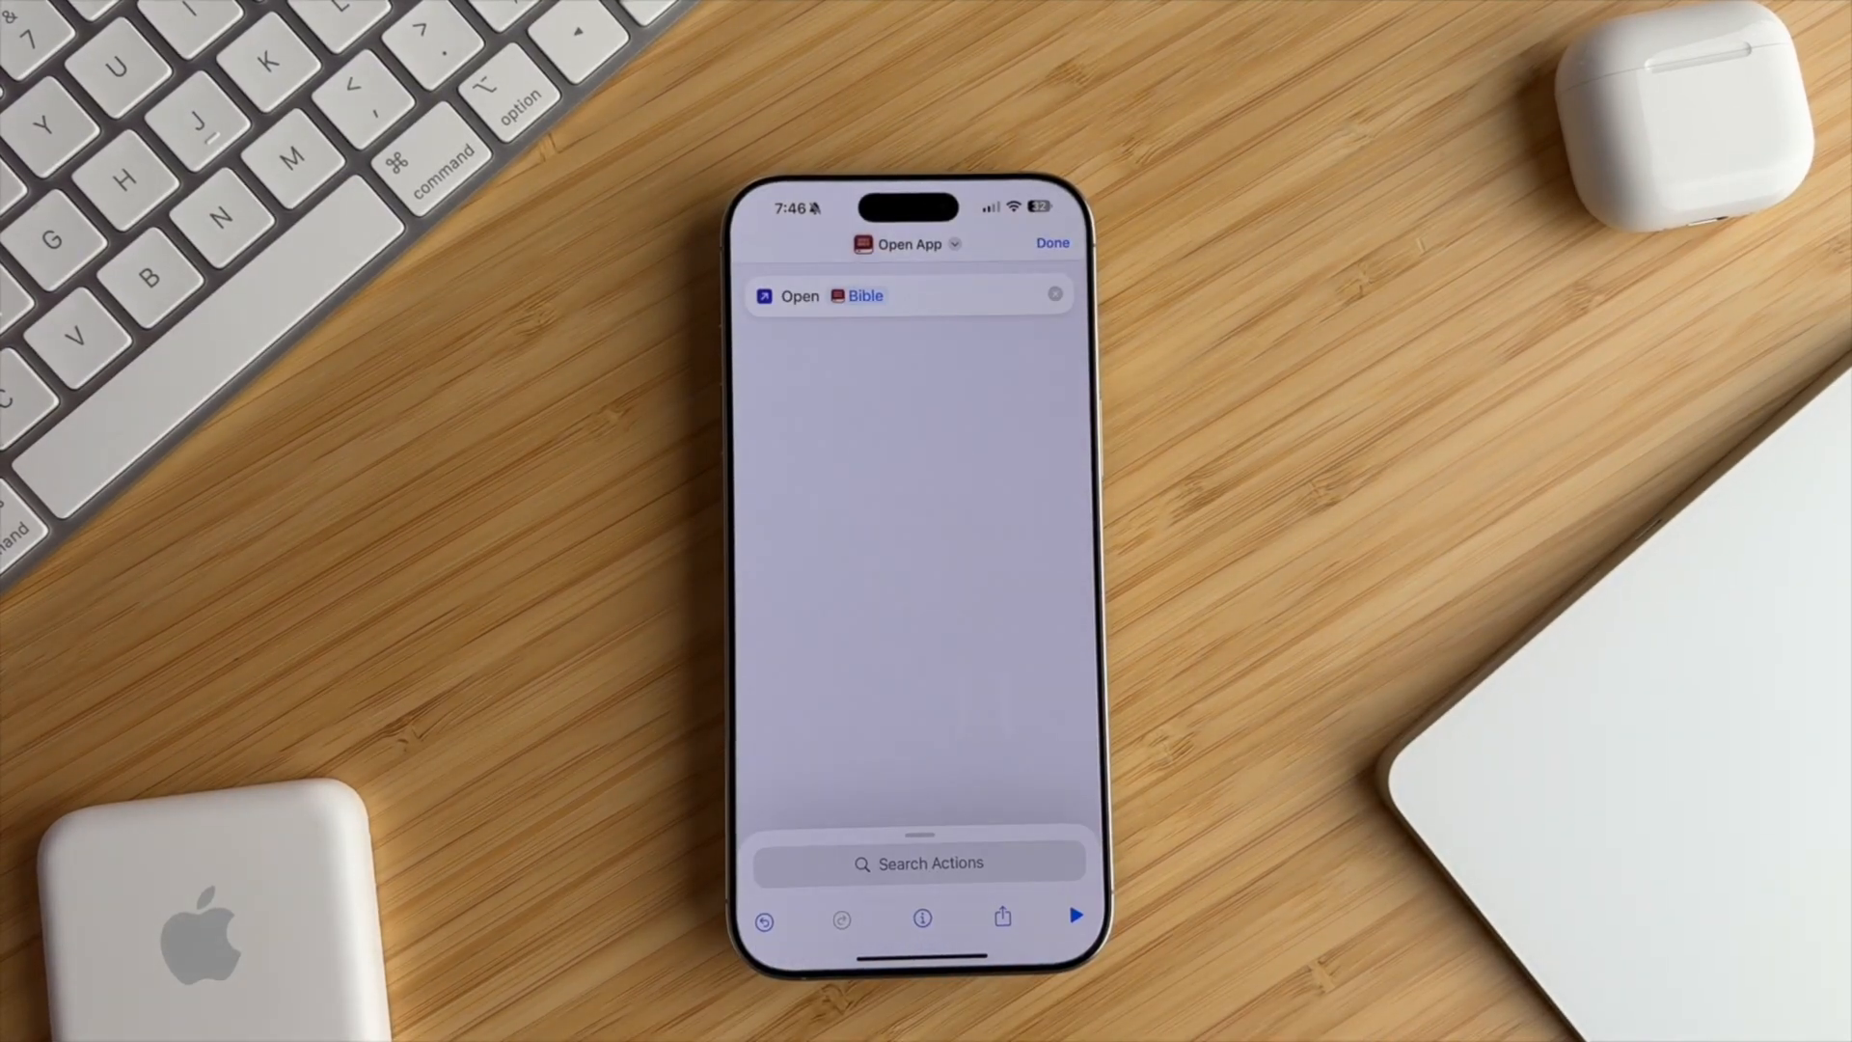
pyautogui.click(909, 243)
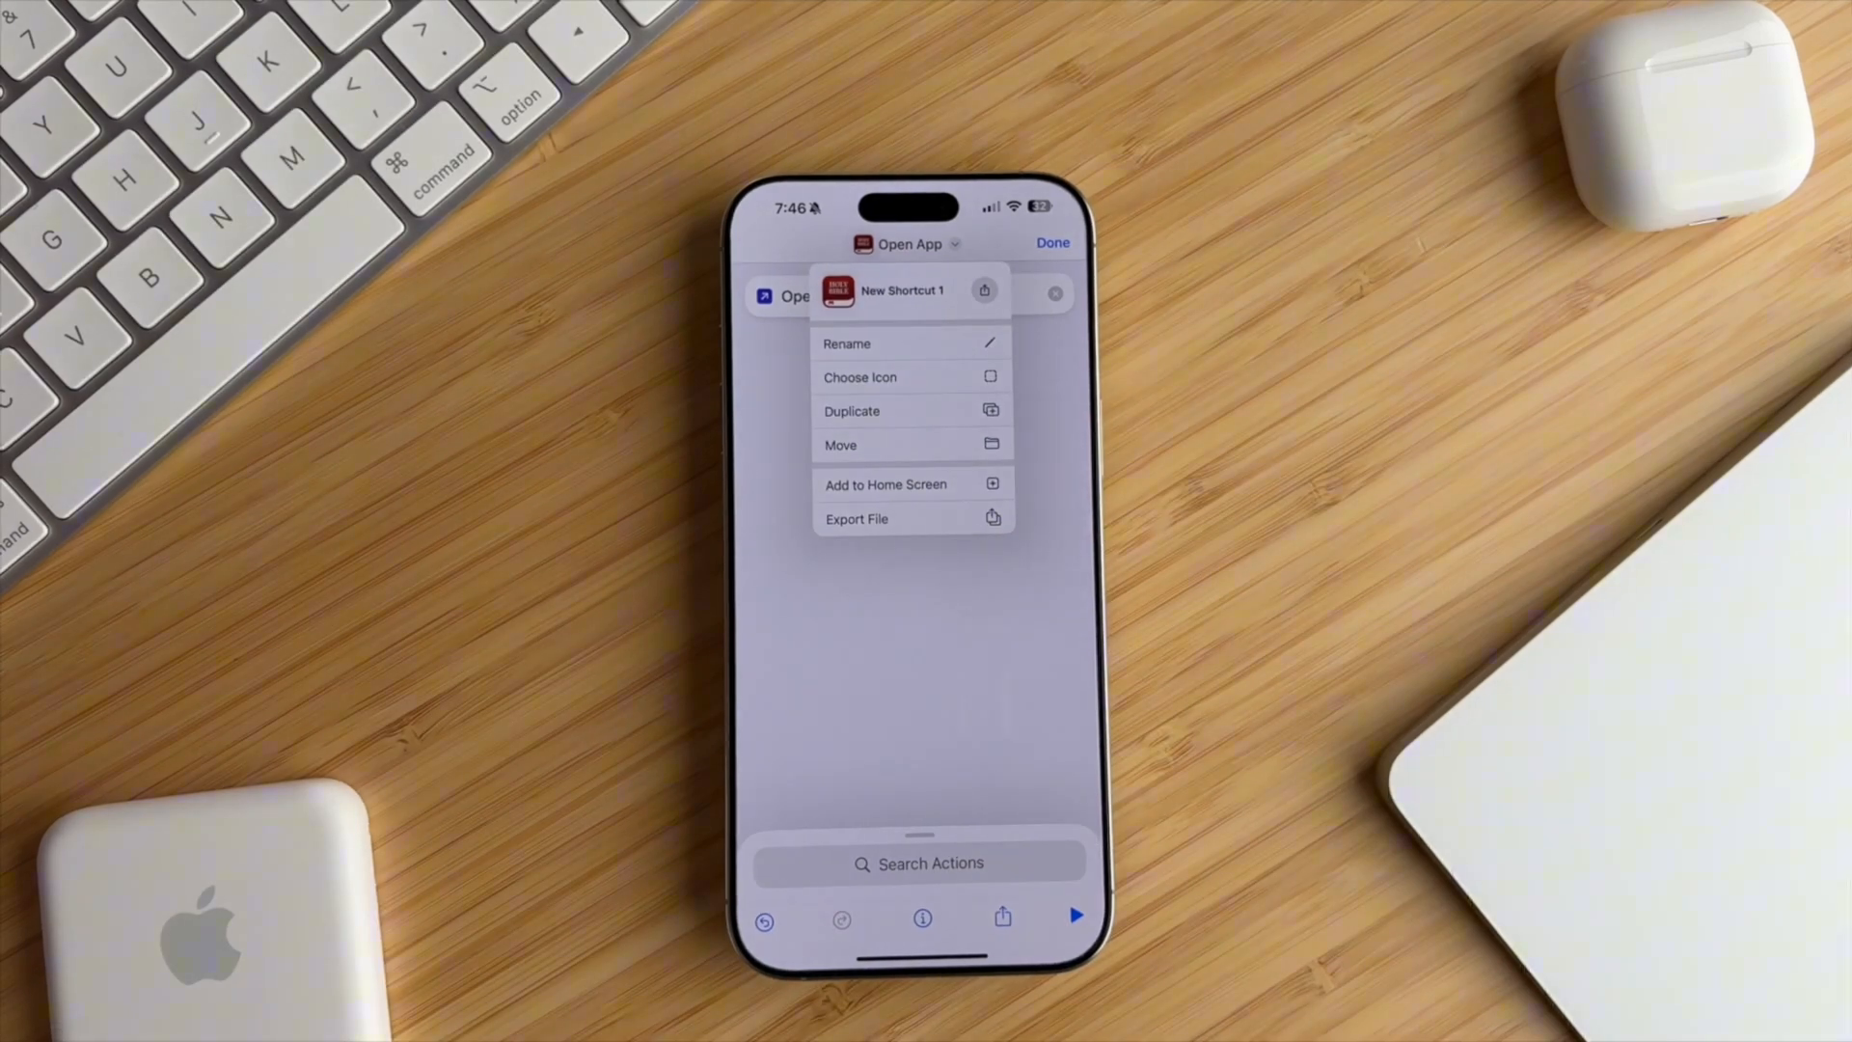
pyautogui.click(886, 484)
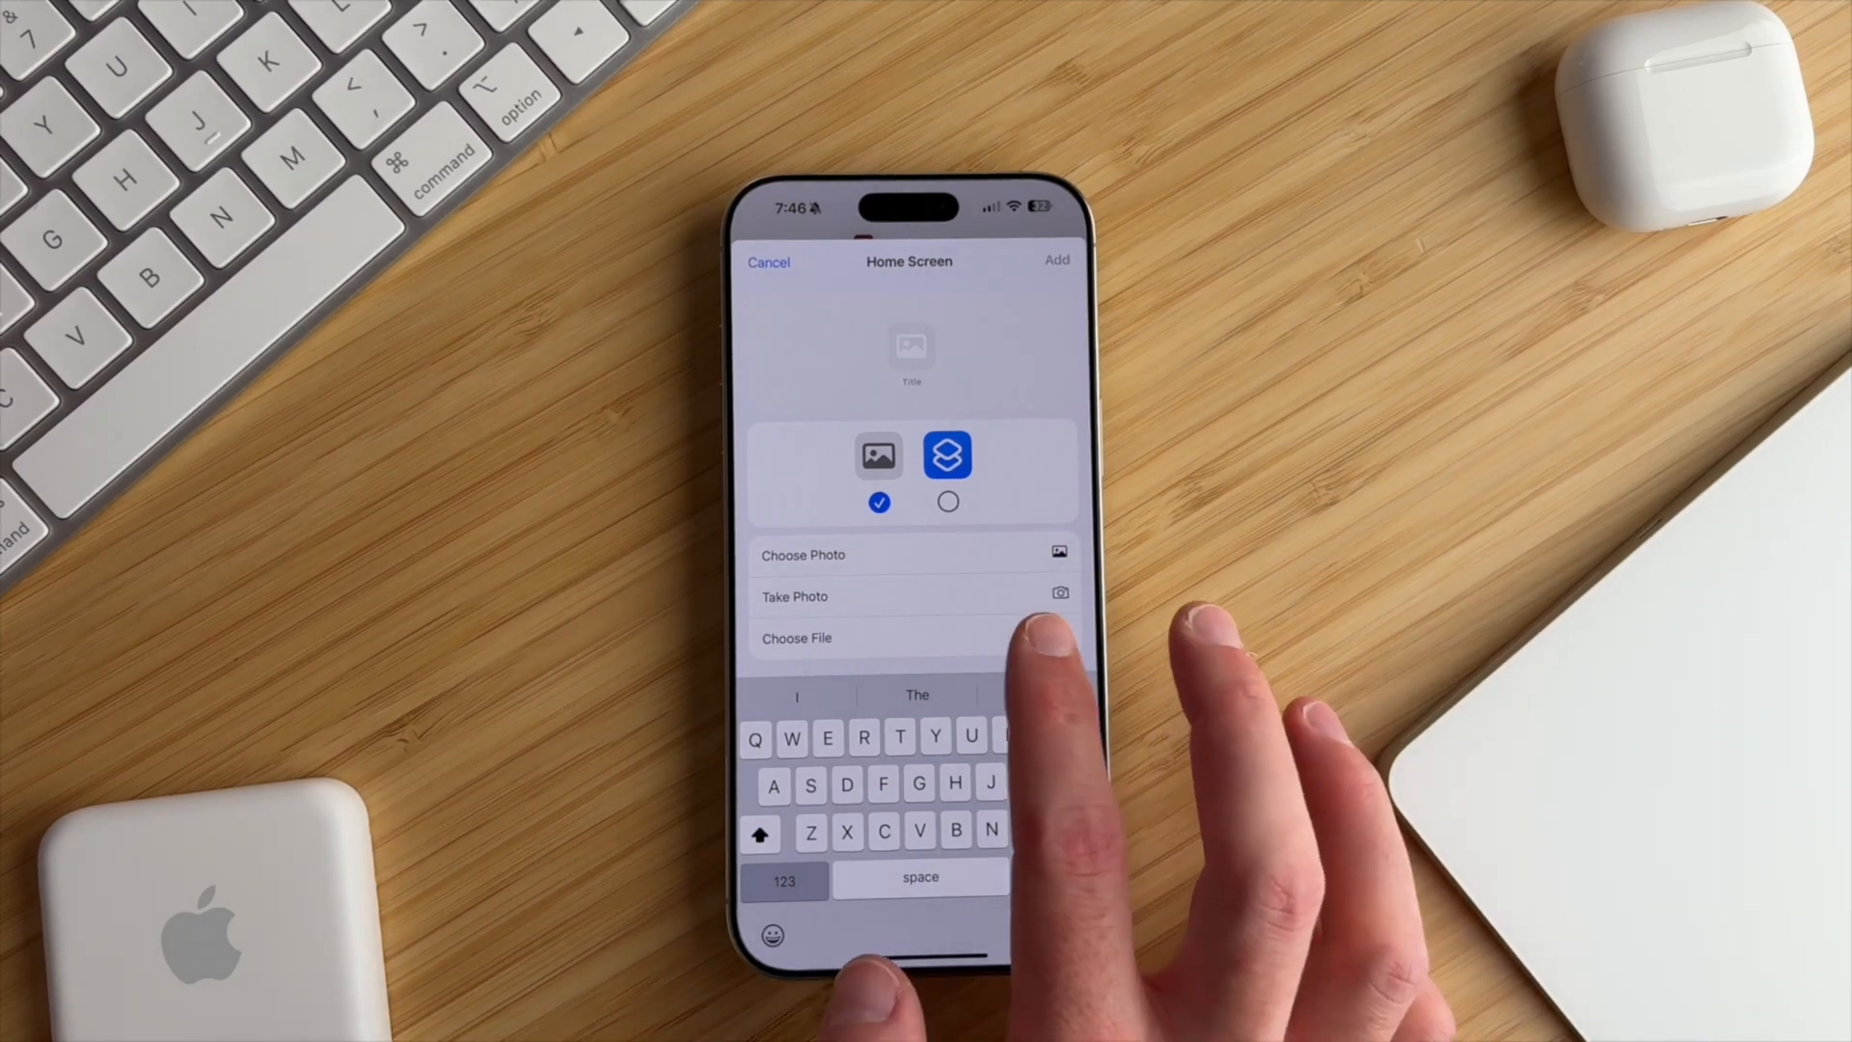
# - Choose a Holy Bible icon image from Files as the shortcut's home screen icon
pyautogui.click(797, 638)
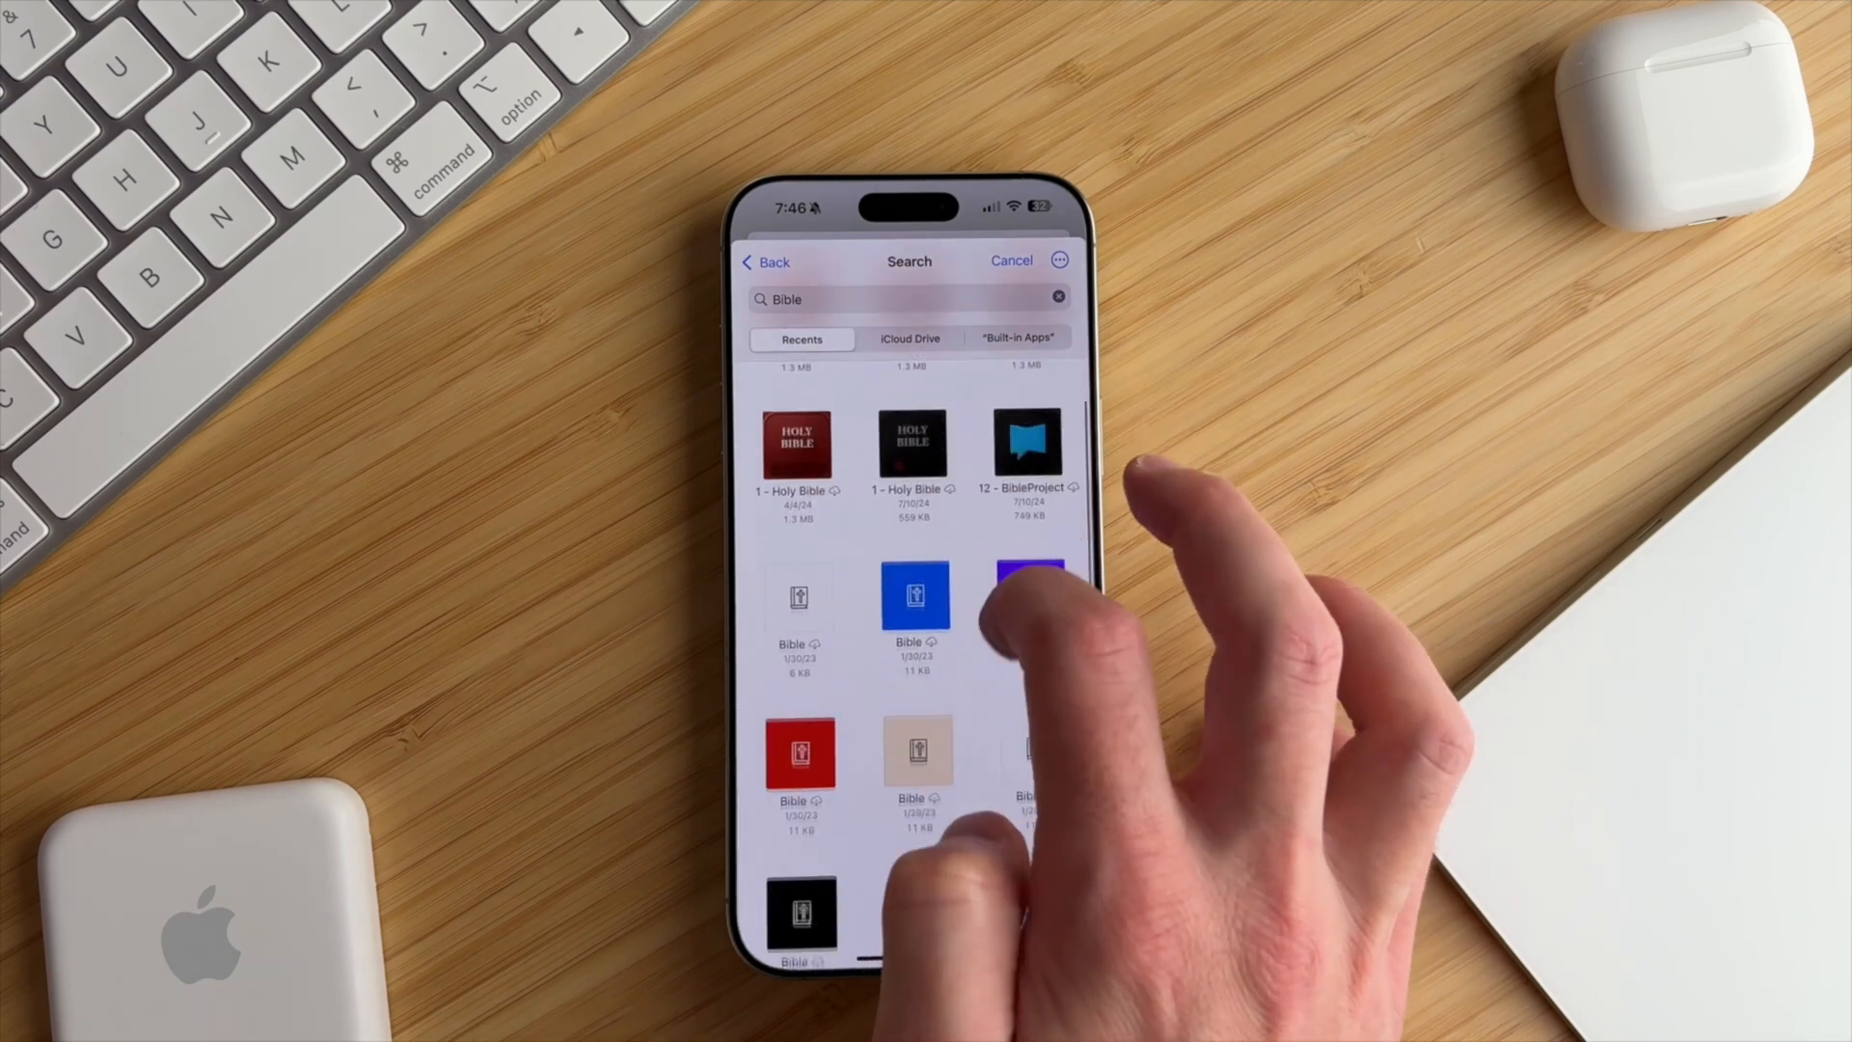
pyautogui.scroll(-3)
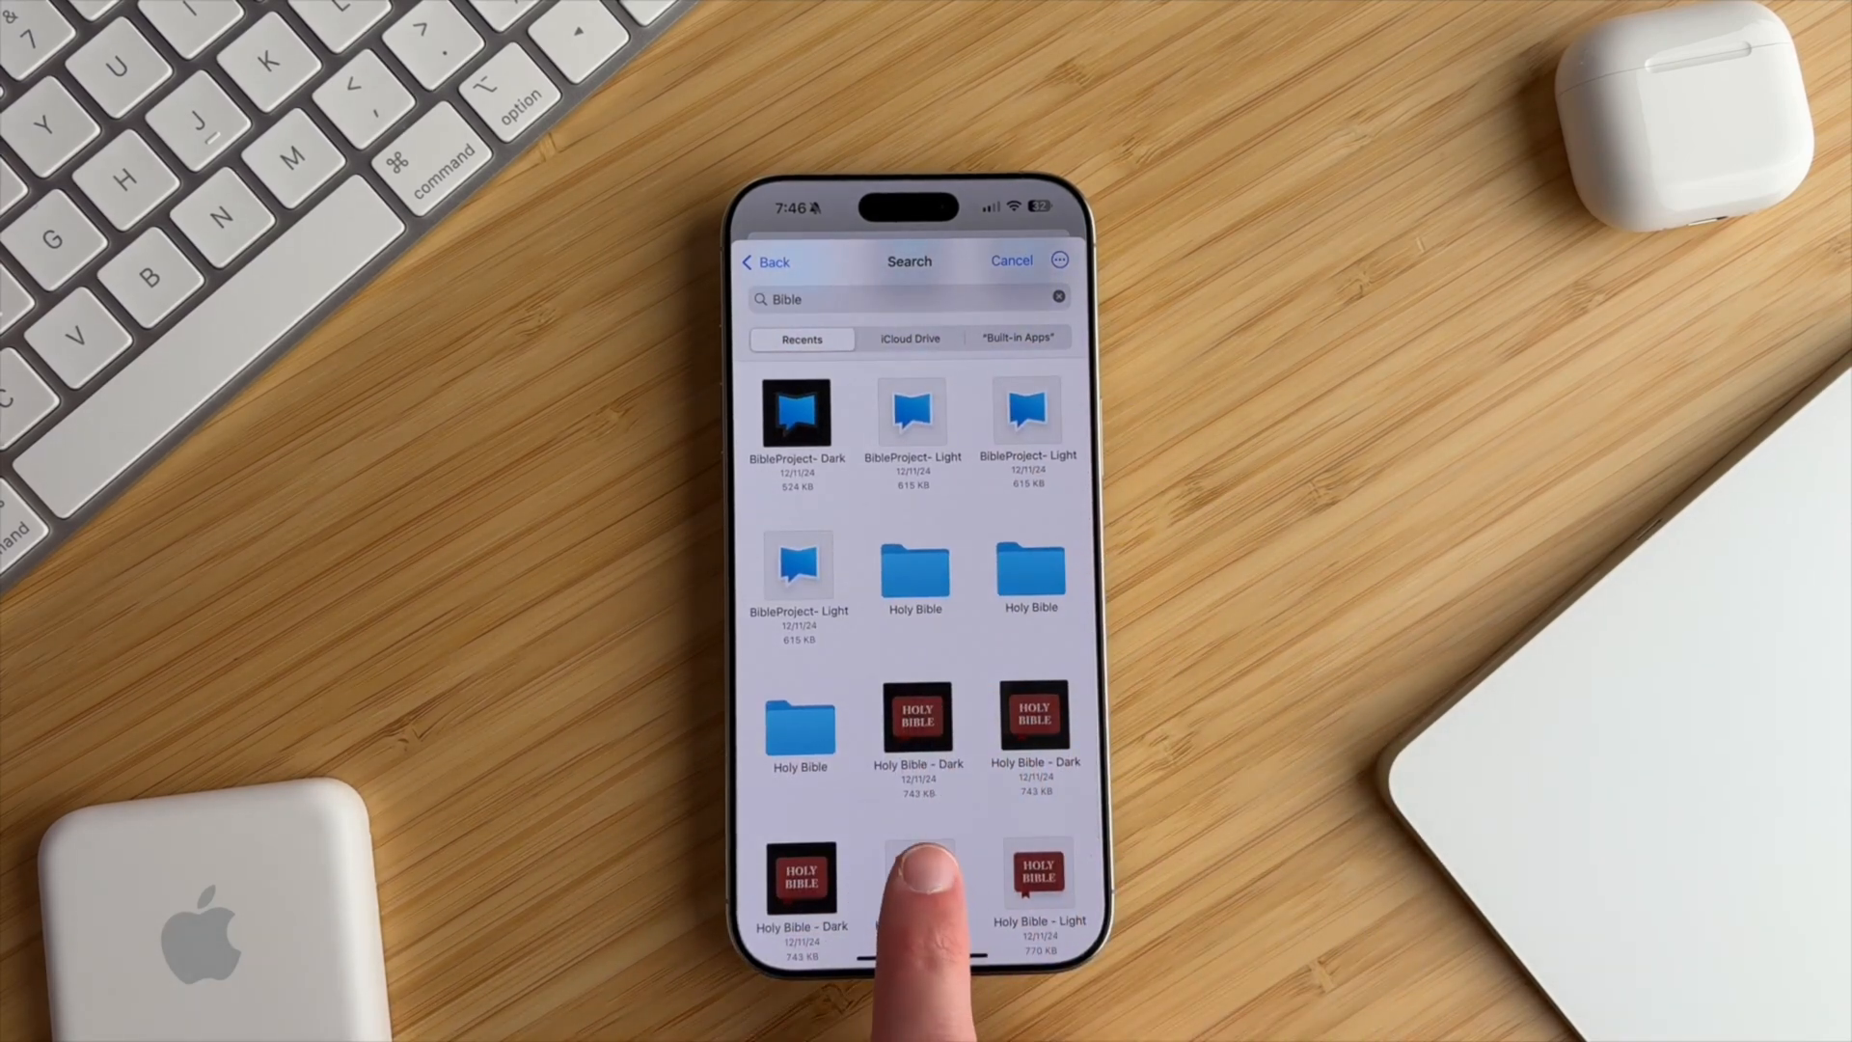
pyautogui.click(914, 880)
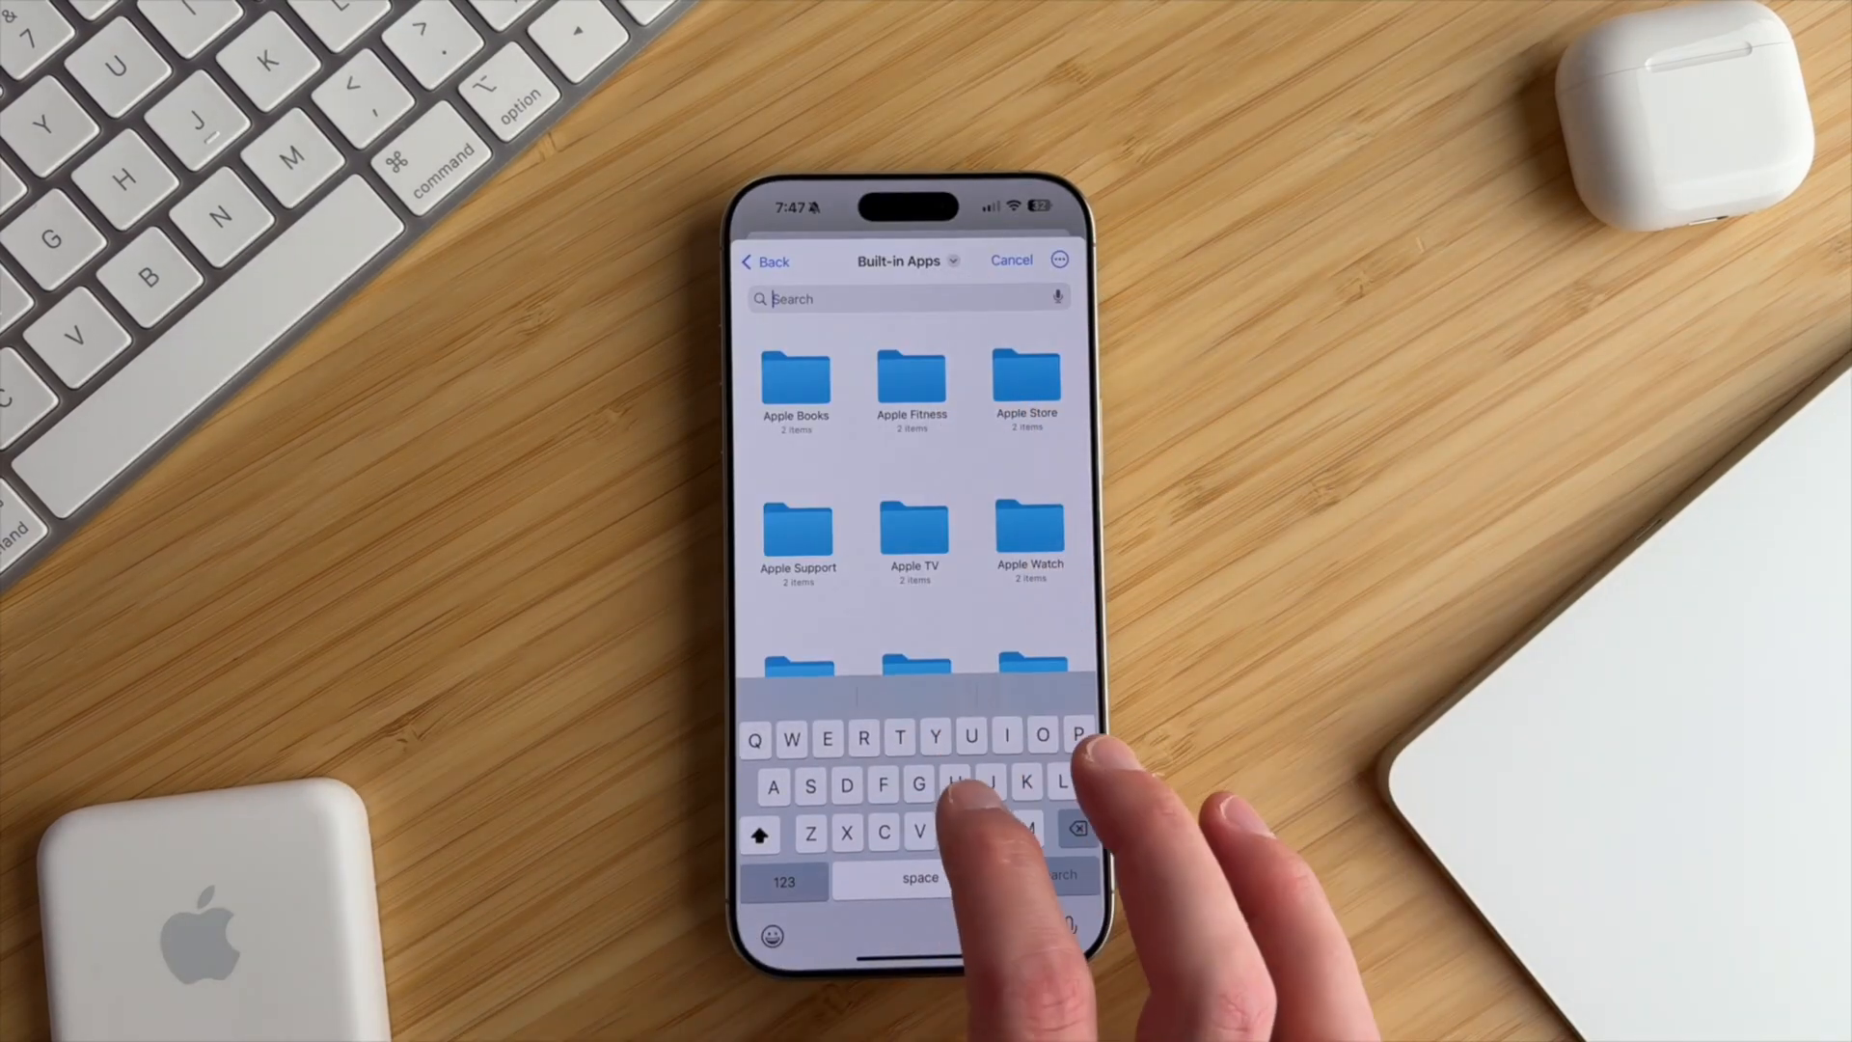
# - Search 'Bibl' in the Built-in Apps icon folder to find Bible icon images
pyautogui.write('Bibl')
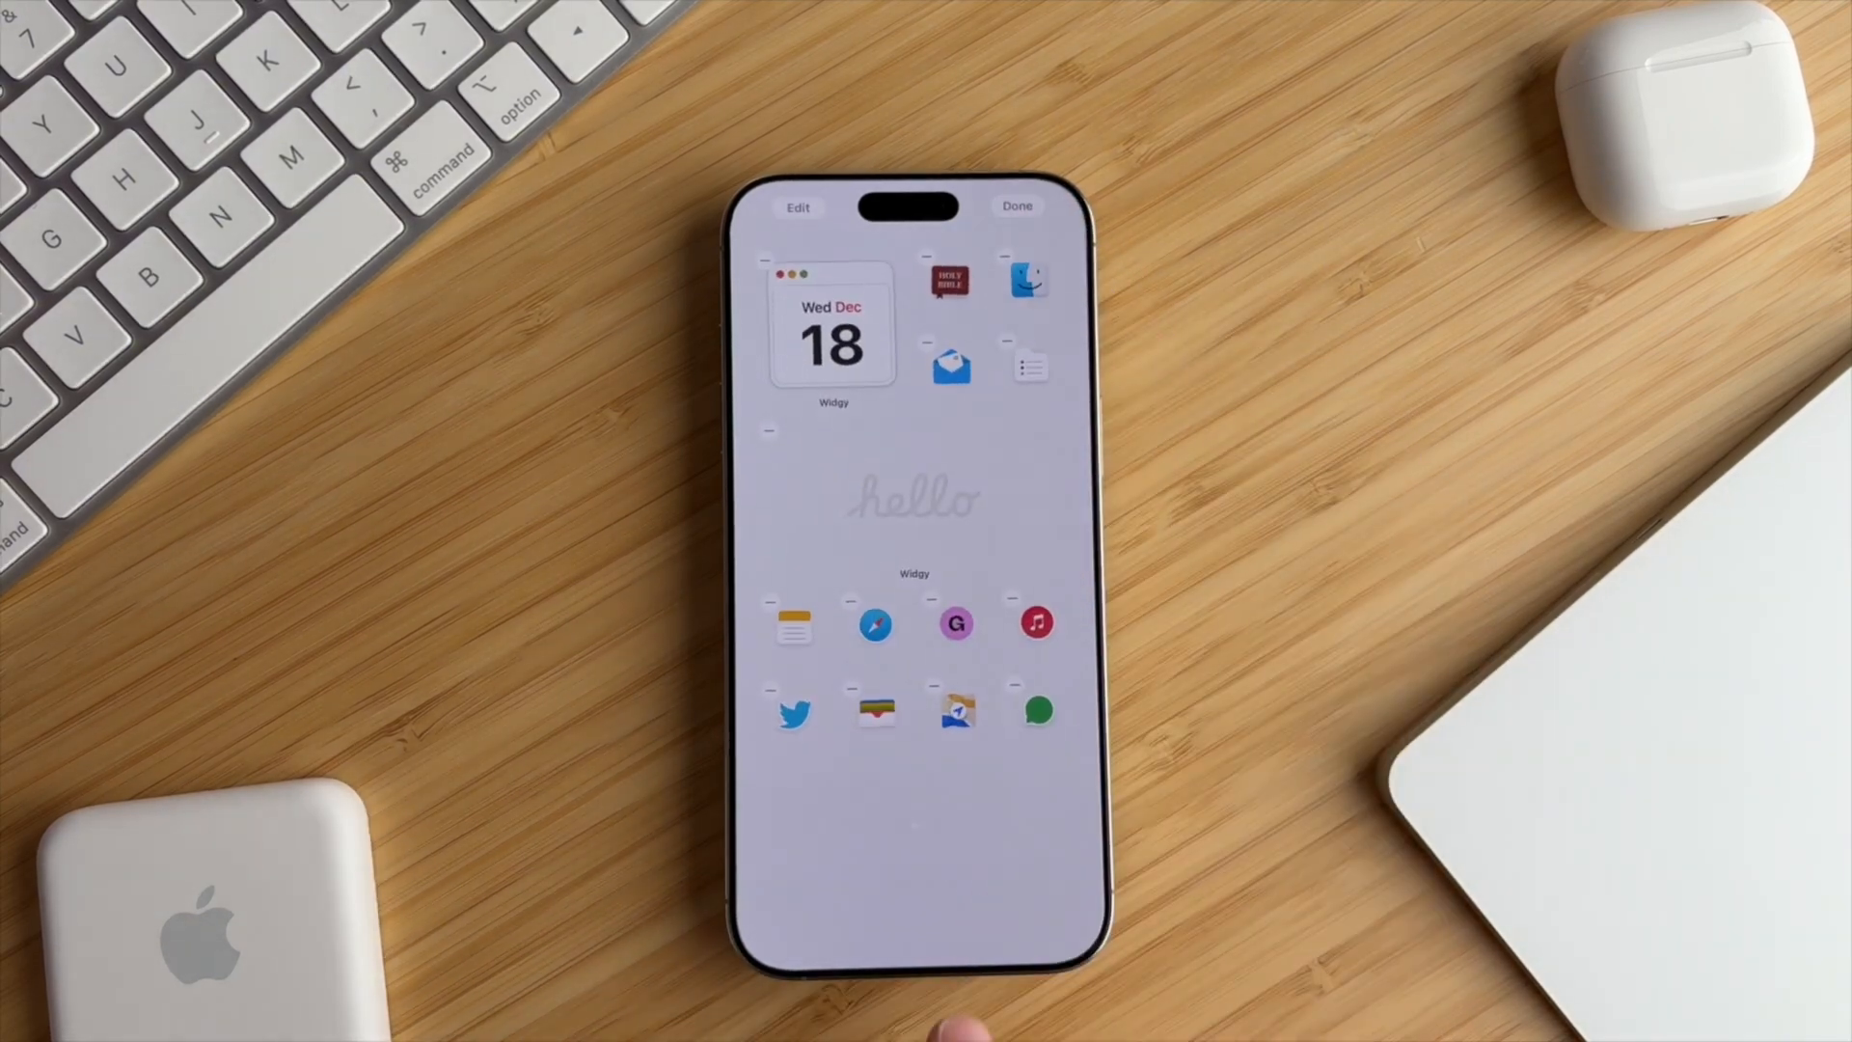
# - Exit jiggle mode with the Holy Bible shortcut and Widgy widgets arranged on the home screen
pyautogui.click(1017, 206)
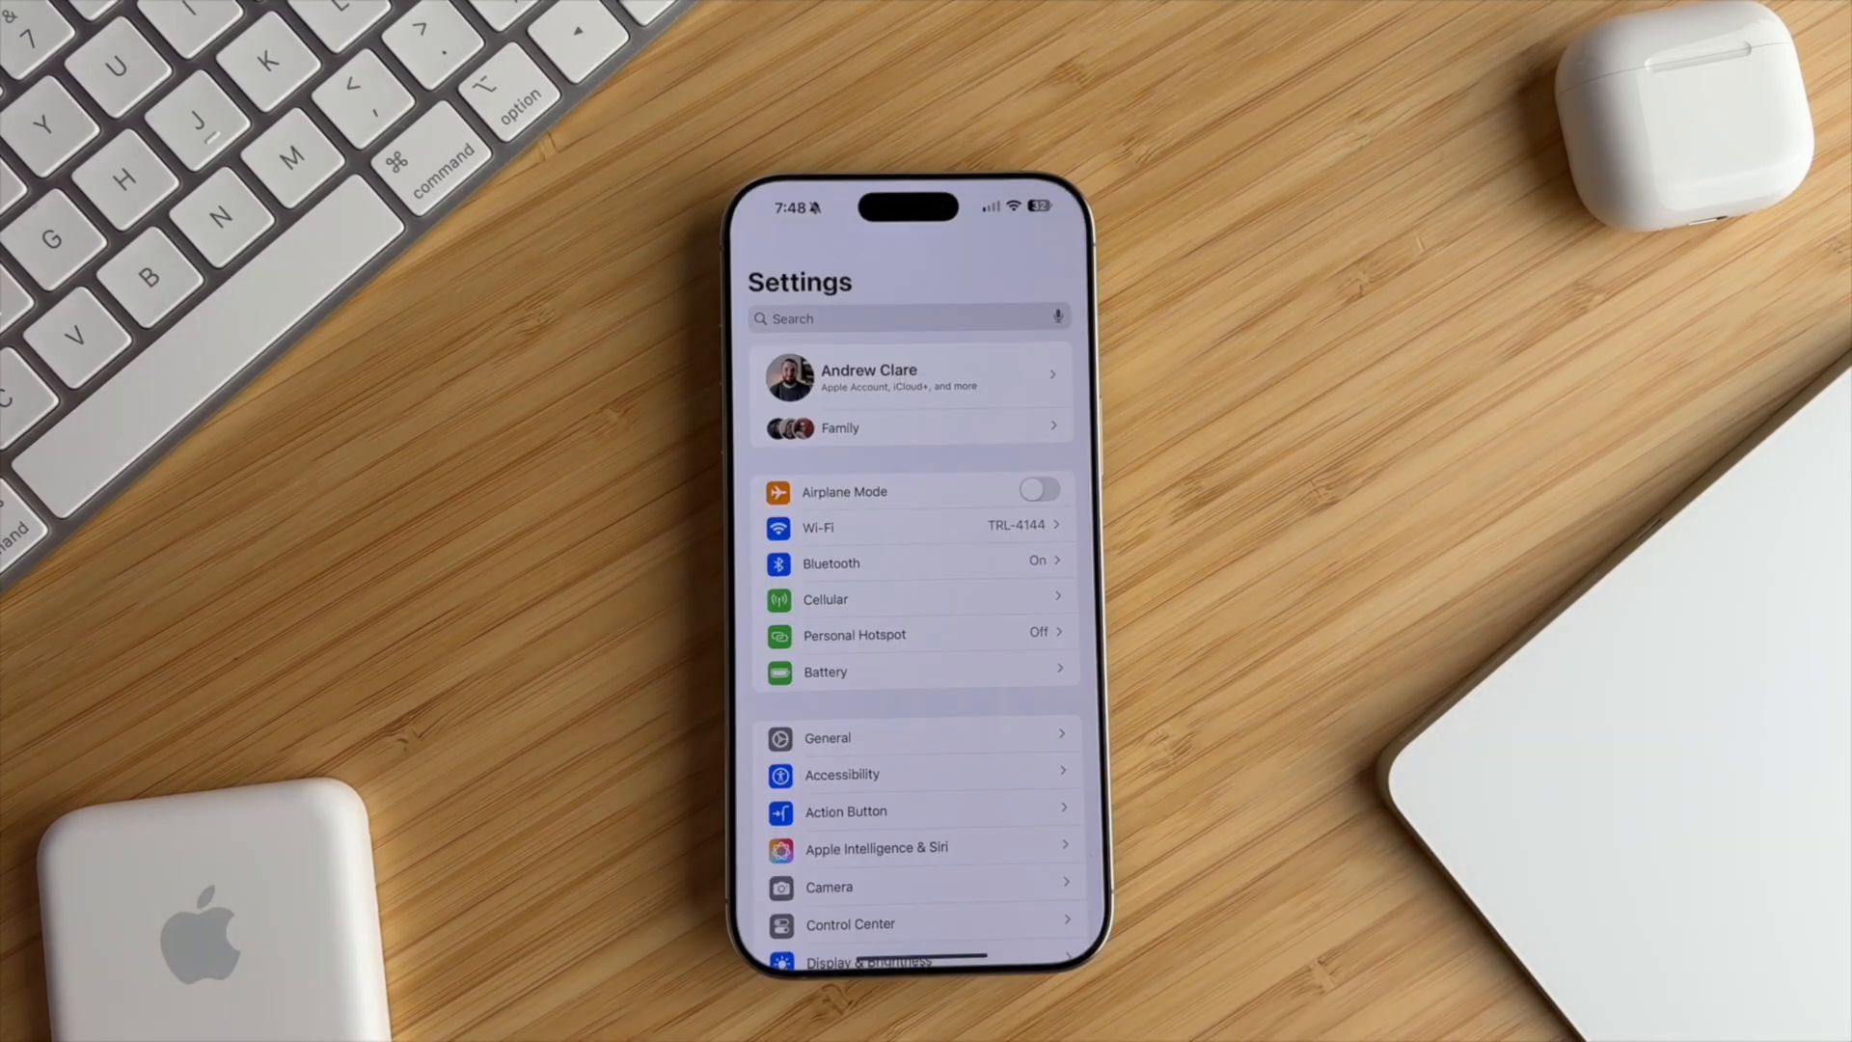
# - Assign a lock screen and home screen page to the Light Mode focus and confirm with Done
pyautogui.scroll(-3)
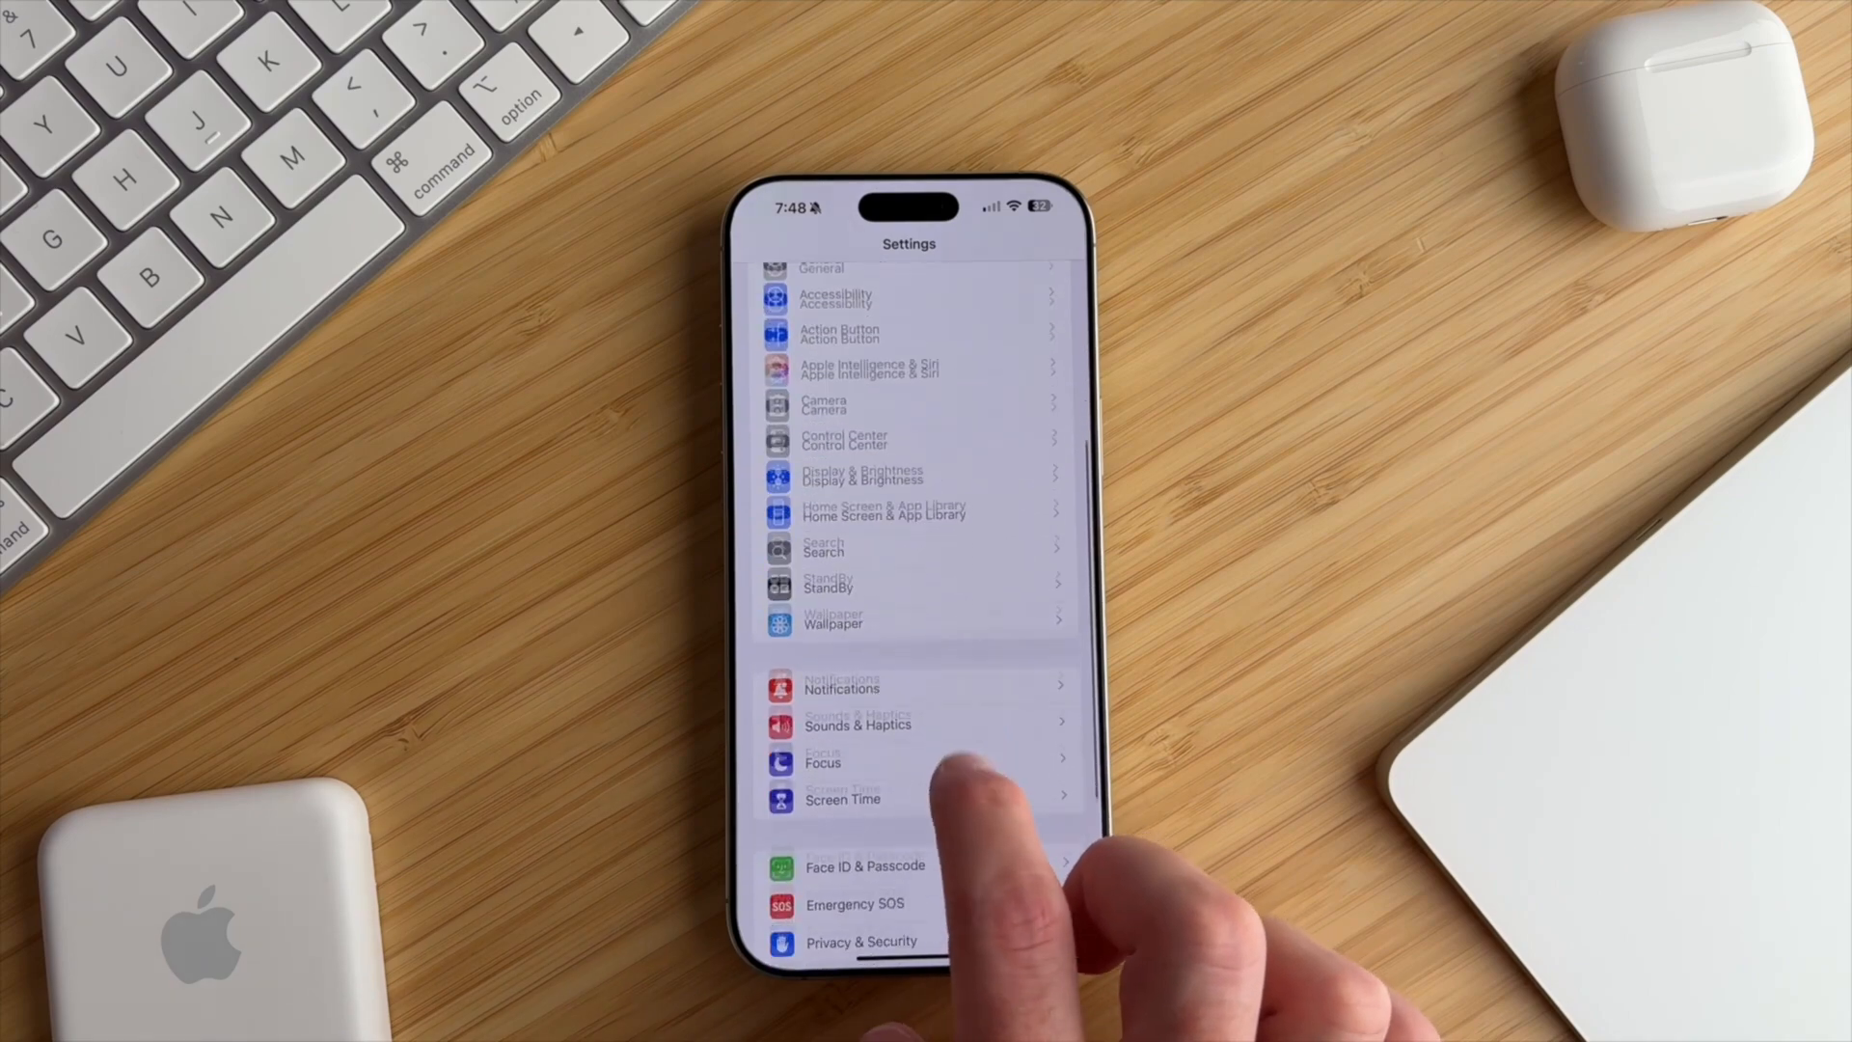
pyautogui.click(823, 762)
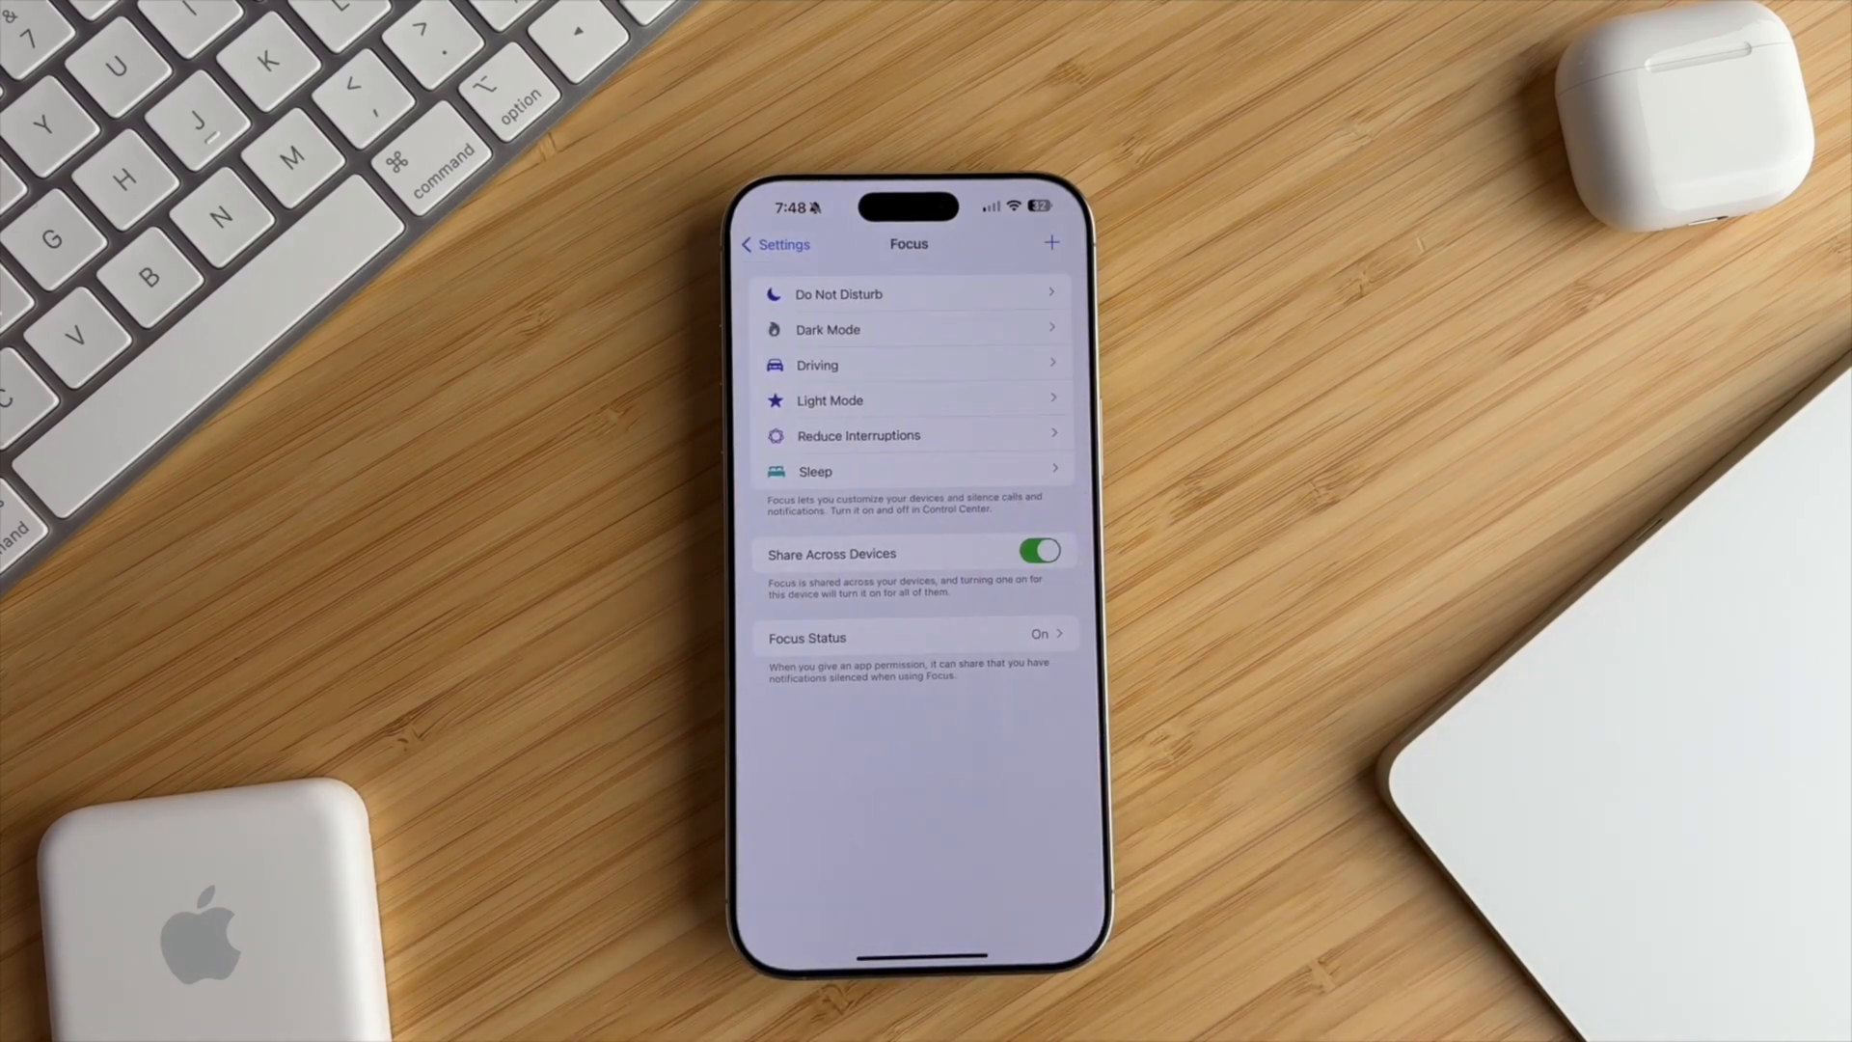
pyautogui.click(913, 328)
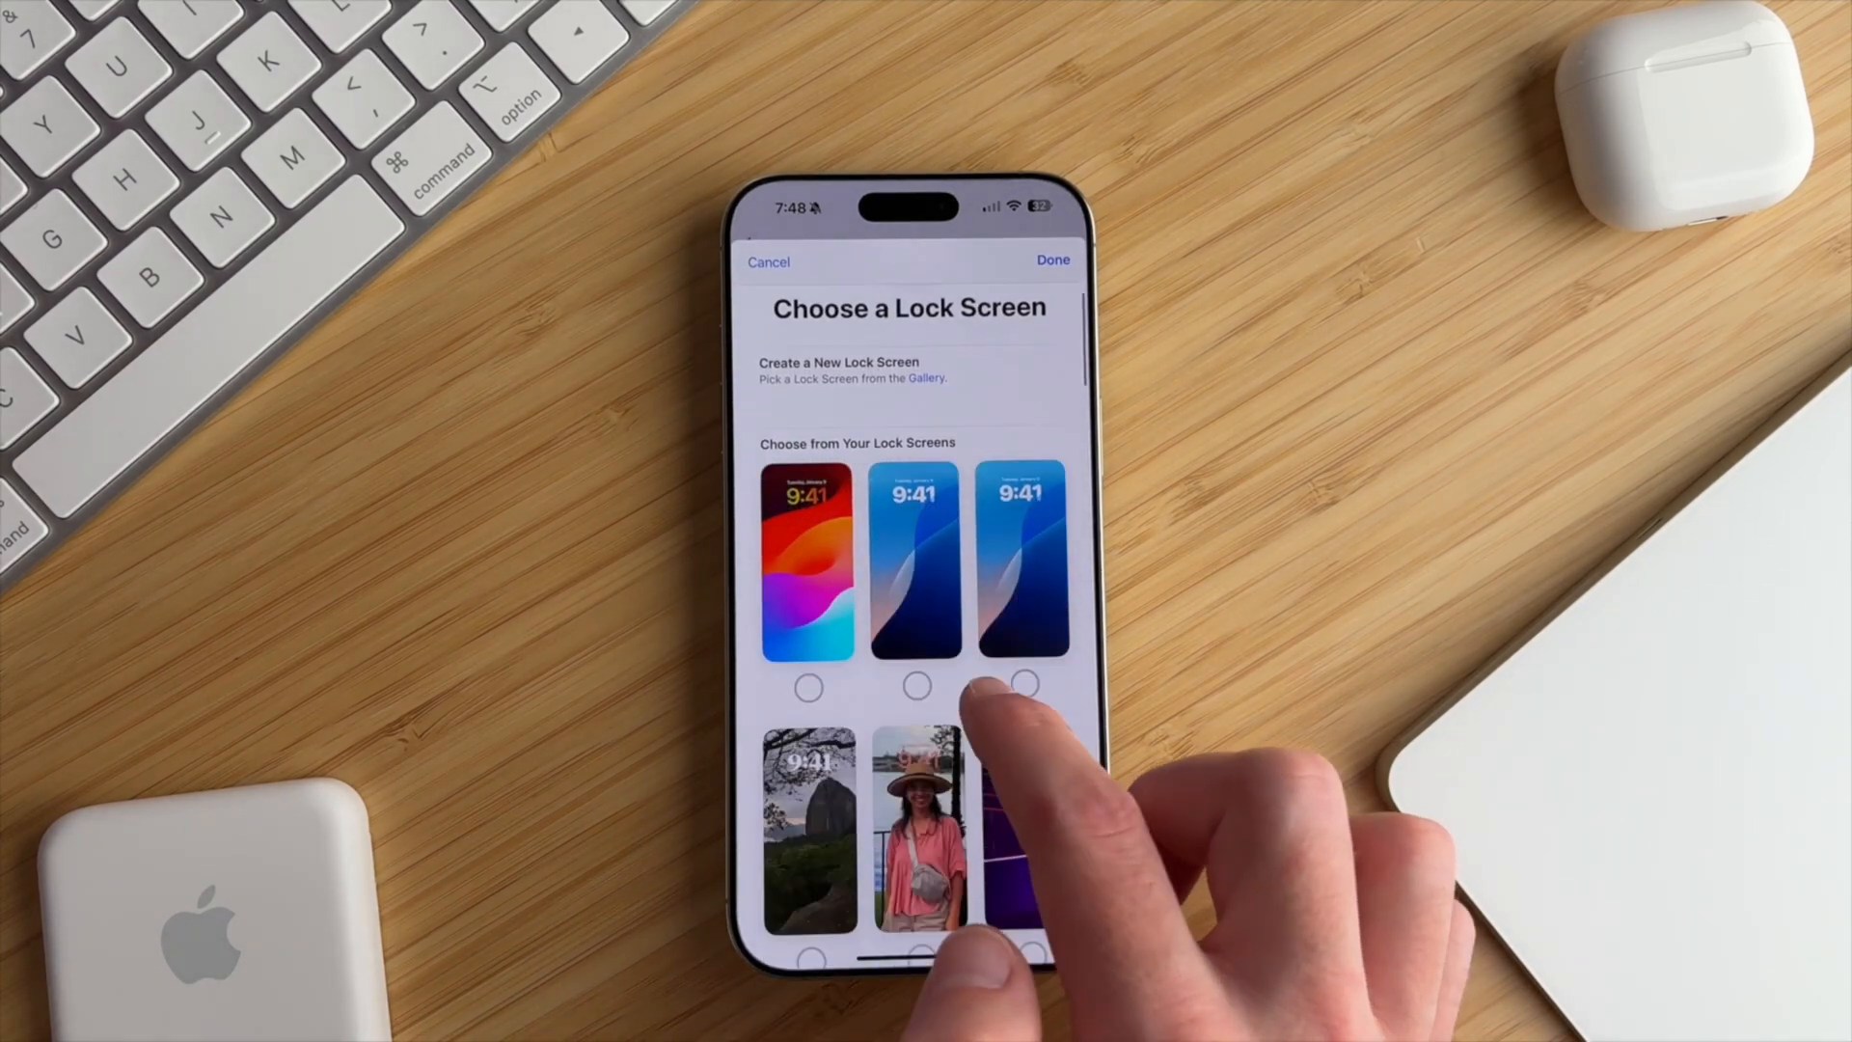
pyautogui.scroll(-3)
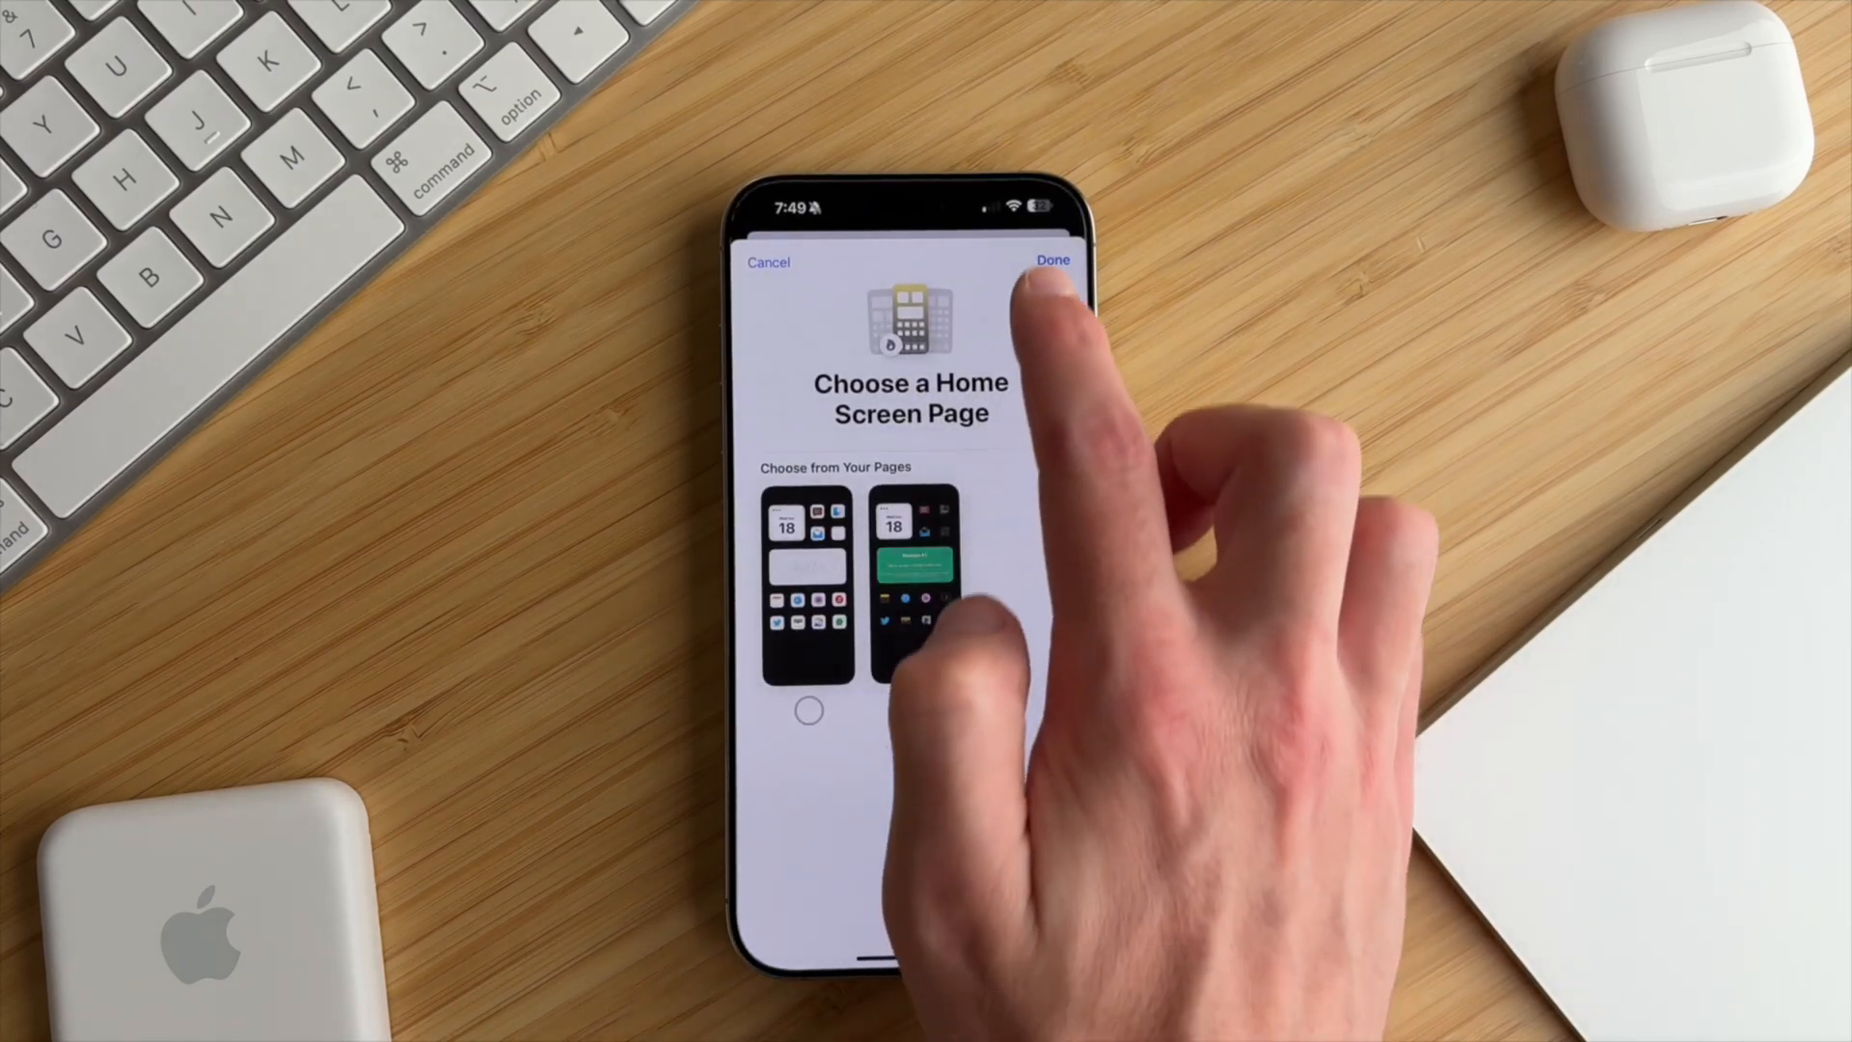
pyautogui.click(1049, 261)
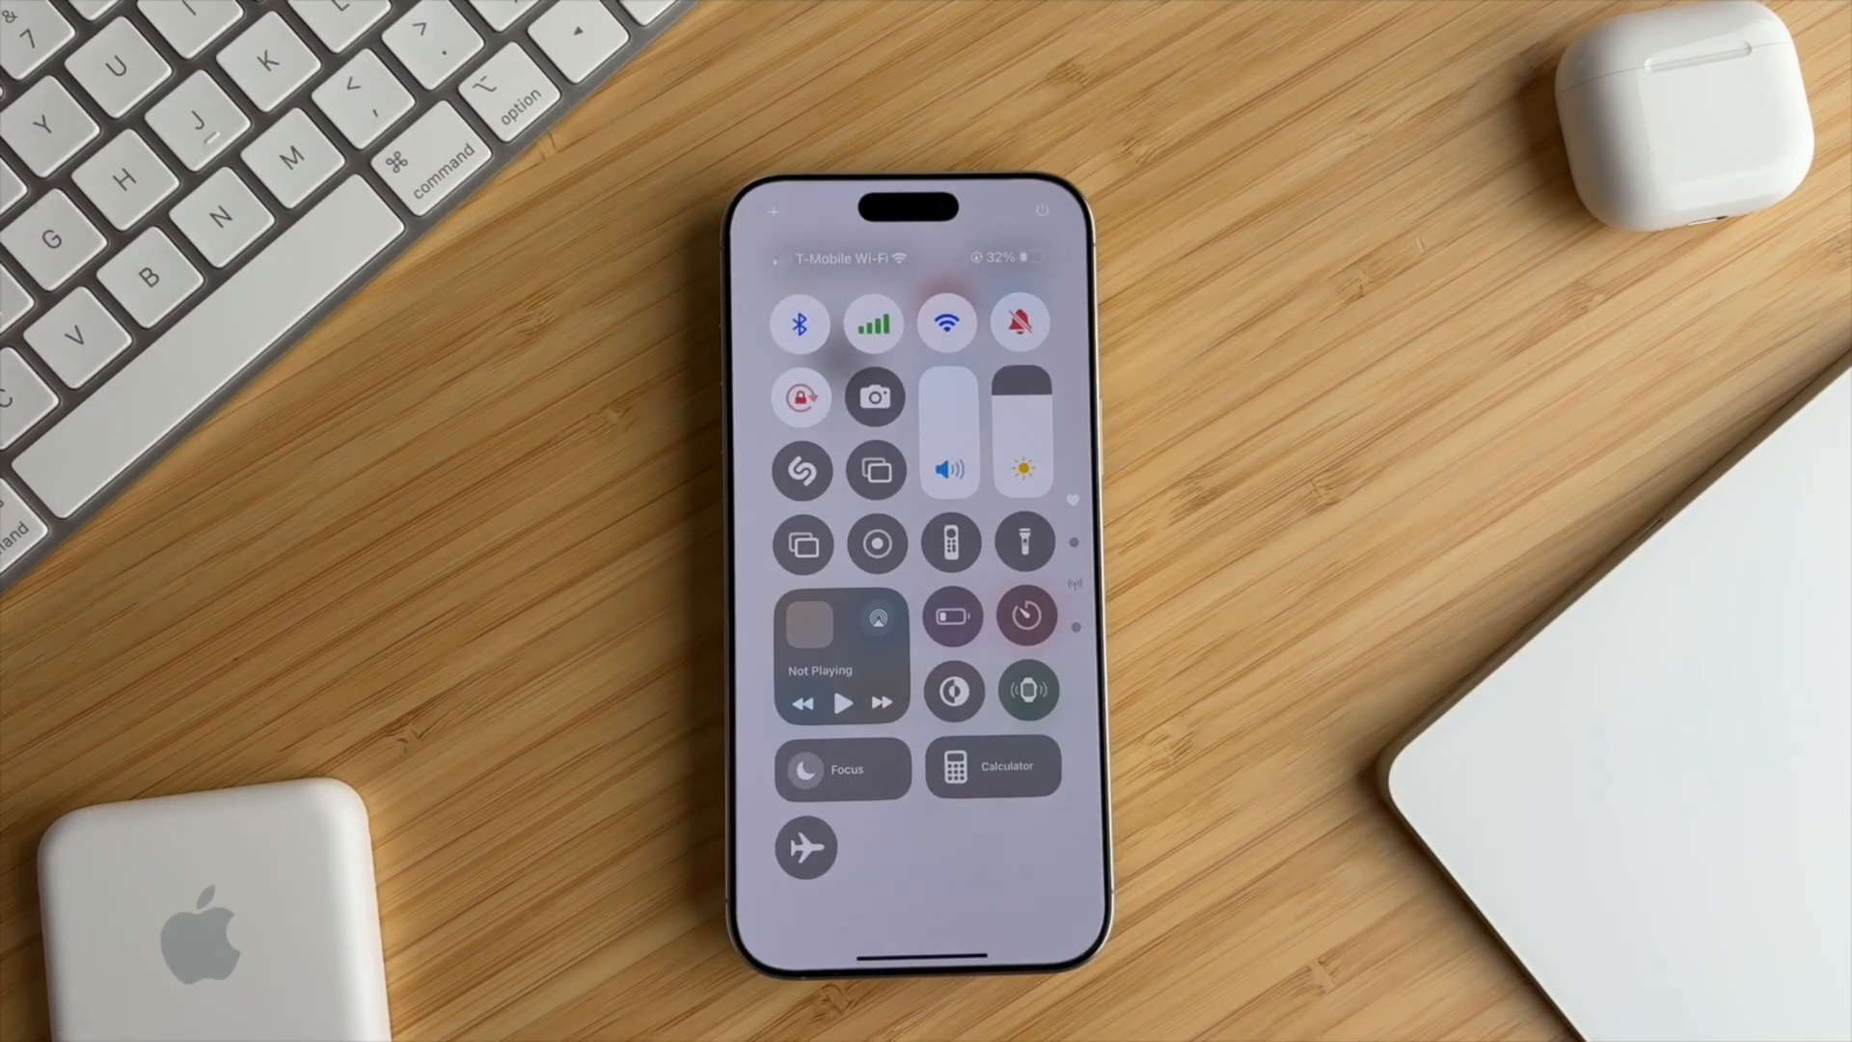
# - Show Control Center's Focus list (Do Not Disturb, Sleep, Light Mode) to activate Light Mode
pyautogui.click(843, 768)
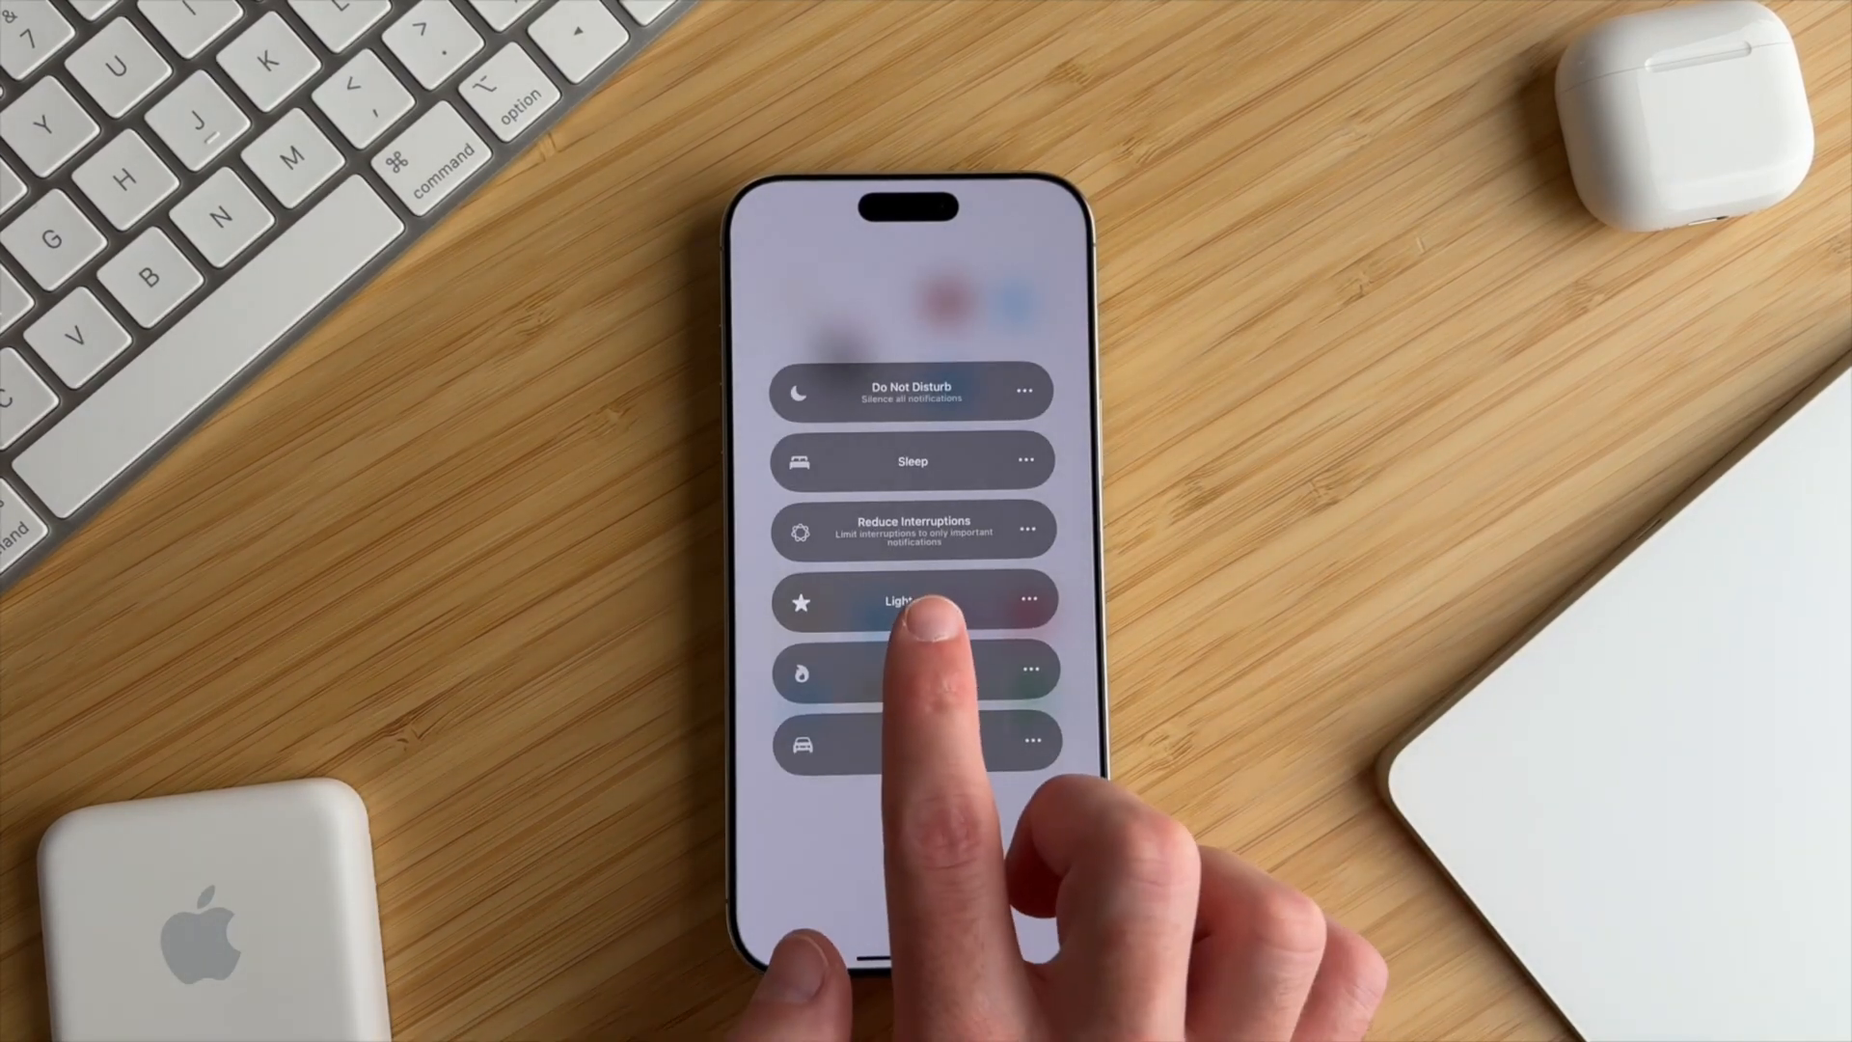